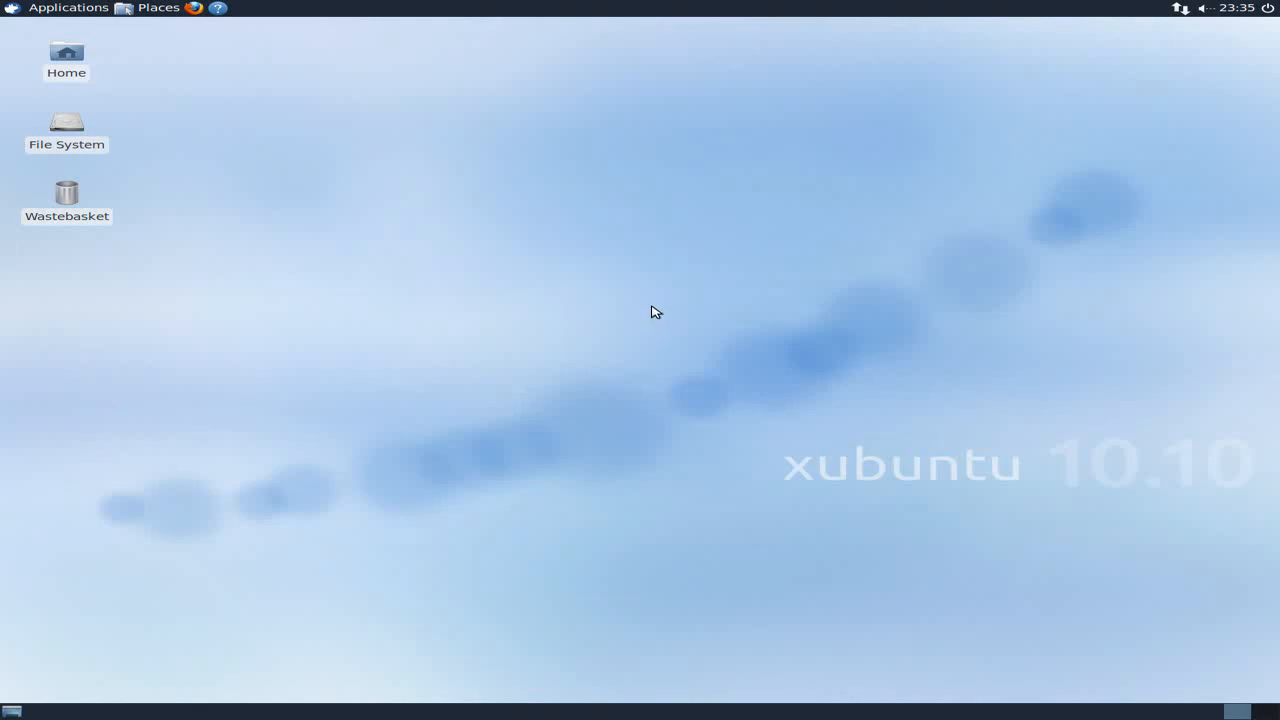
pyautogui.moveTo(640, 363)
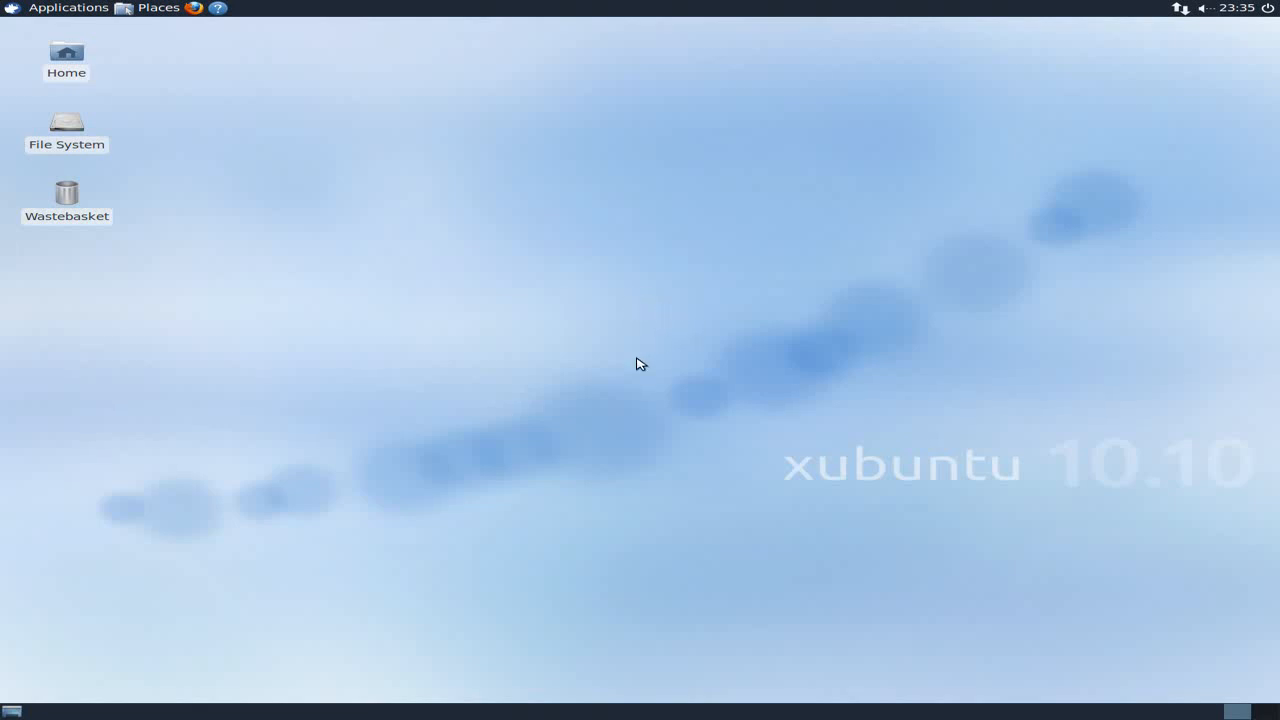
pyautogui.moveTo(1172, 508)
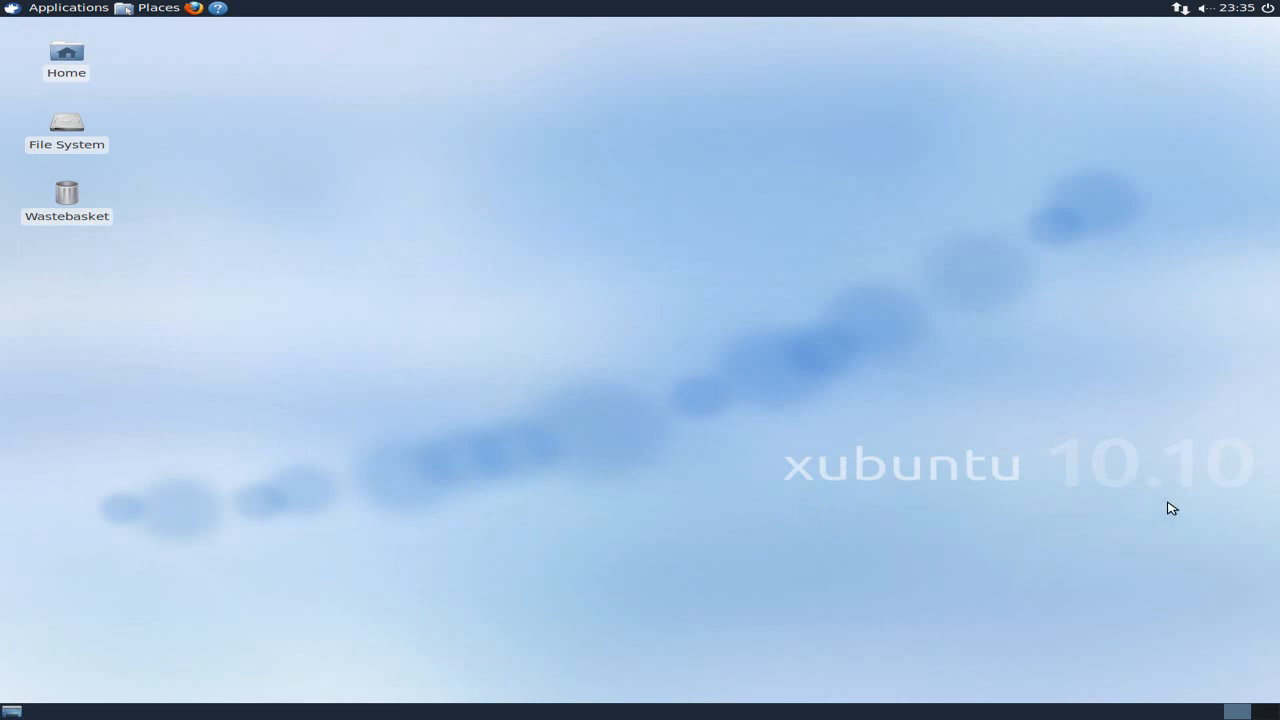
pyautogui.moveTo(1067, 513)
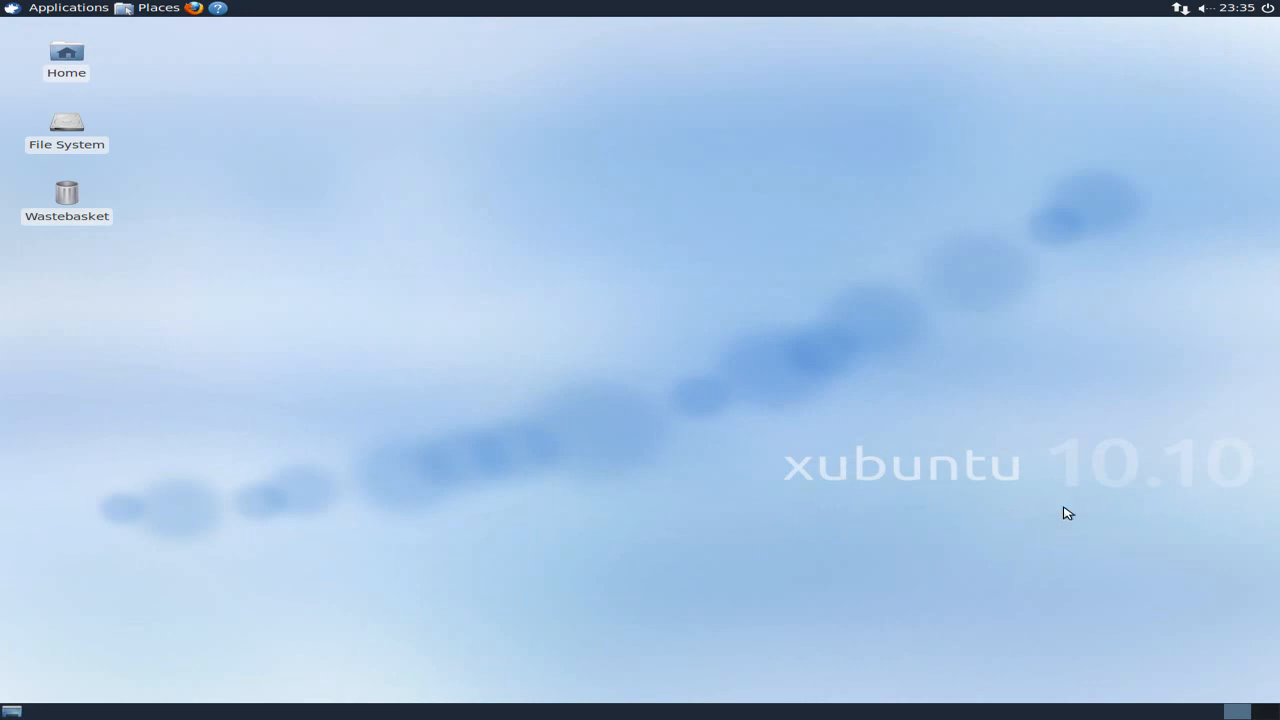
pyautogui.moveTo(878, 533)
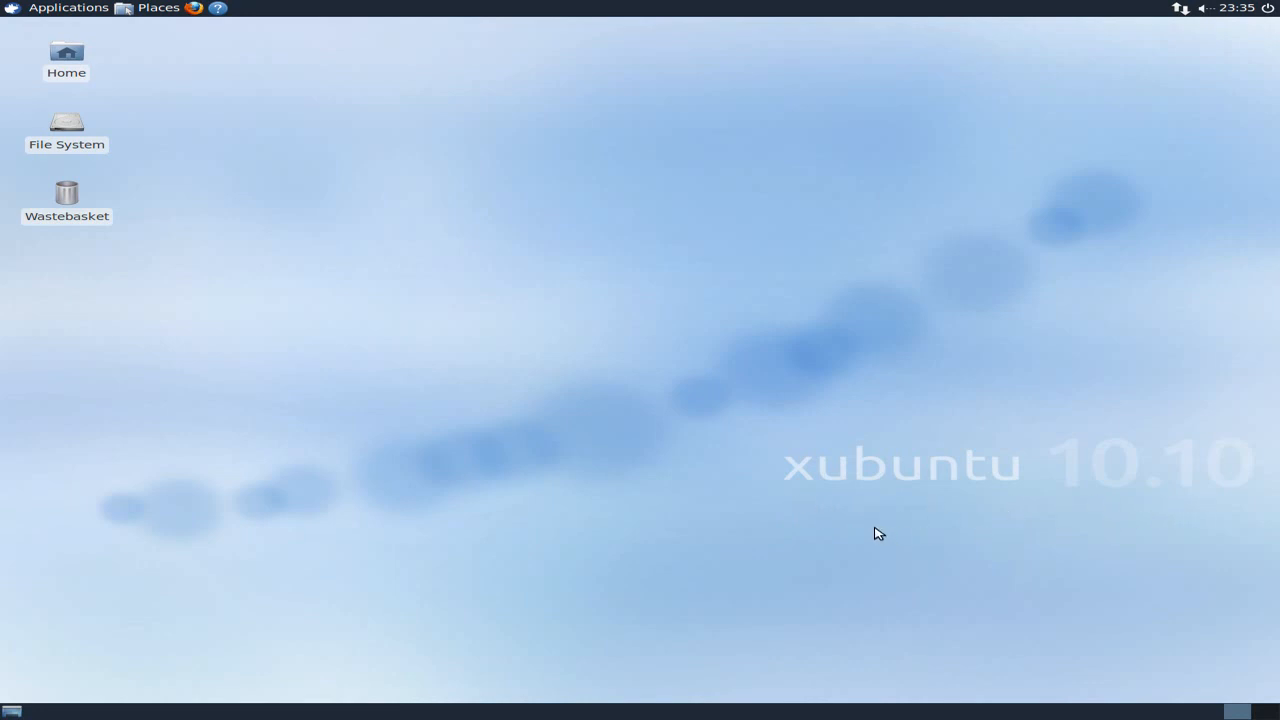
pyautogui.moveTo(435, 149)
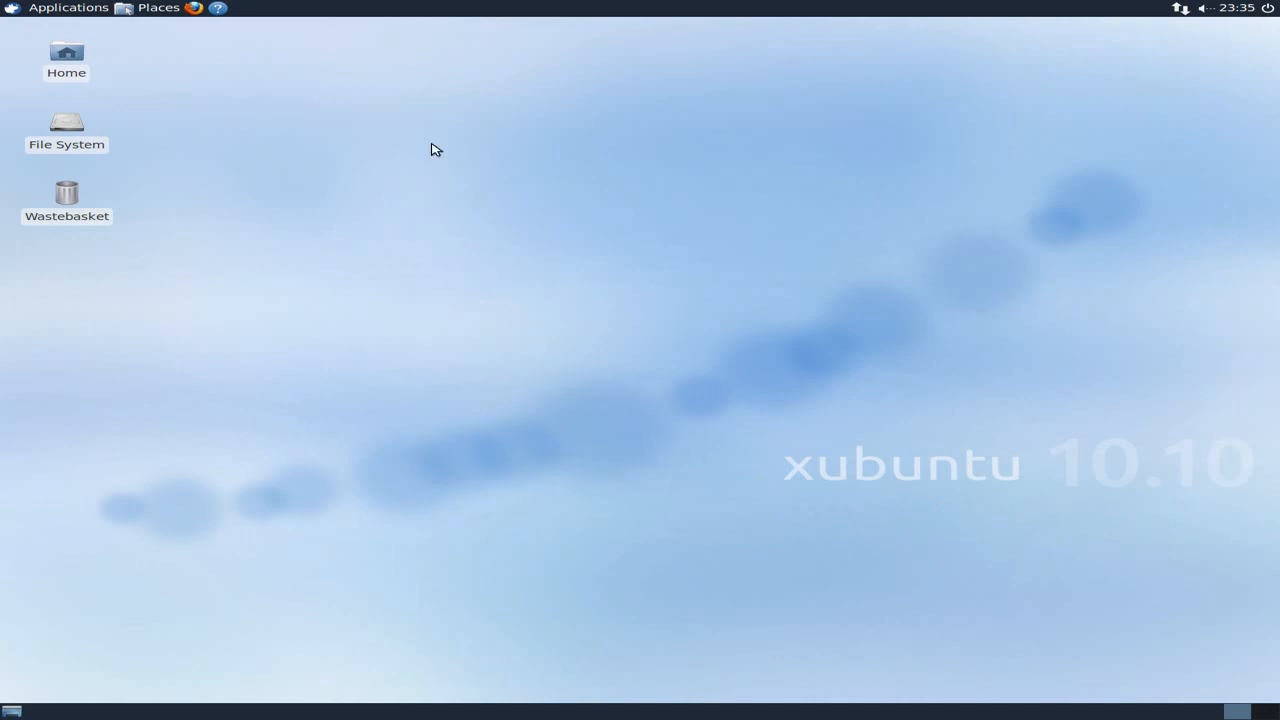
pyautogui.moveTo(1092, 163)
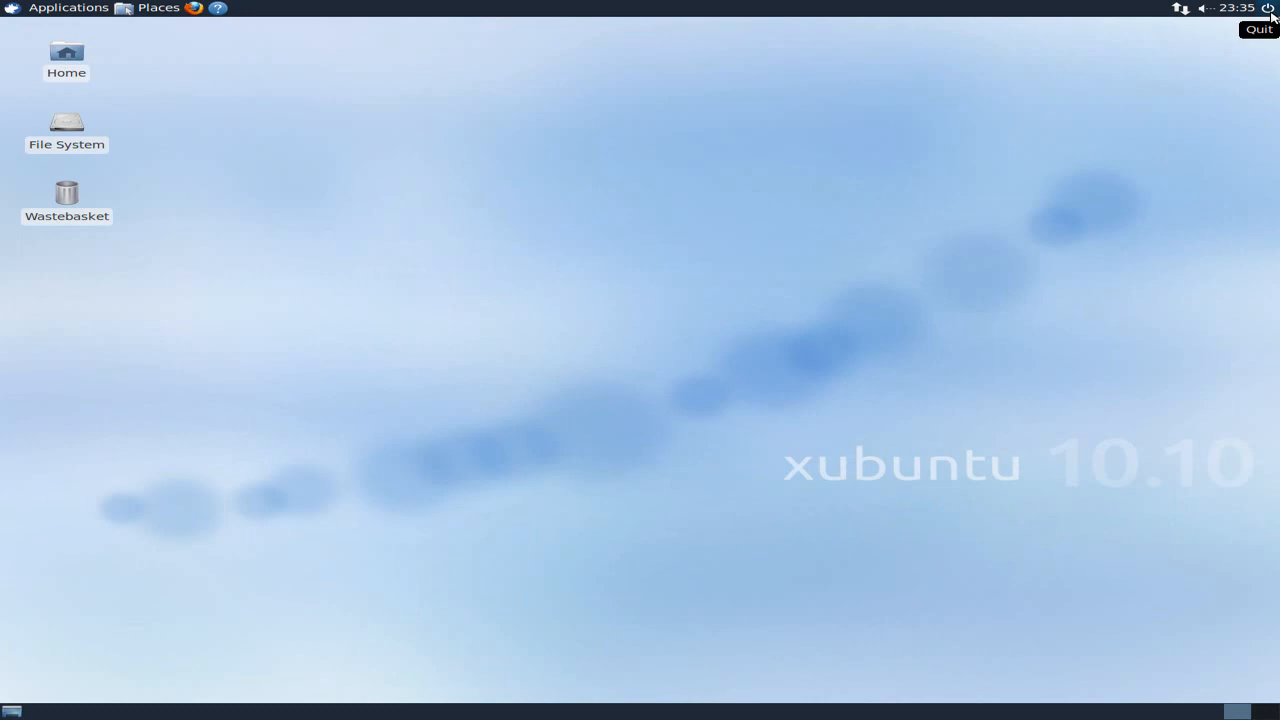
pyautogui.moveTo(1237, 7)
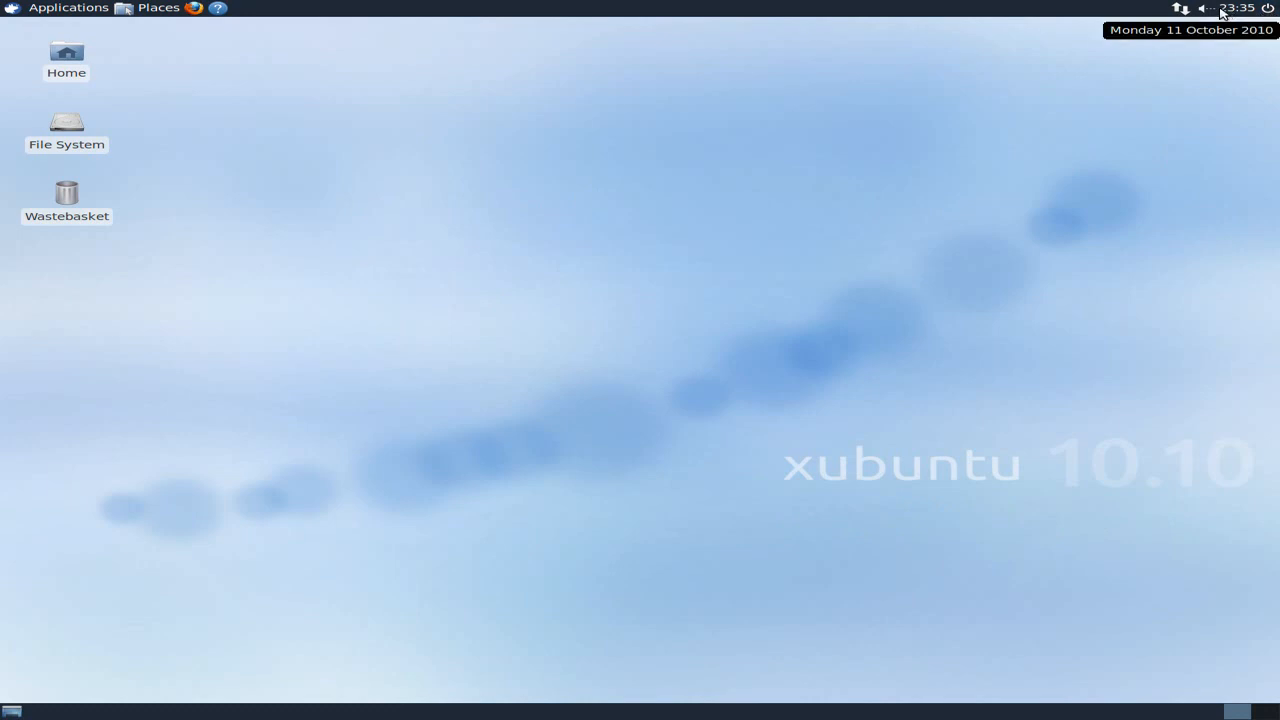
# Open Xfce Mixer for the Internal Audio Analog Stereo card from the panel volume icon
pyautogui.click(1203, 8)
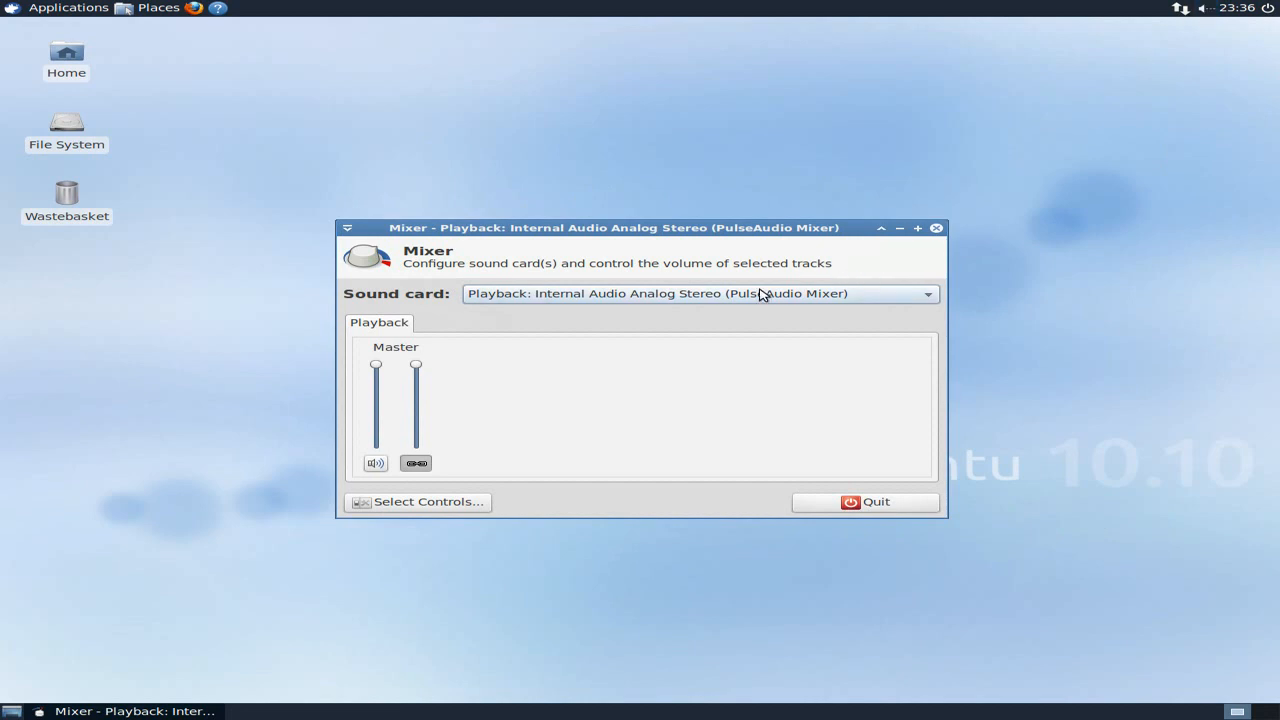
pyautogui.moveTo(511, 310)
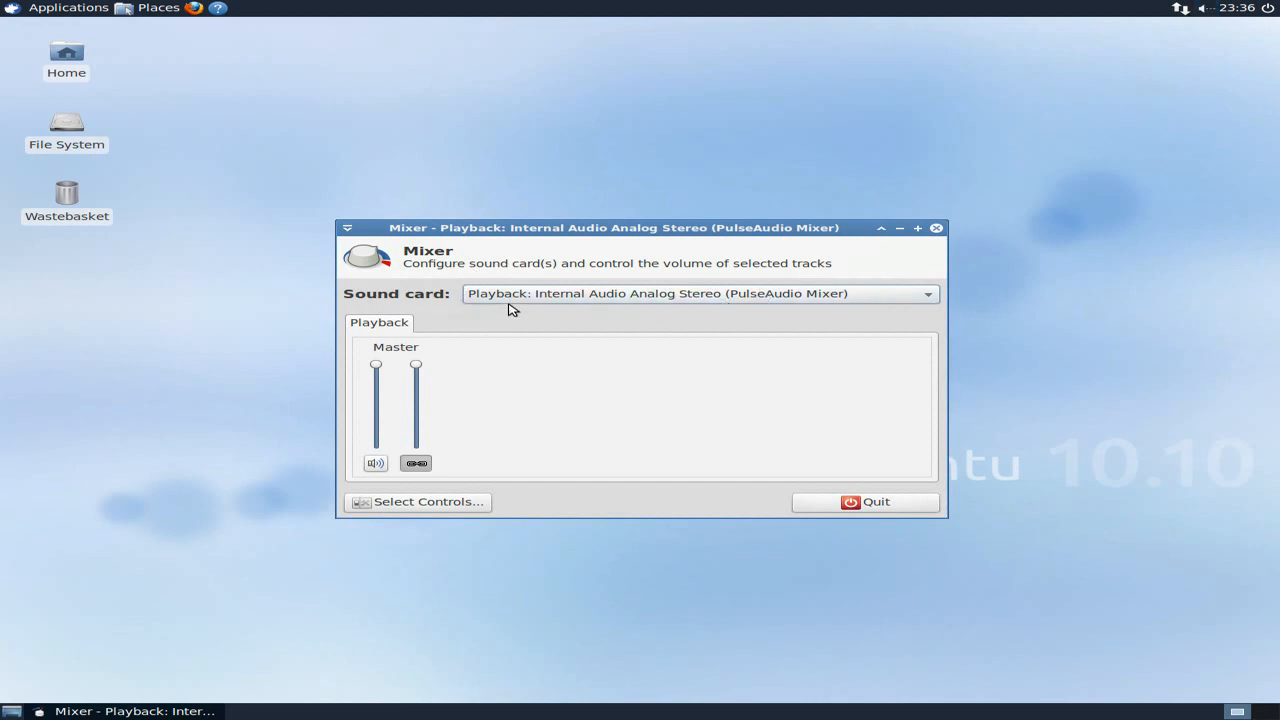
pyautogui.moveTo(864, 501)
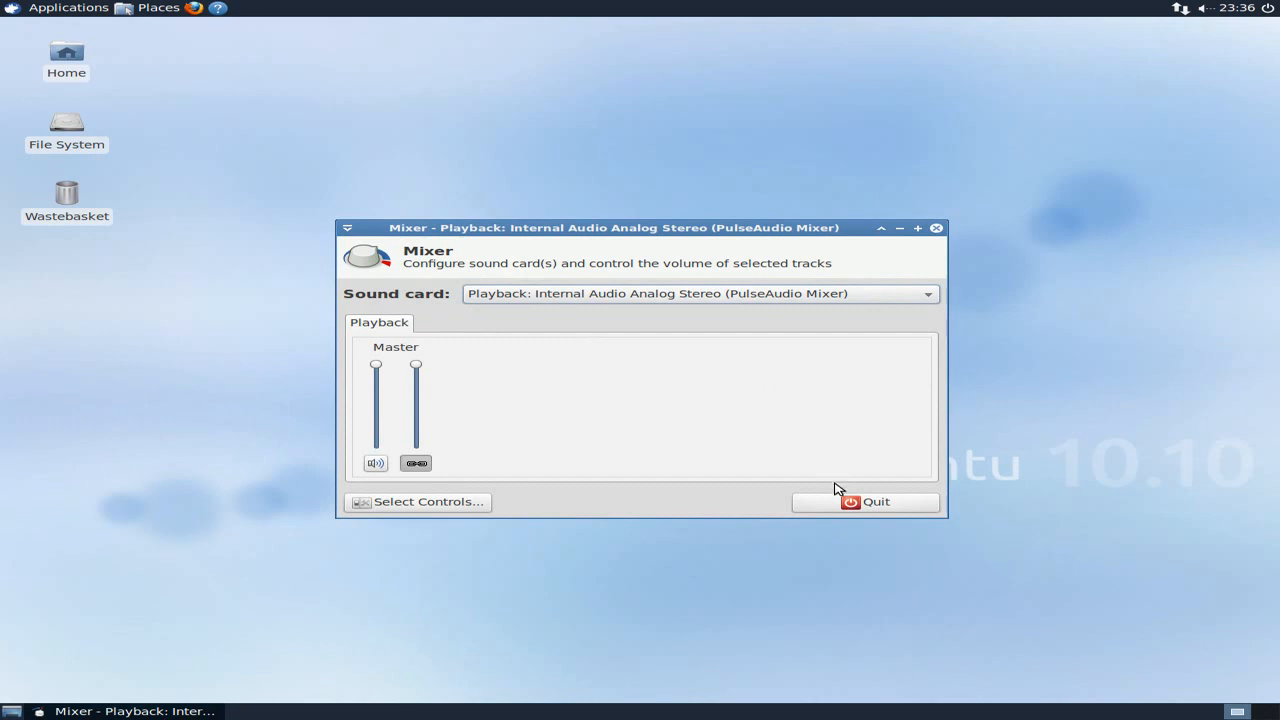
# Quit Xfce Mixer, then double-click a desktop icon
pyautogui.click(864, 501)
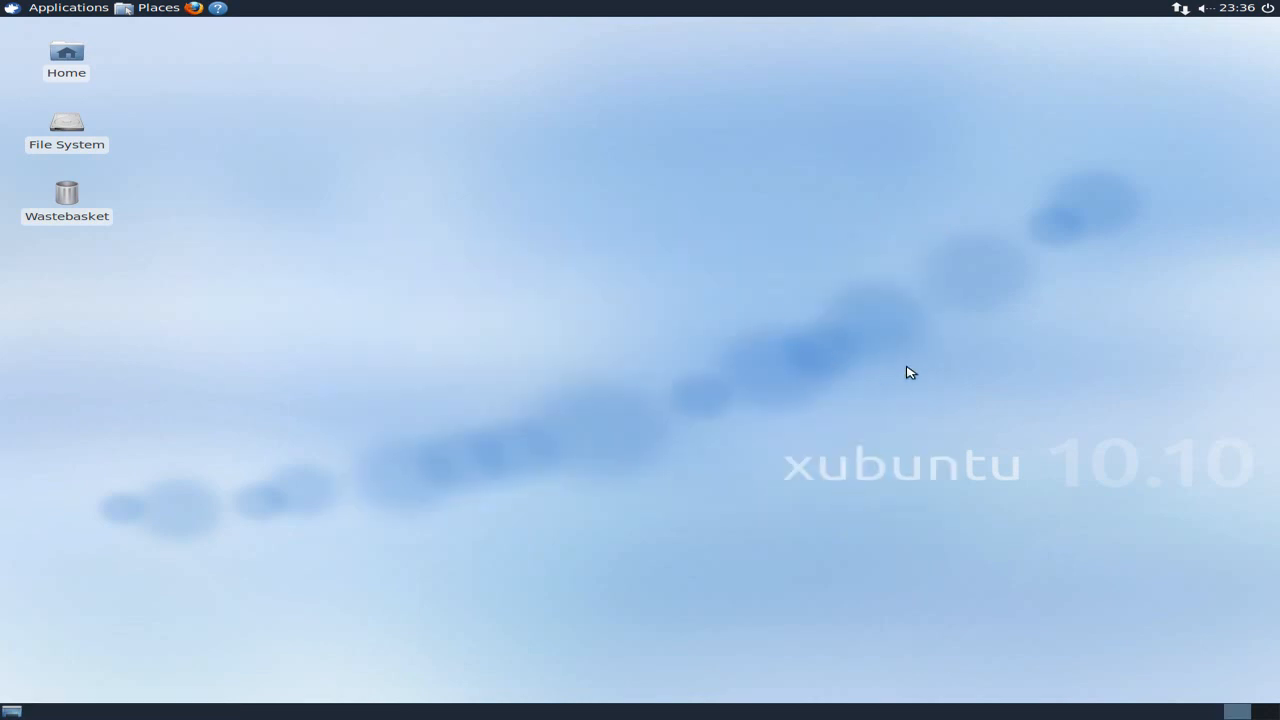
pyautogui.moveTo(1181, 12)
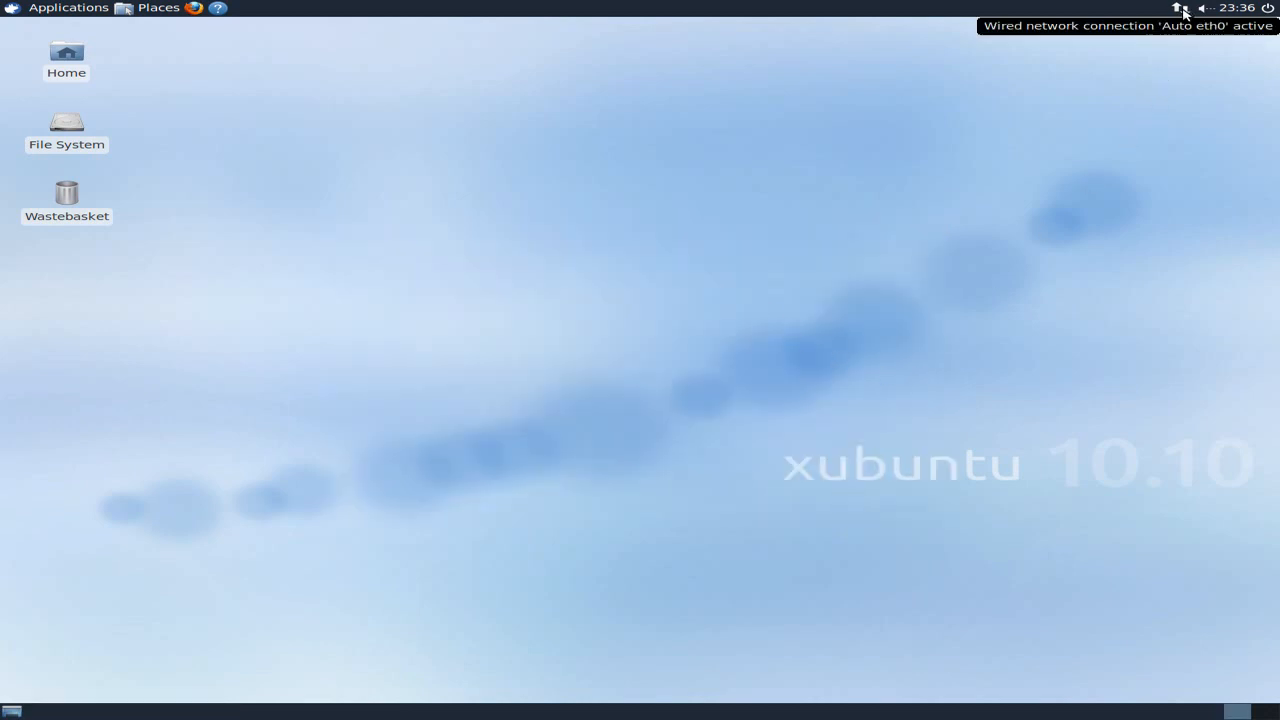
pyautogui.moveTo(199, 41)
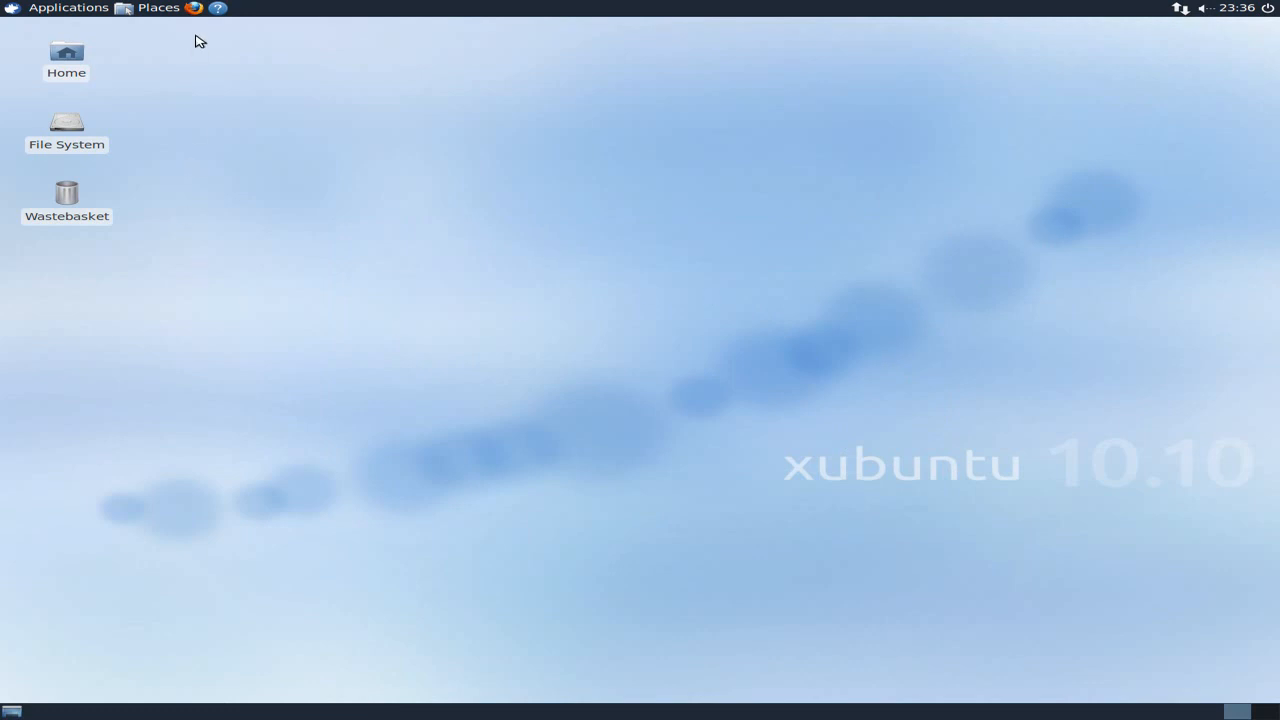
pyautogui.moveTo(195, 8)
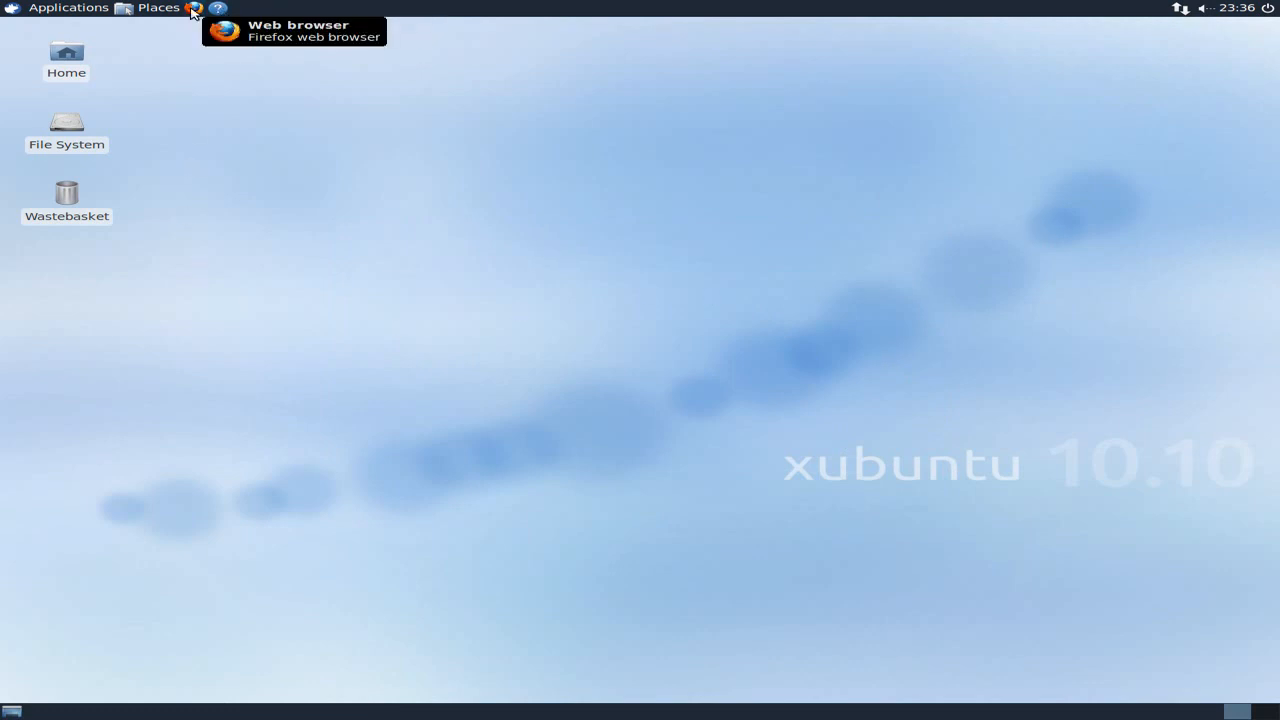
pyautogui.moveTo(125, 12)
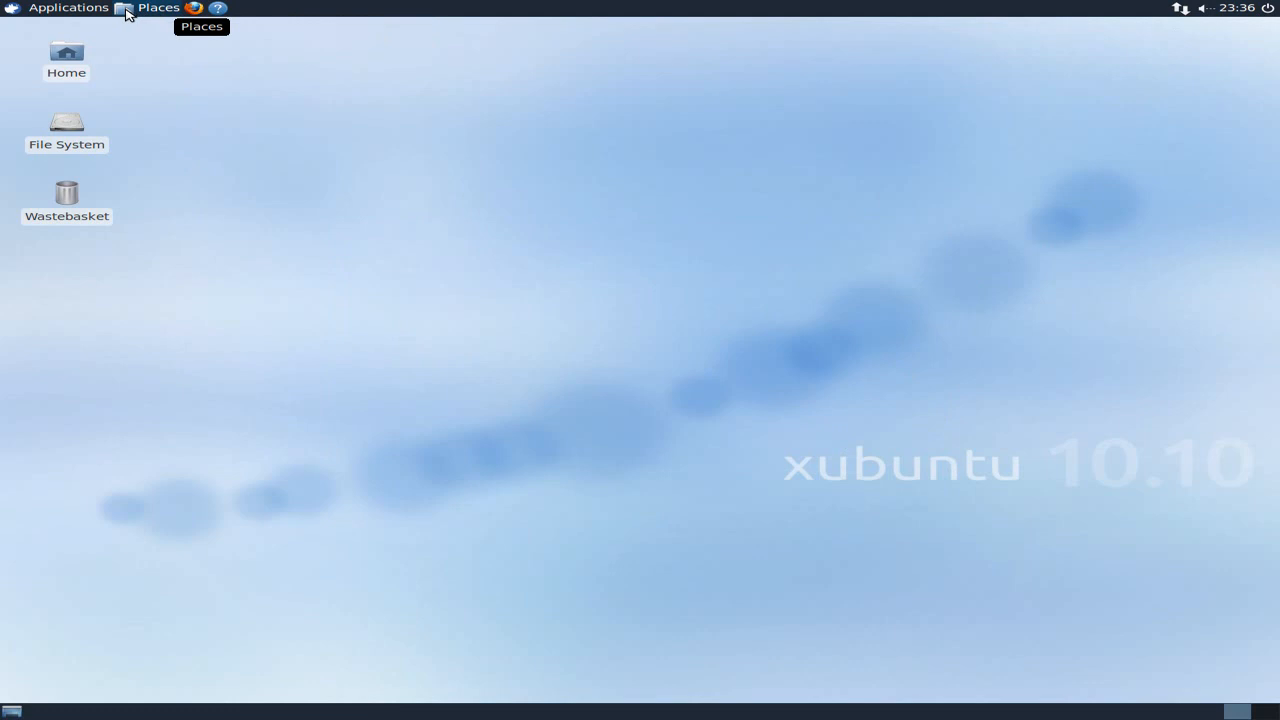
pyautogui.moveTo(62, 12)
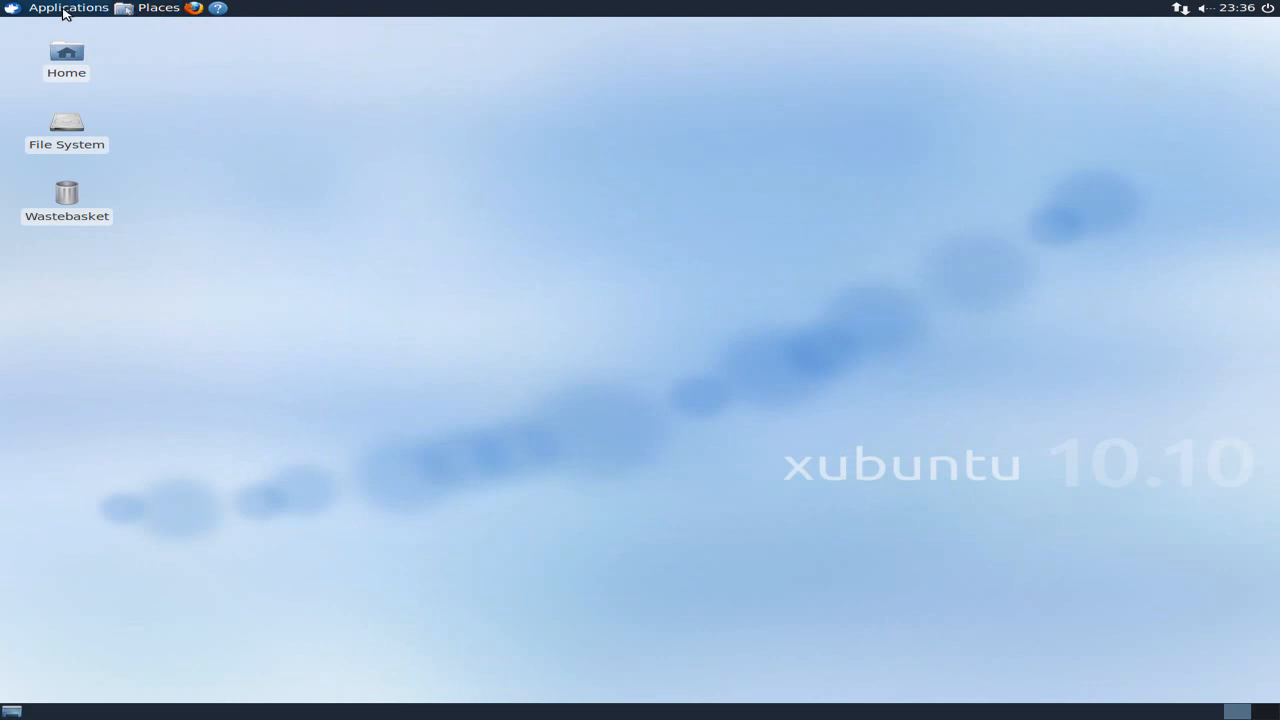
pyautogui.moveTo(274, 95)
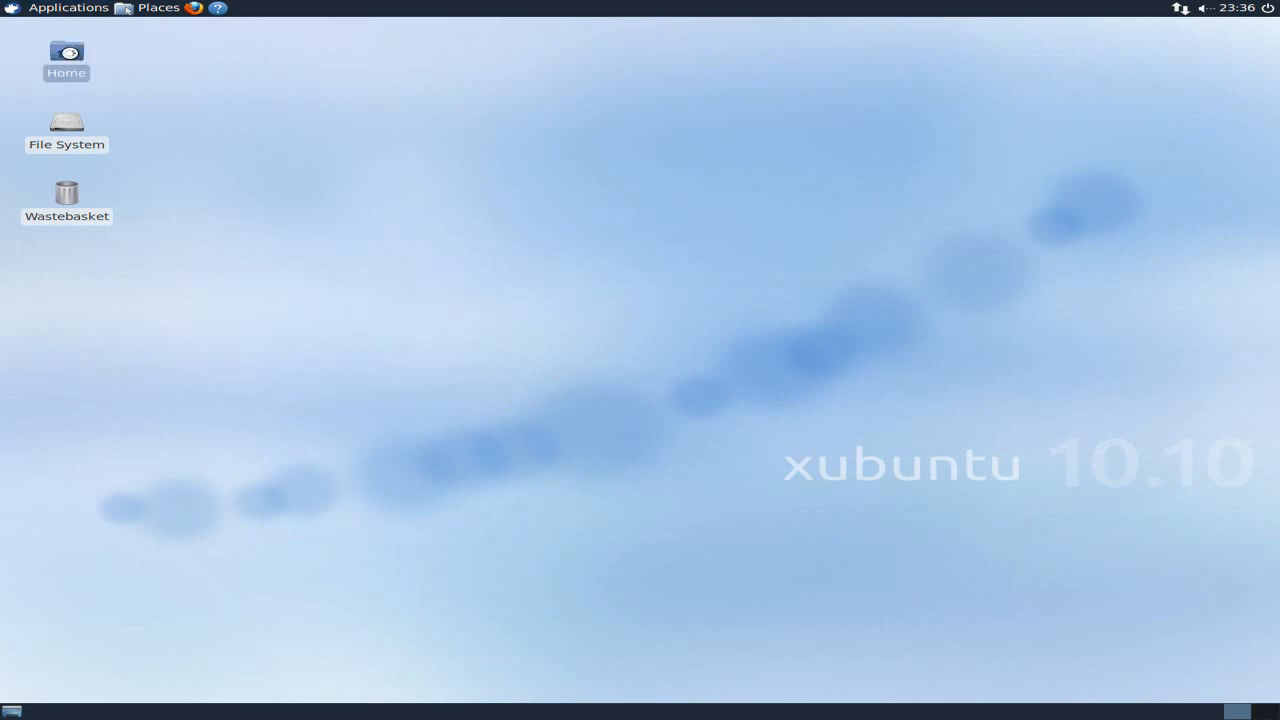
pyautogui.doubleClick(66, 52)
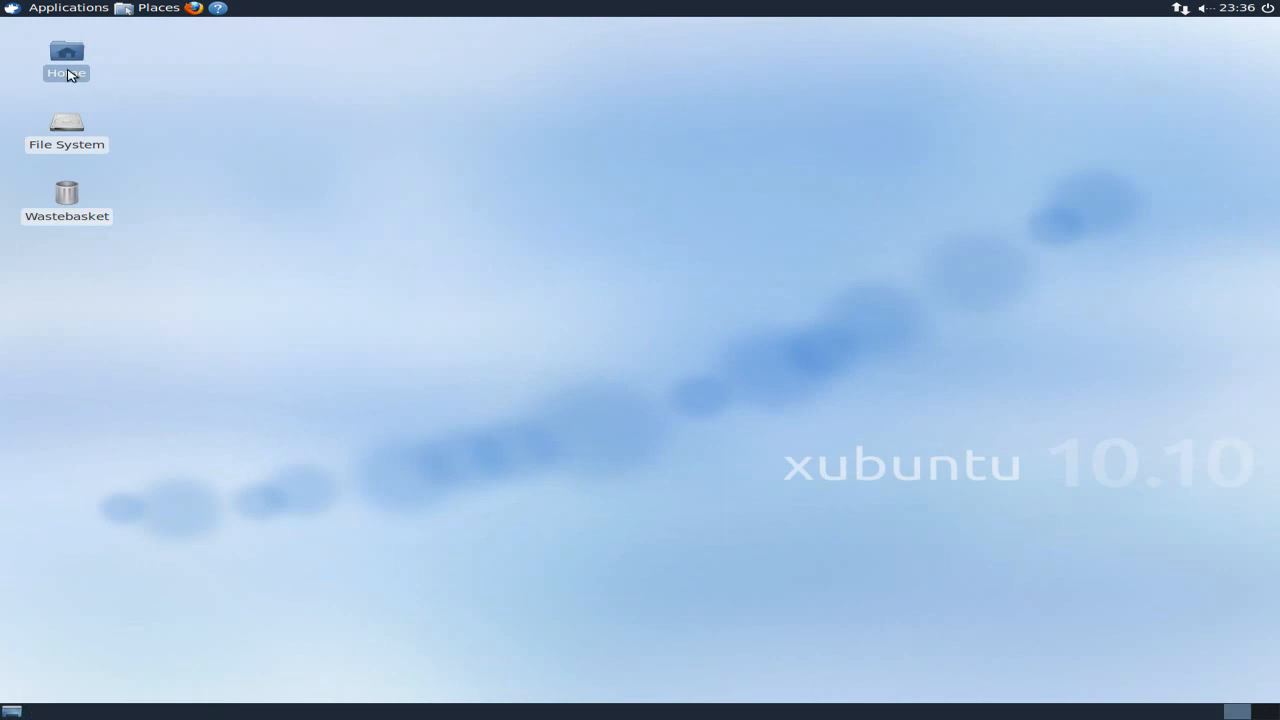
pyautogui.moveTo(62, 167)
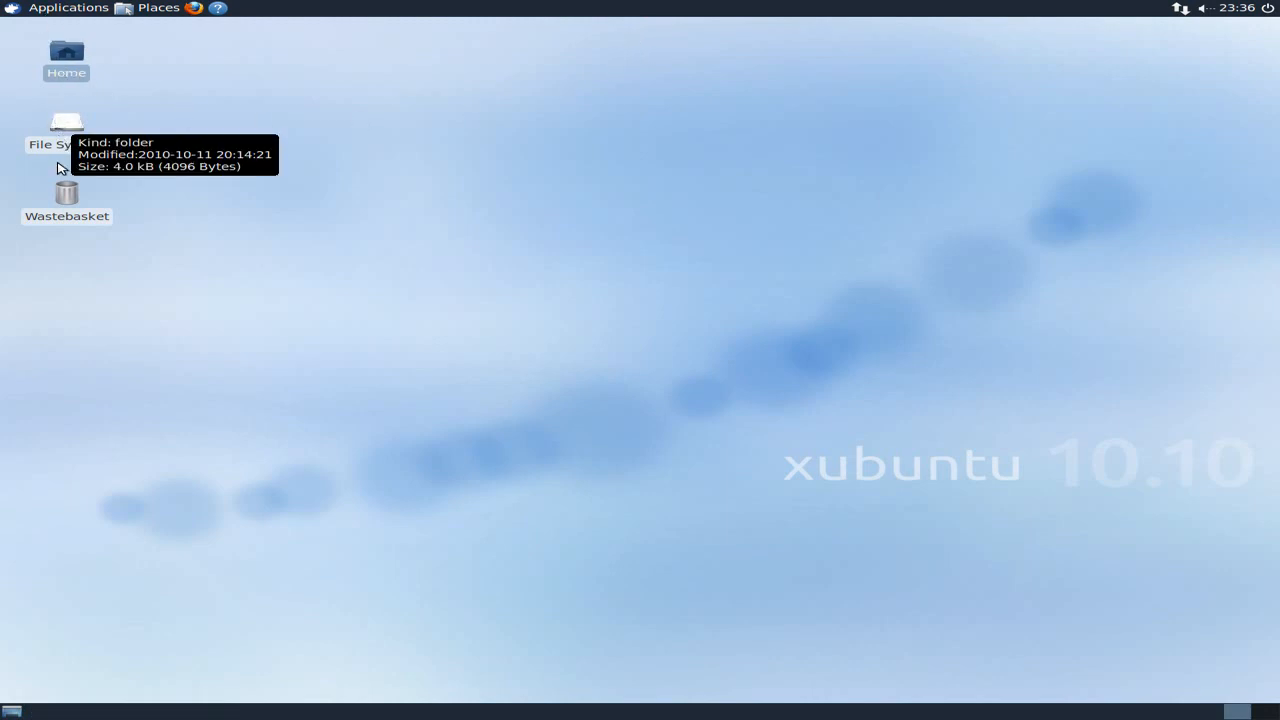
pyautogui.moveTo(68, 200)
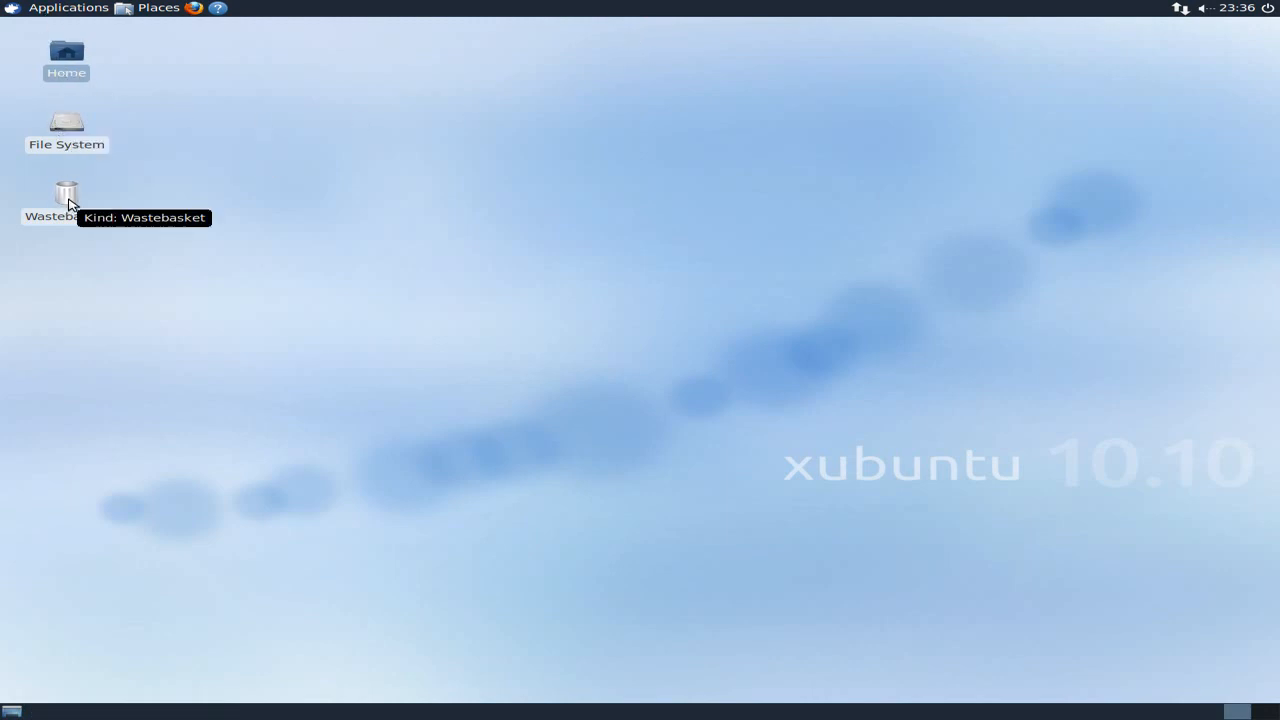
pyautogui.moveTo(16, 24)
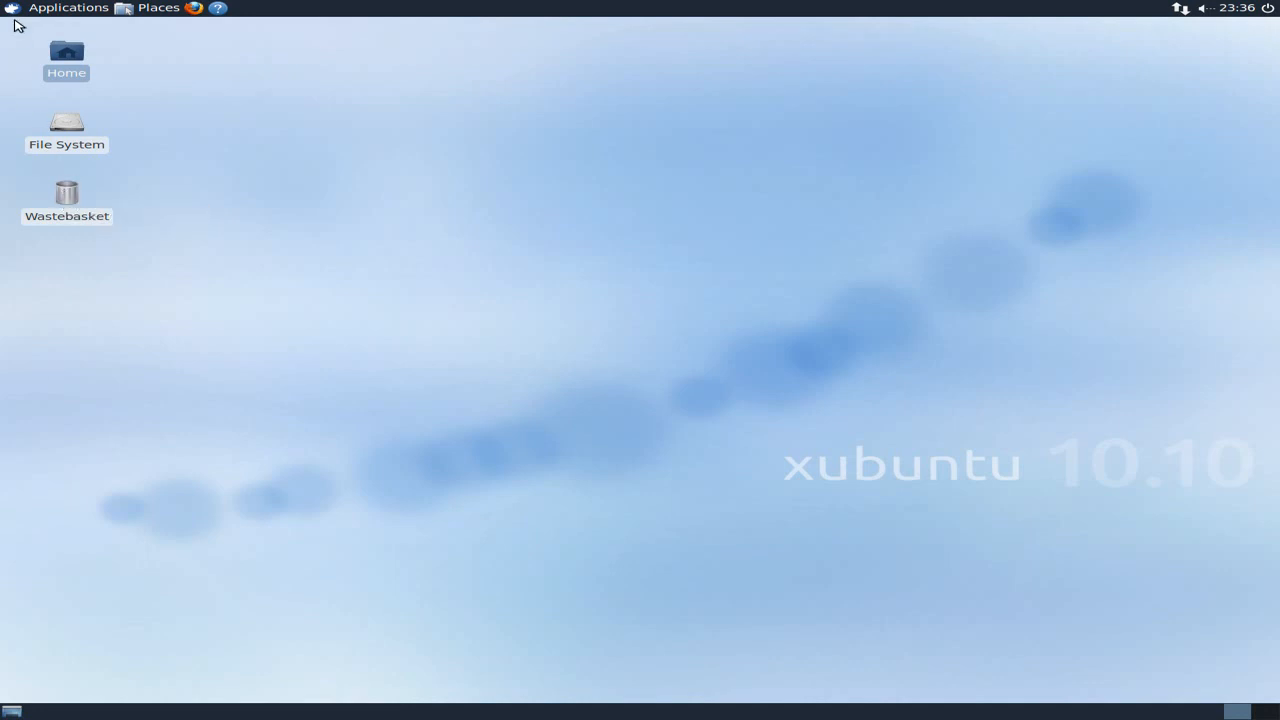
# Open the Applications menu to show the Accessories submenu with Terminal and Mousepad
pyautogui.click(68, 8)
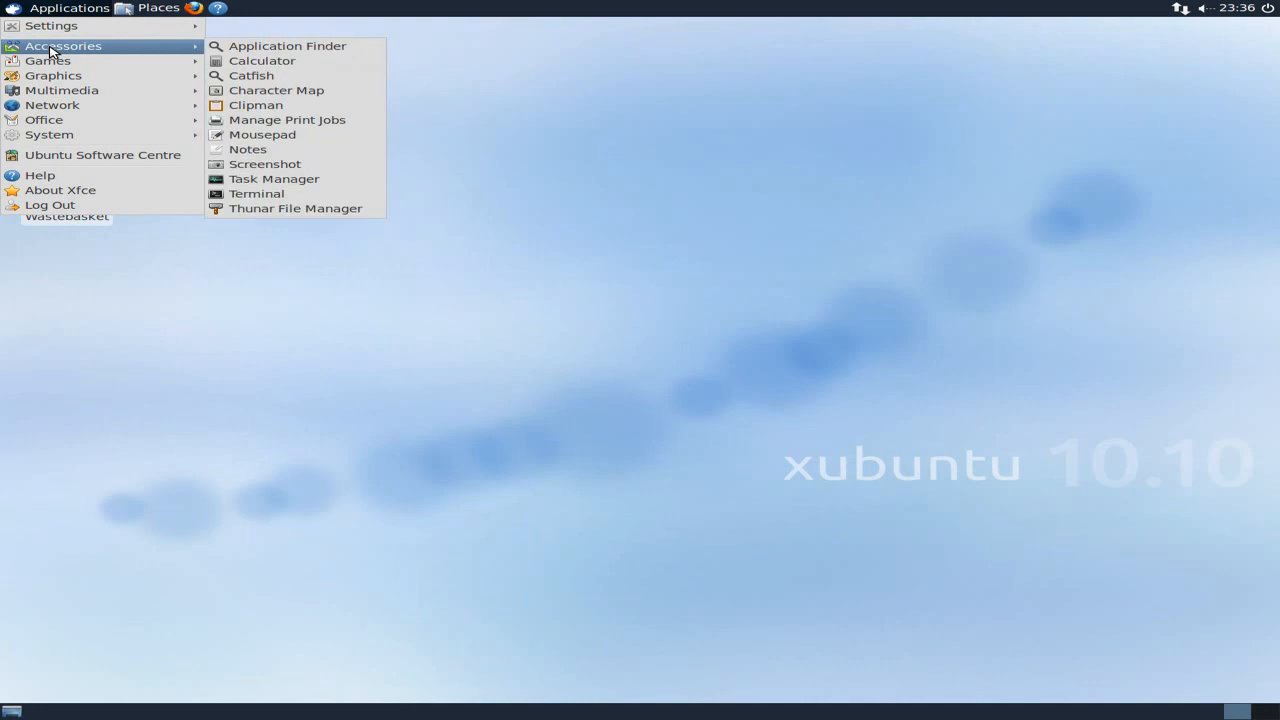
pyautogui.moveTo(287, 46)
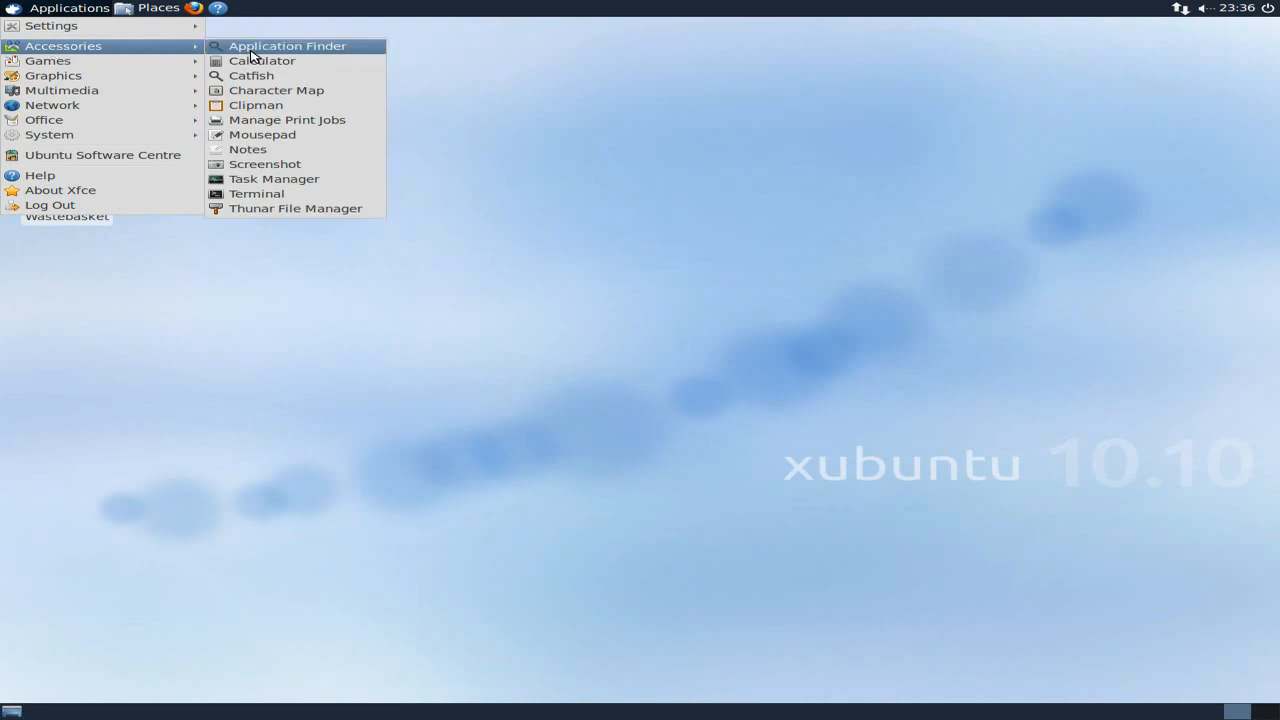
pyautogui.moveTo(262, 134)
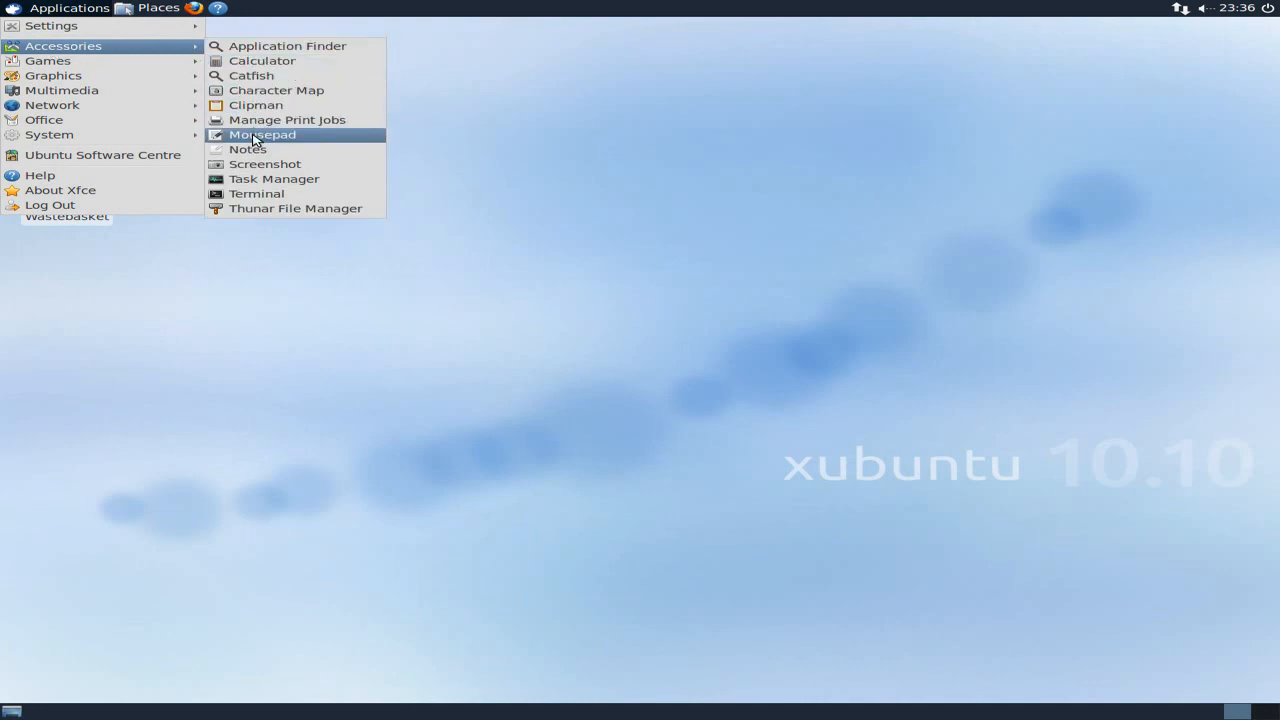
pyautogui.moveTo(274, 178)
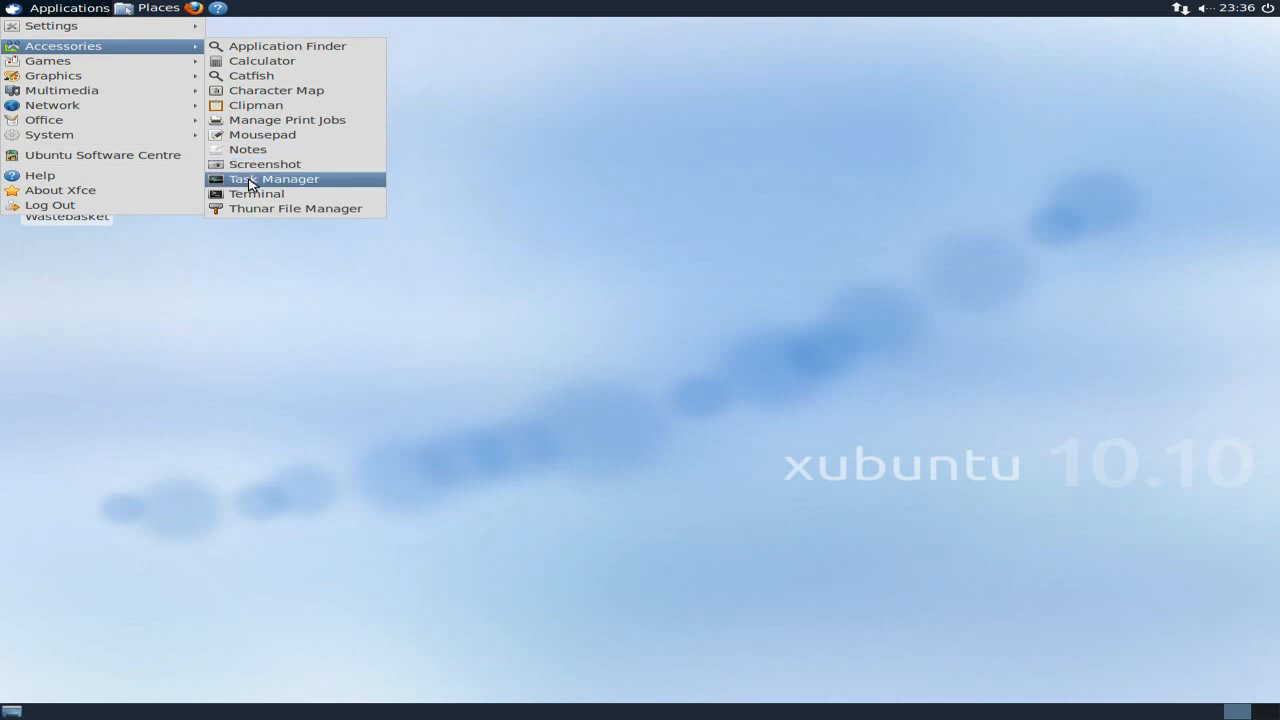
# Launch Task Manager, scroll through its process list, and close it
pyautogui.click(272, 178)
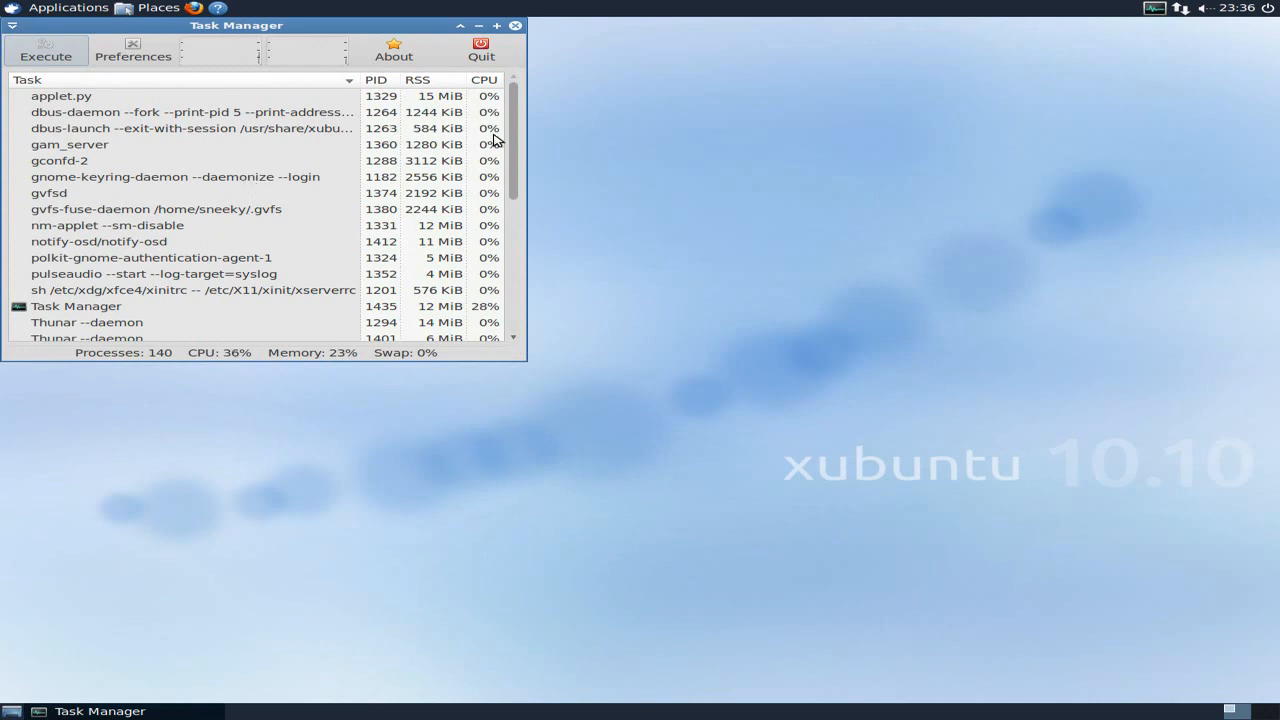
pyautogui.scroll(-3)
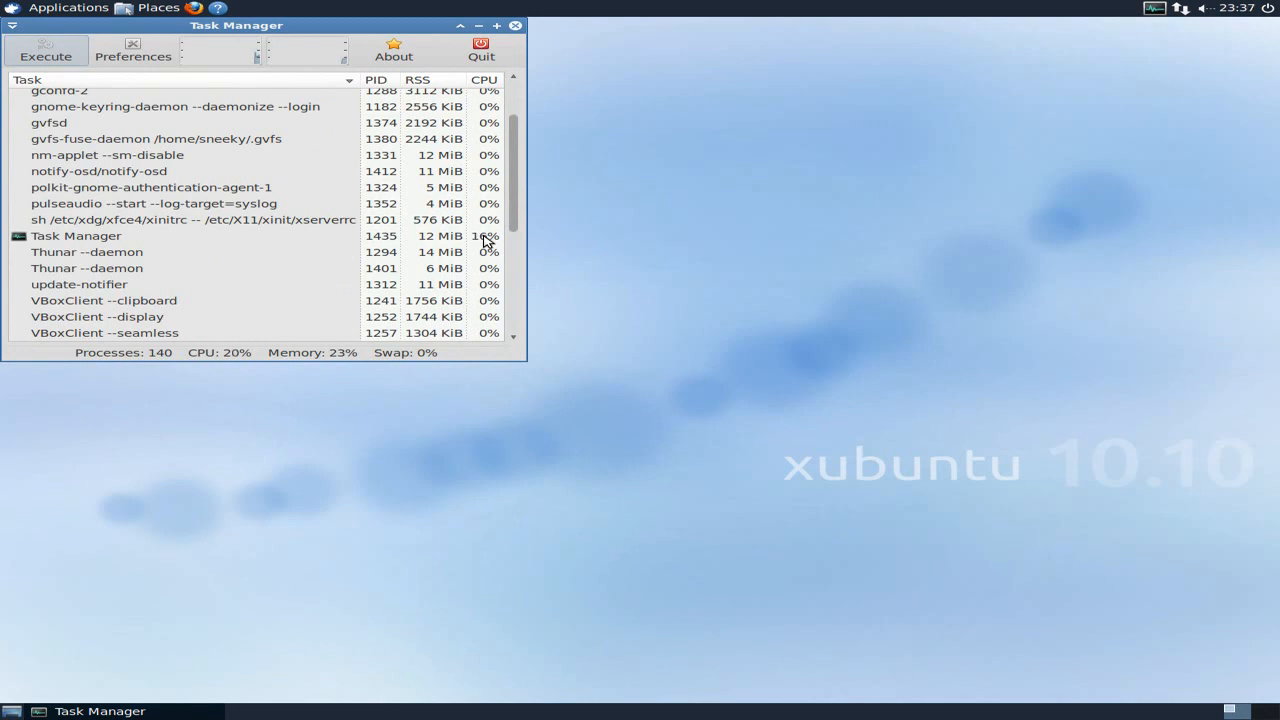
pyautogui.scroll(-3)
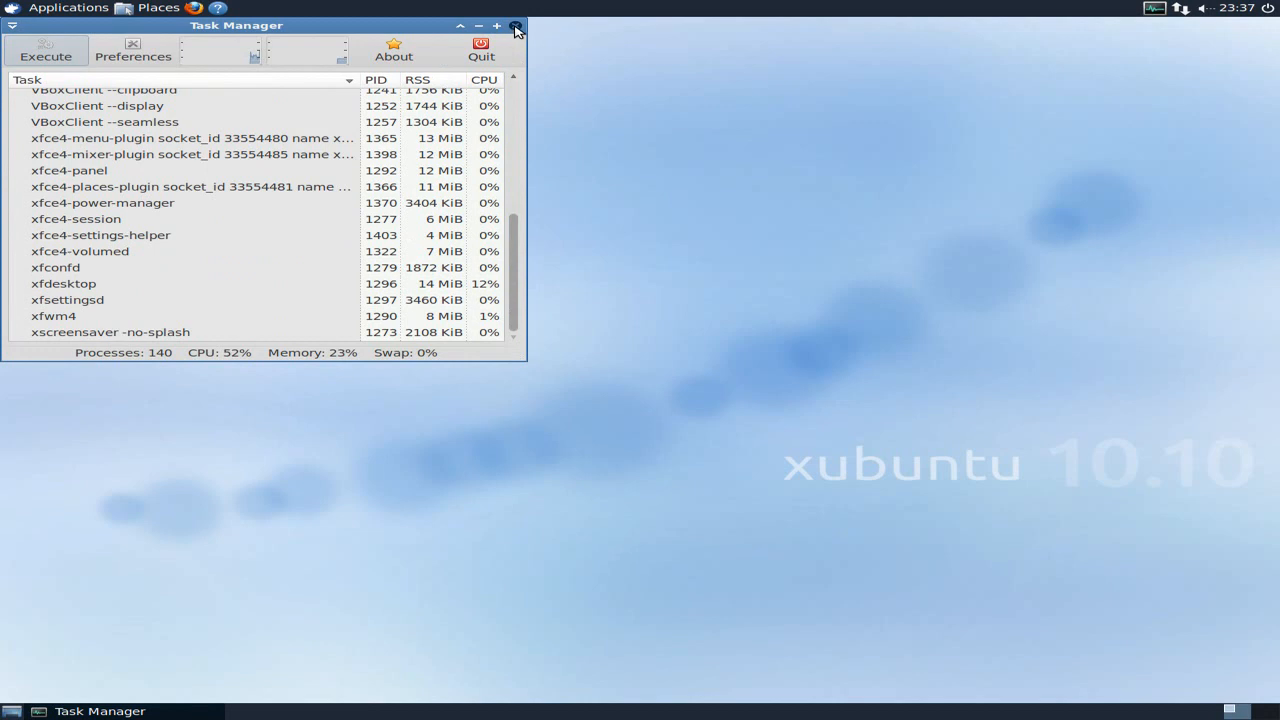
pyautogui.click(515, 25)
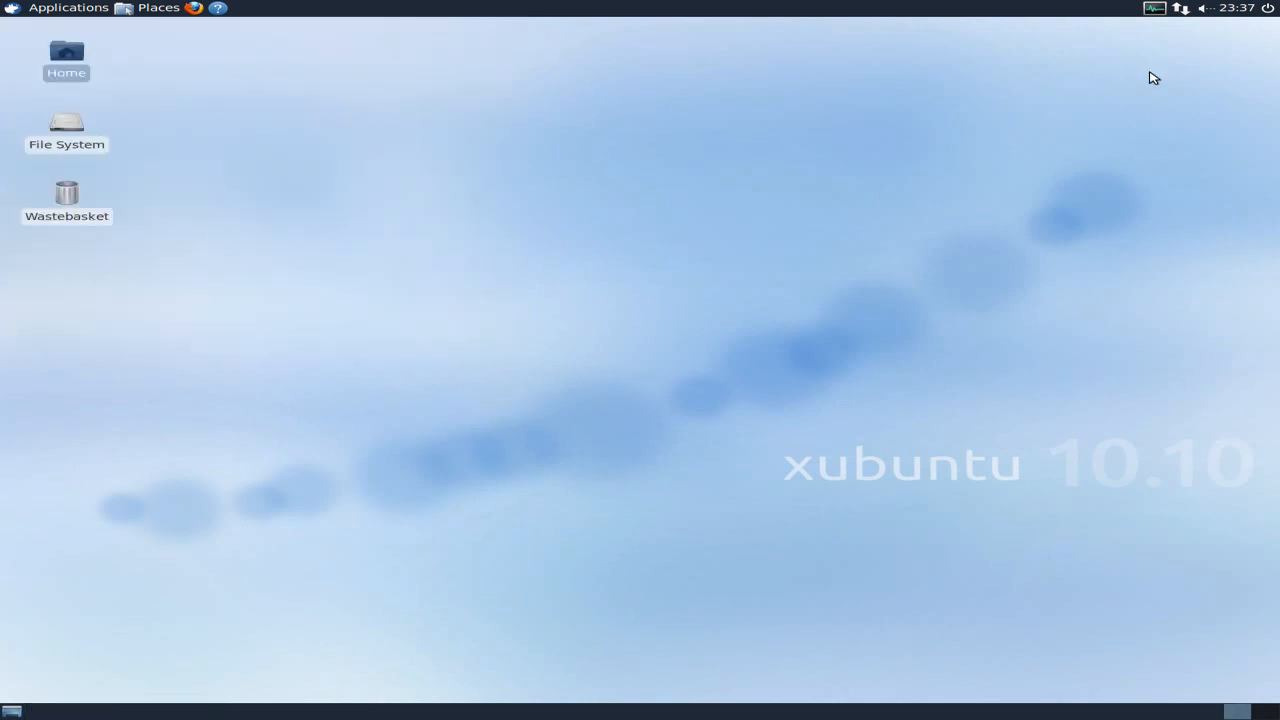
pyautogui.moveTo(1153, 10)
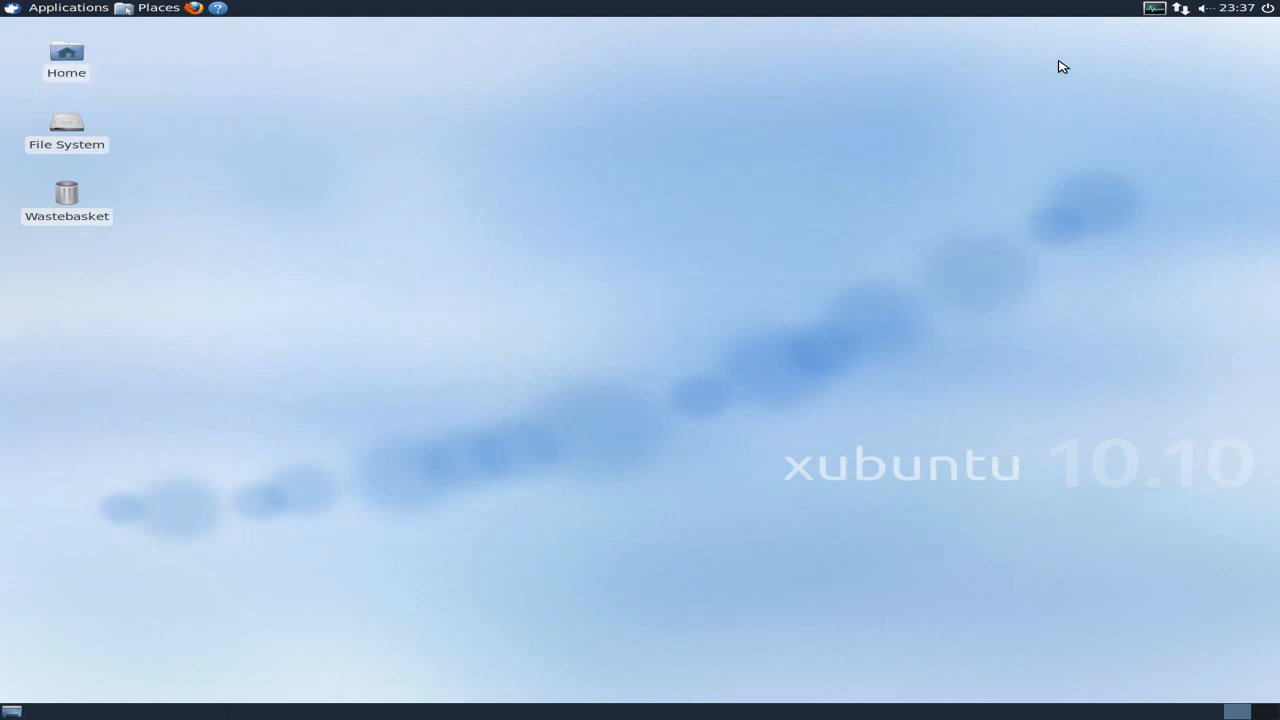
# Reopen and close Task Manager, then launch the Ristretto image viewer
pyautogui.click(1155, 8)
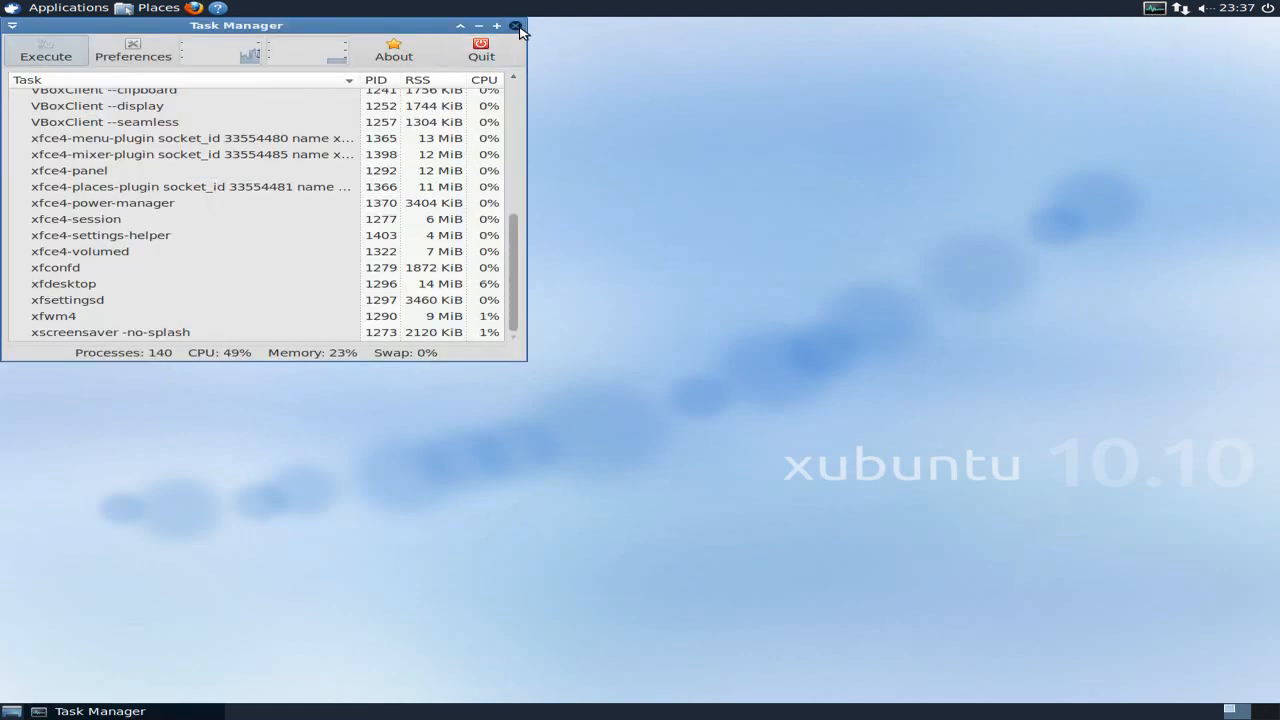
pyautogui.click(515, 25)
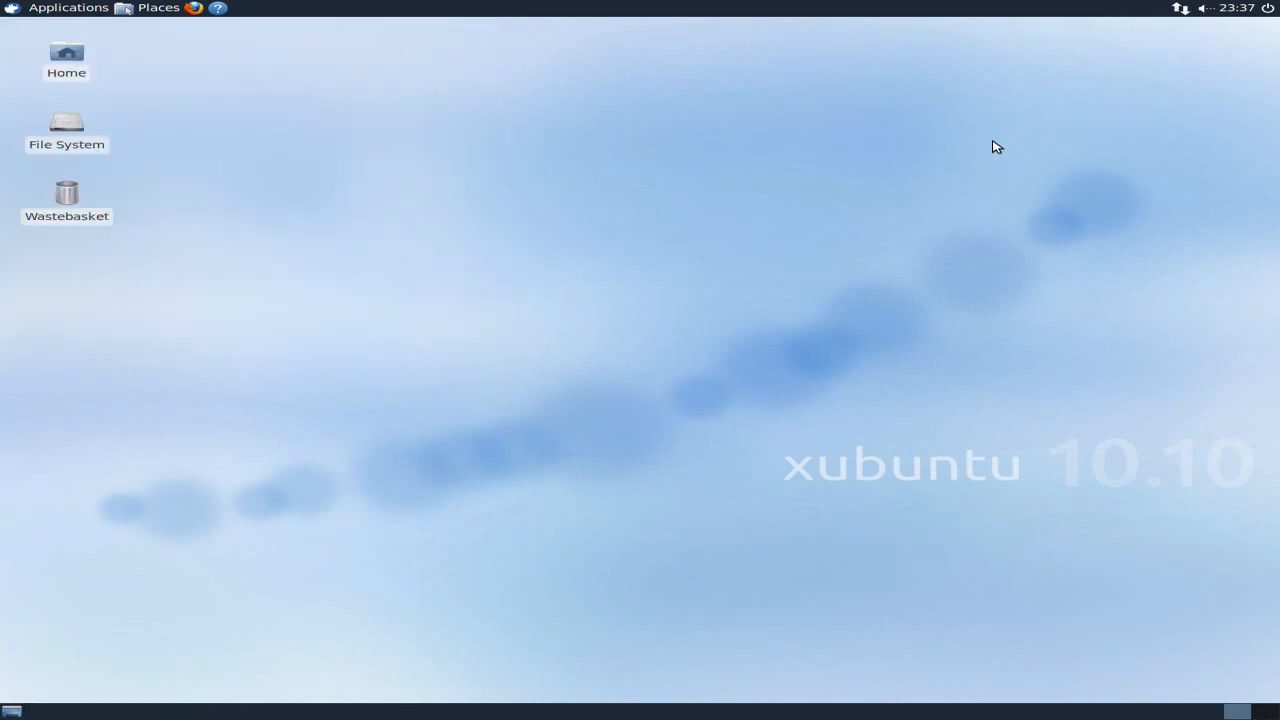
pyautogui.moveTo(45, 13)
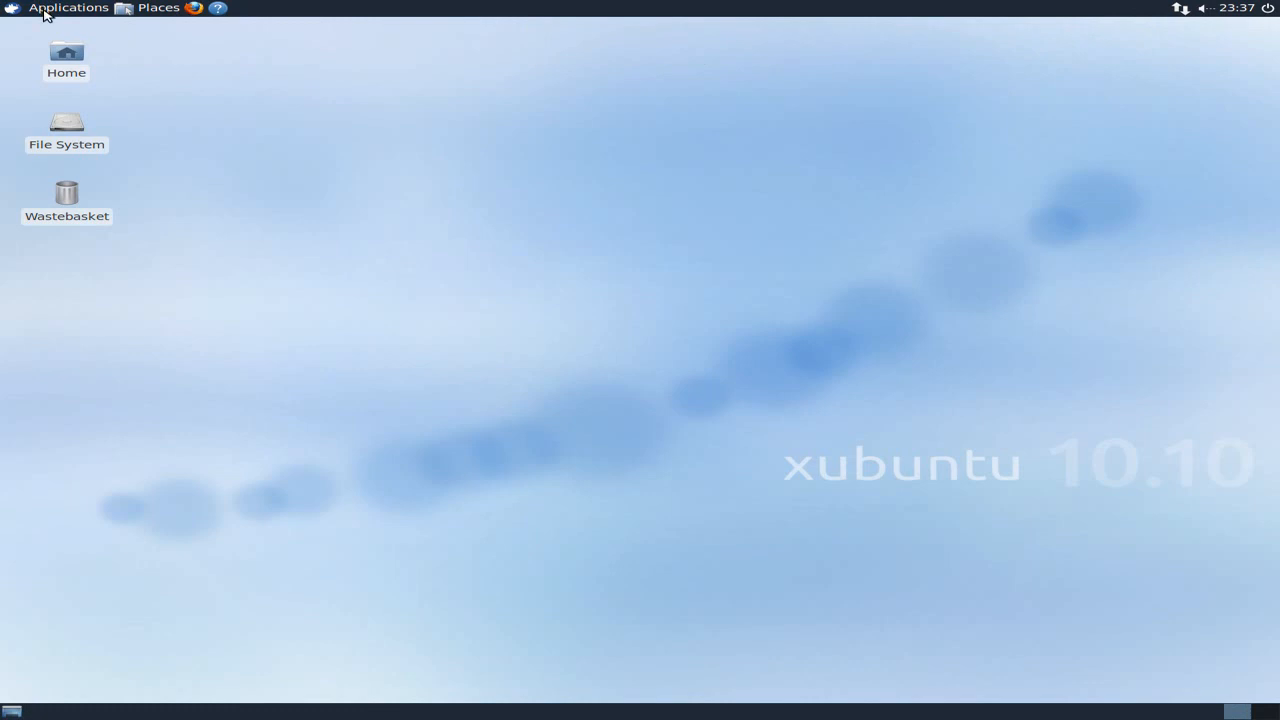
pyautogui.click(68, 8)
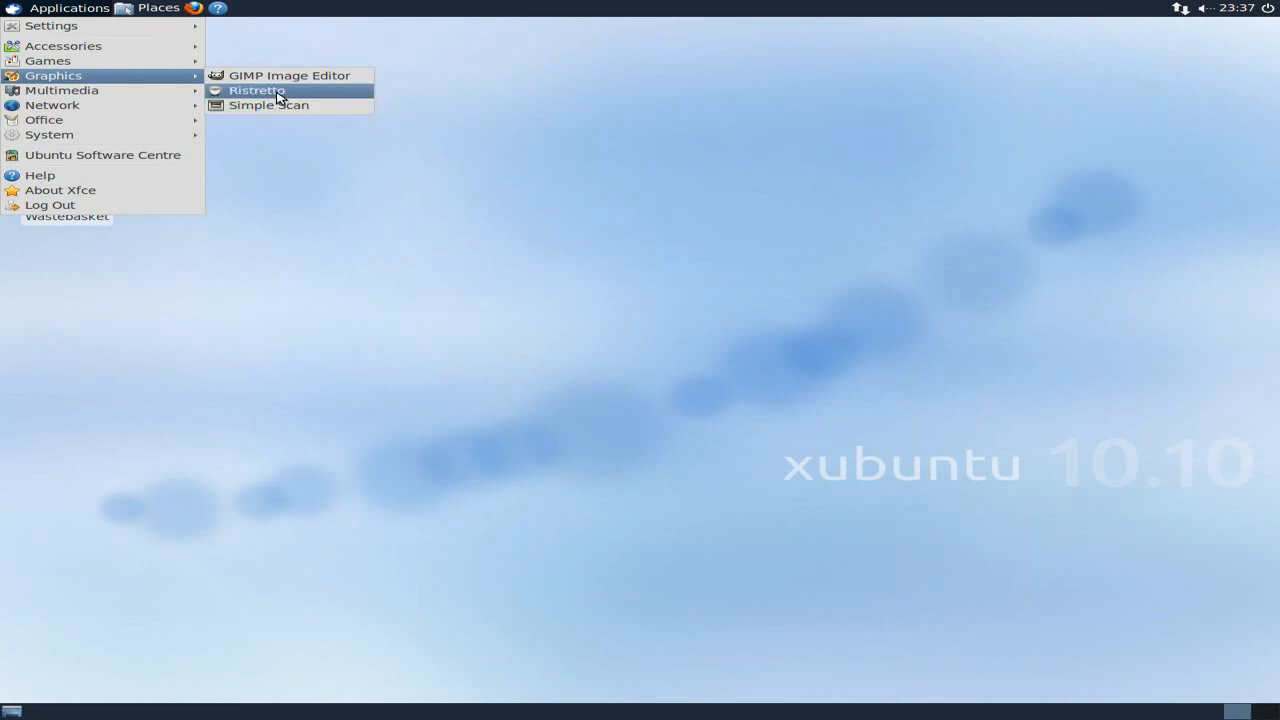
pyautogui.click(257, 90)
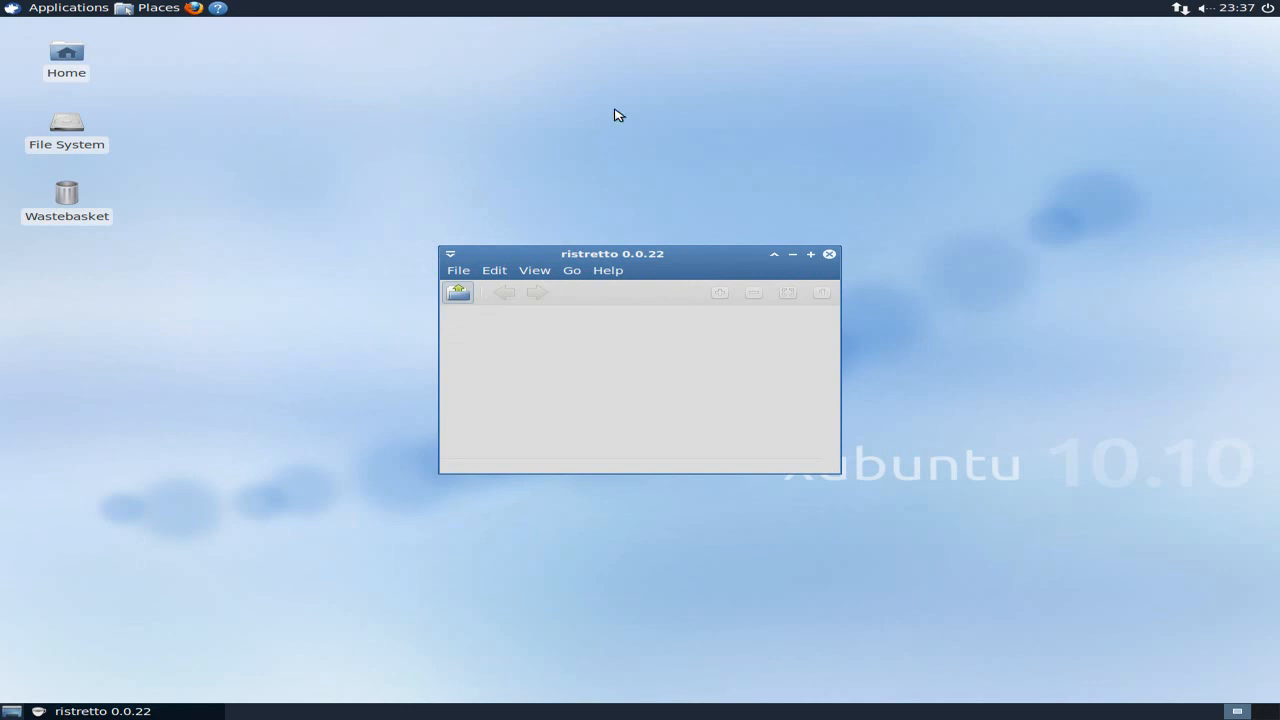
# View Ristretto's About information, then launch Parole Media Player from Applications
pyautogui.click(607, 270)
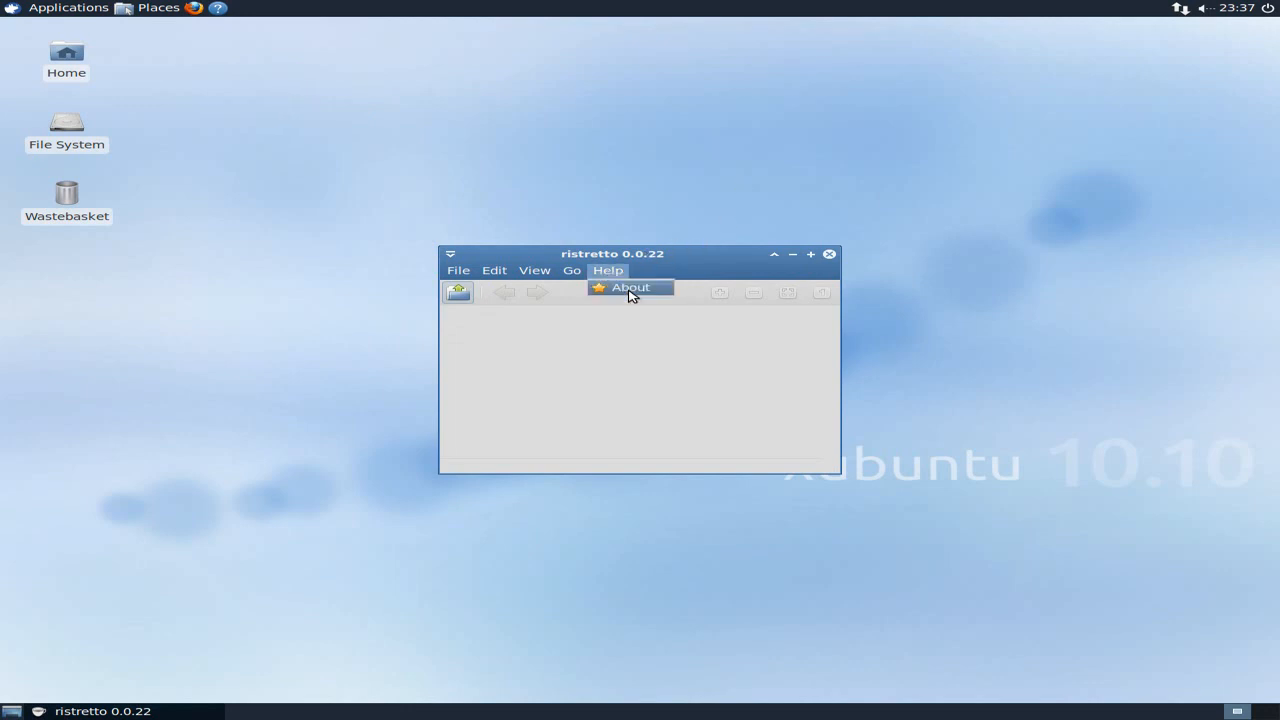
pyautogui.click(630, 287)
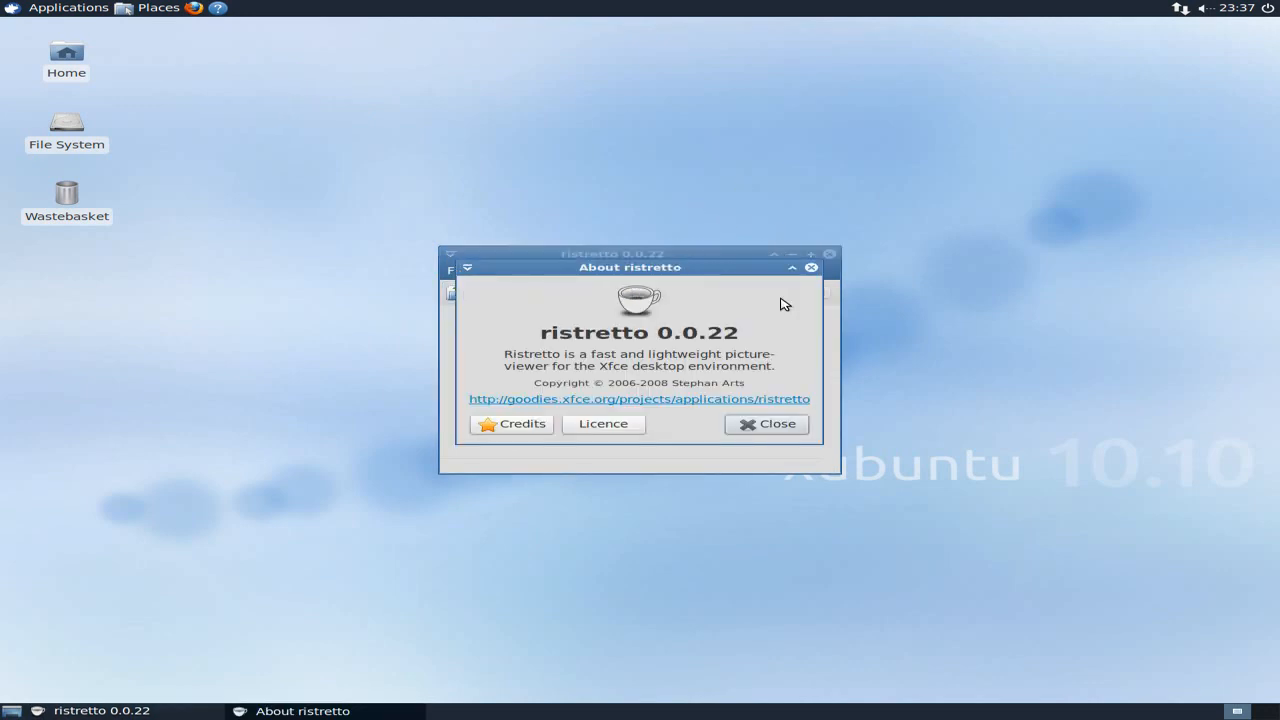
pyautogui.moveTo(655, 400)
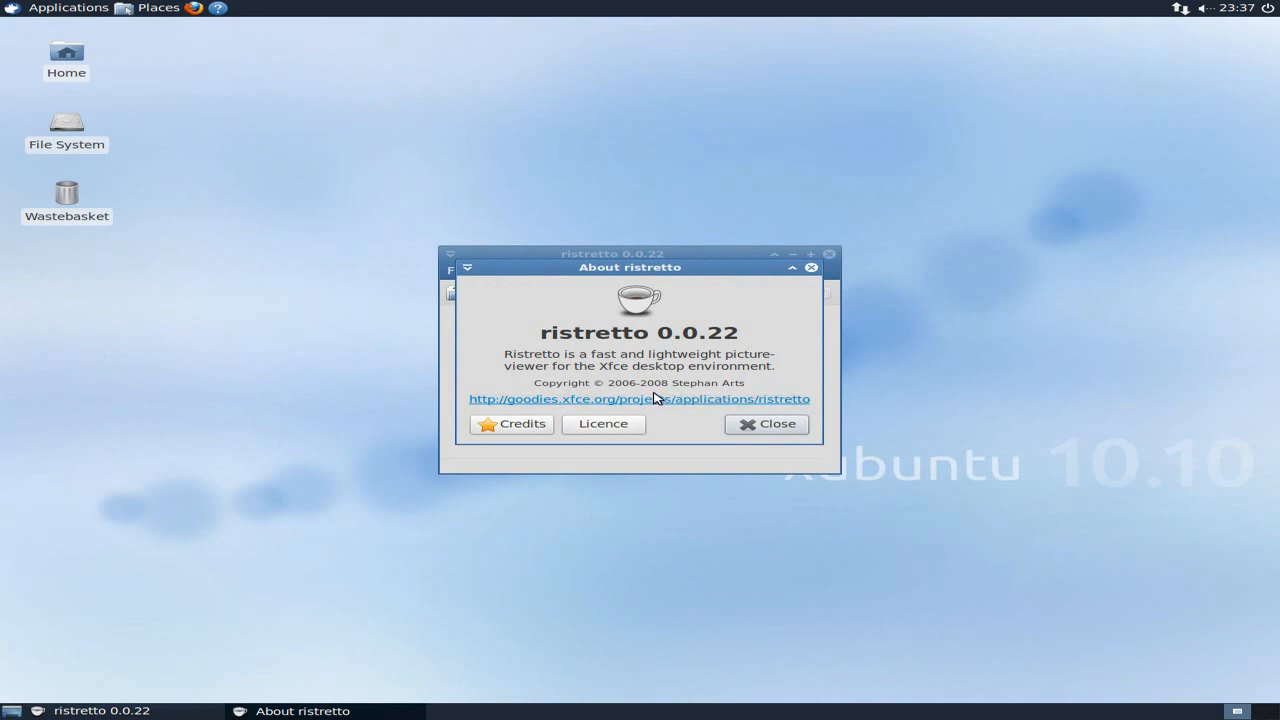
pyautogui.moveTo(767, 424)
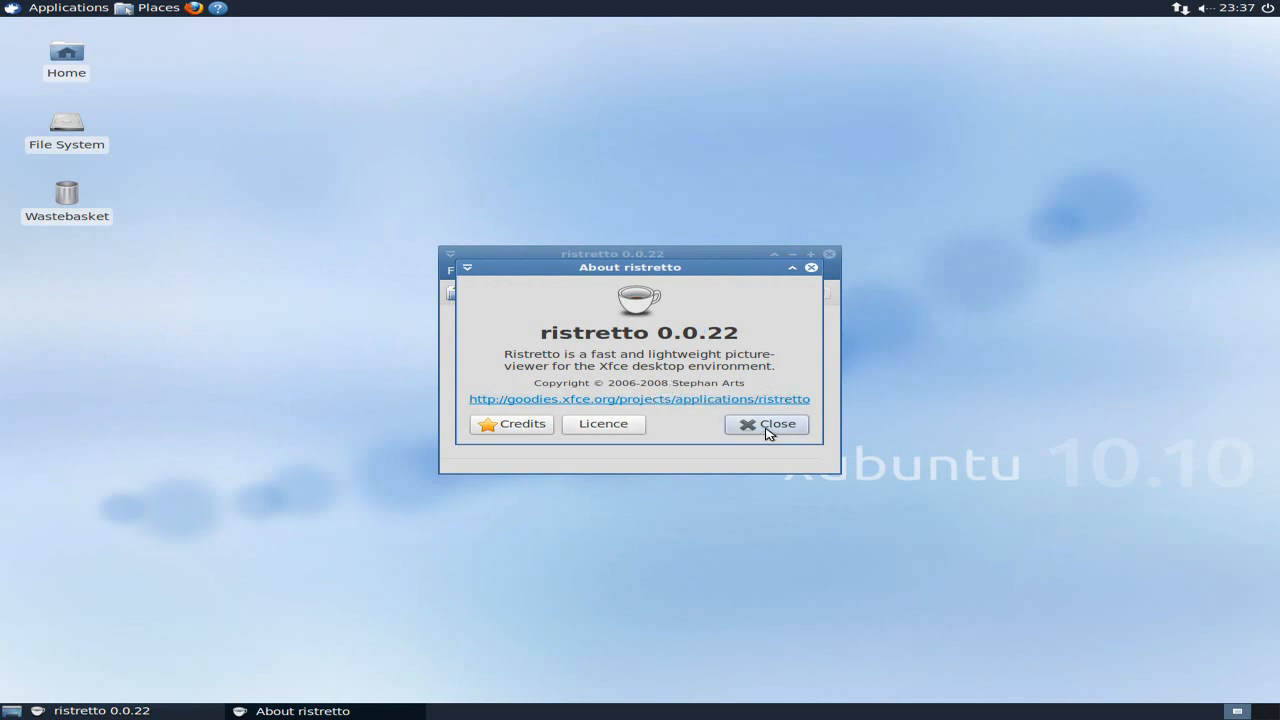
pyautogui.click(766, 423)
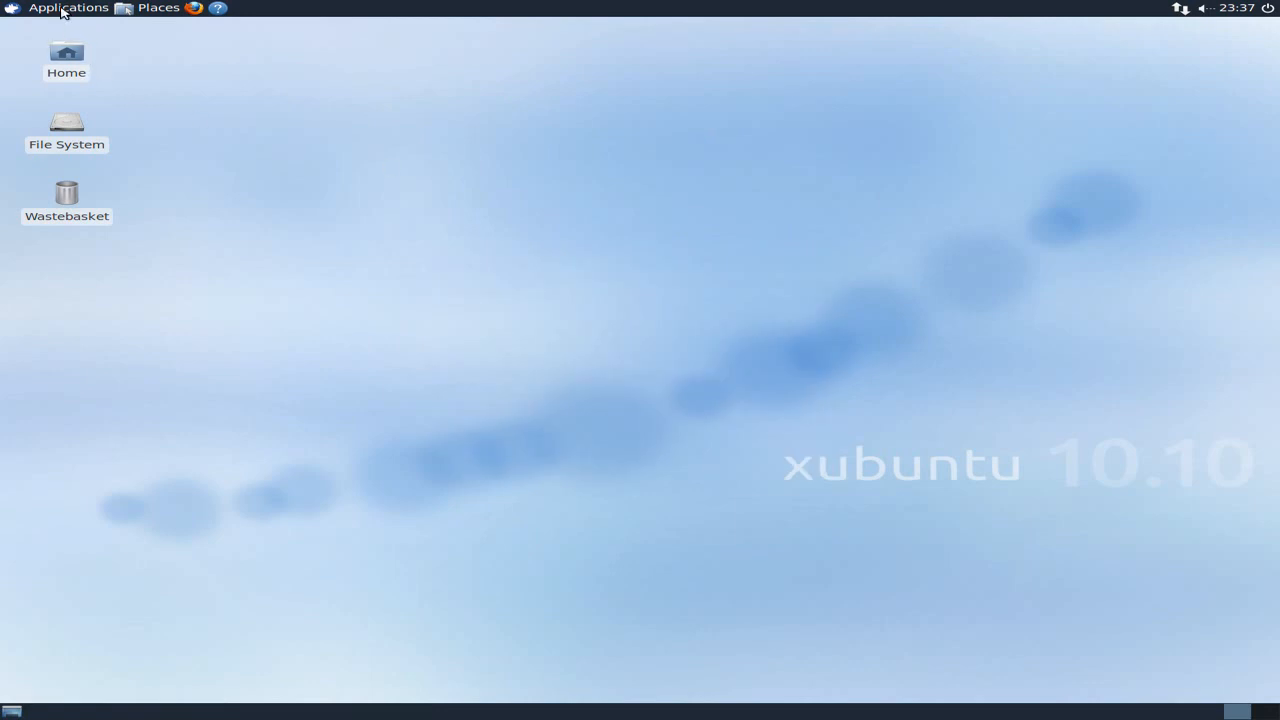
pyautogui.click(68, 8)
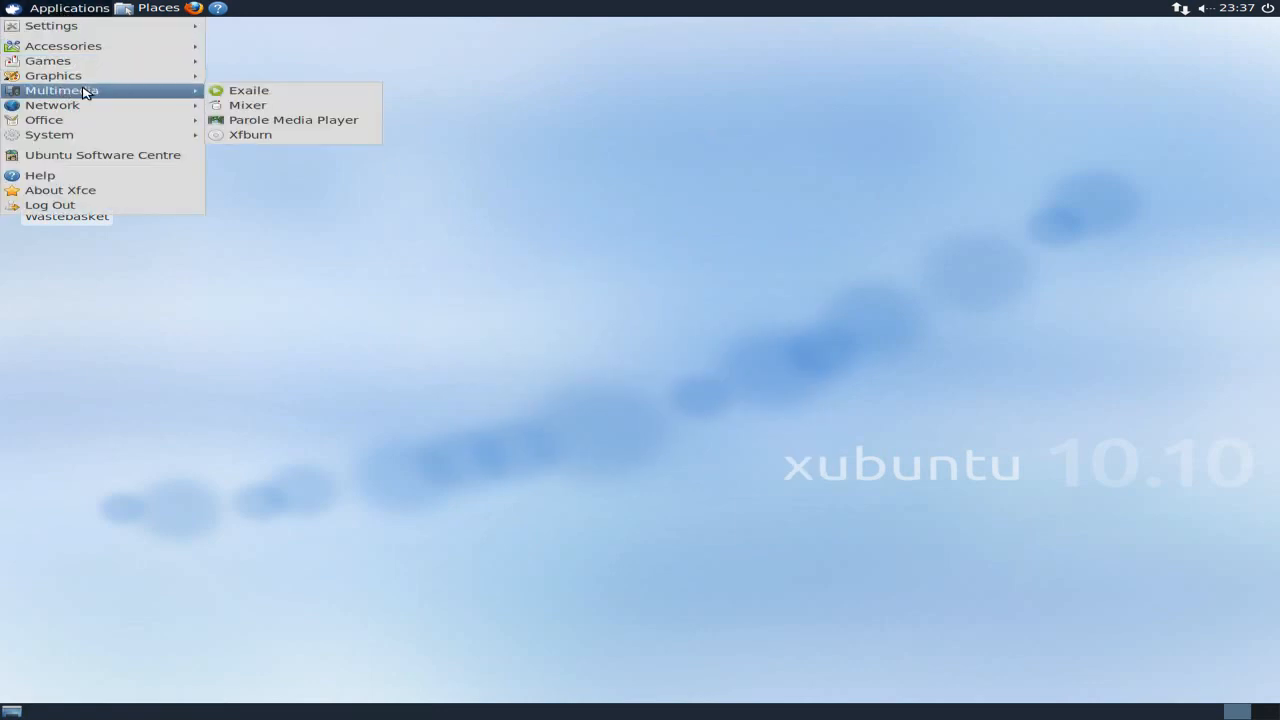
pyautogui.moveTo(248, 90)
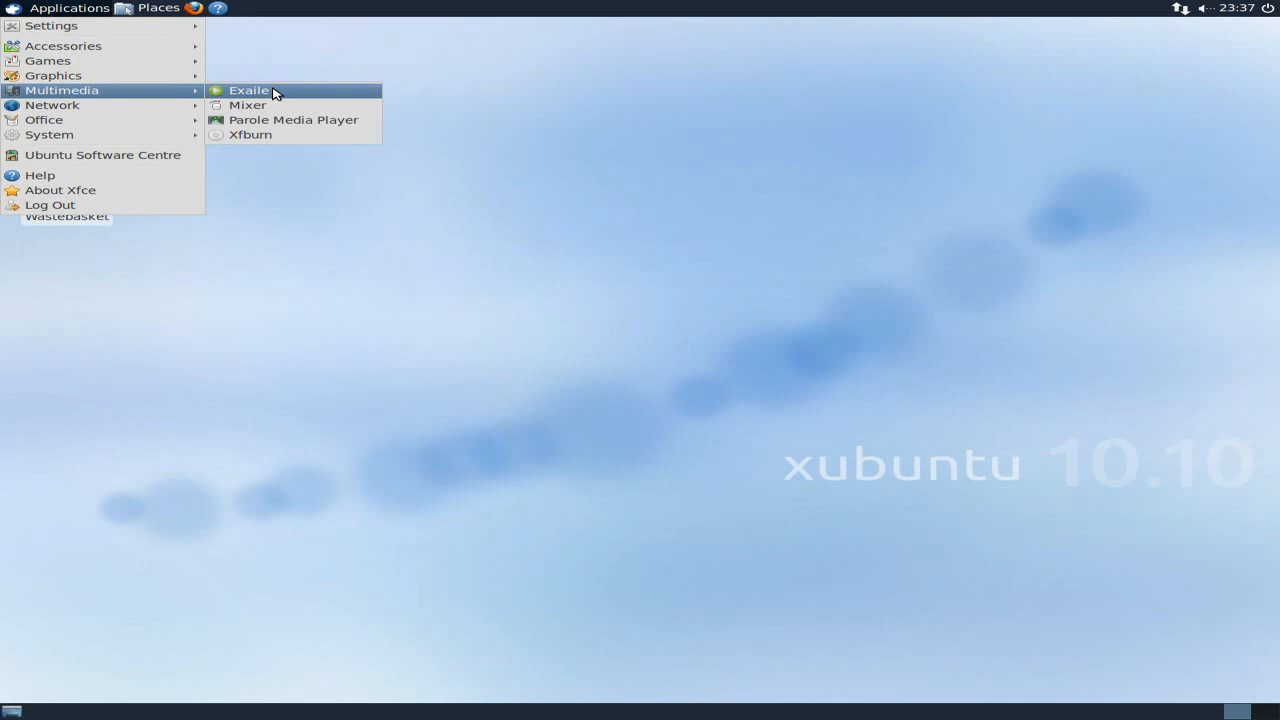
pyautogui.moveTo(267, 119)
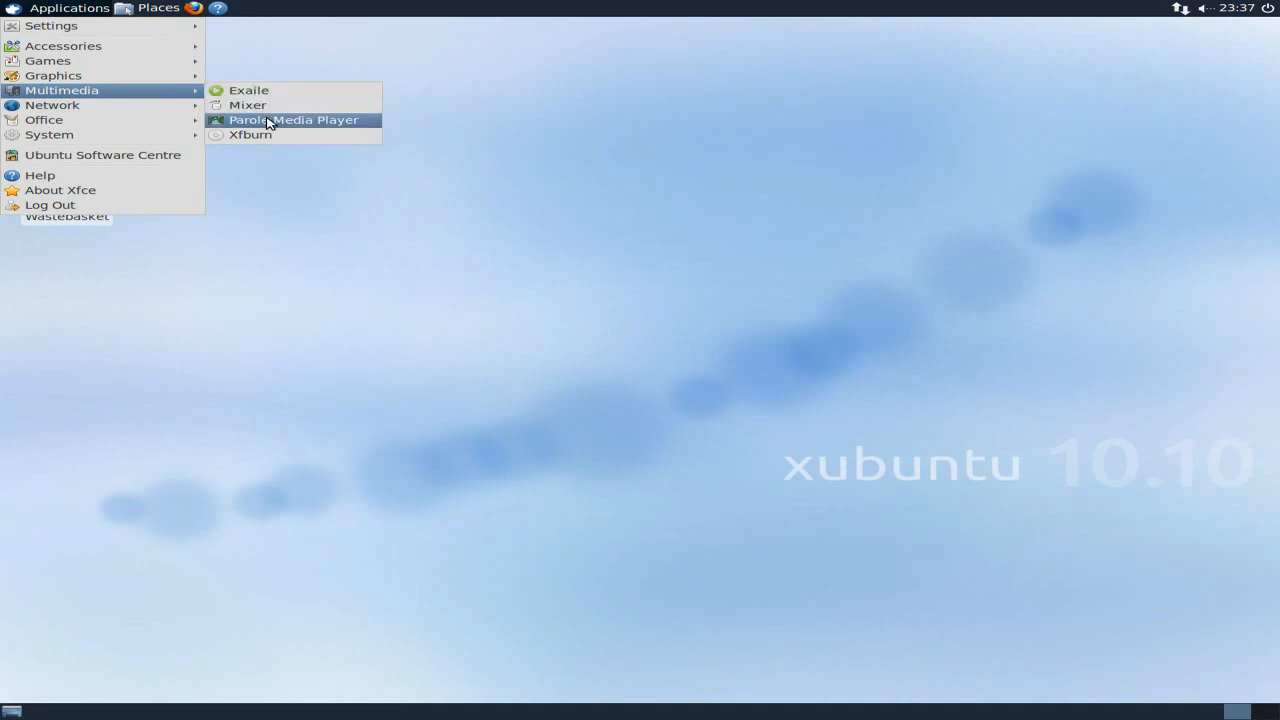
pyautogui.click(293, 119)
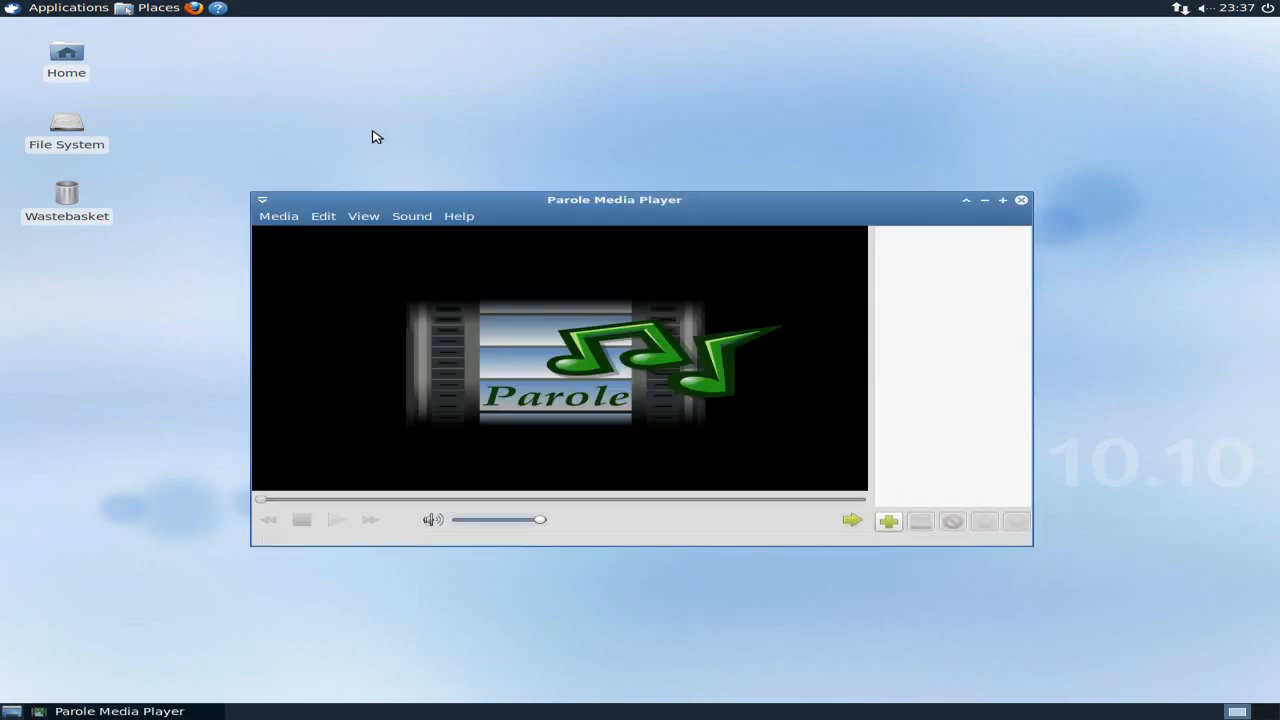
pyautogui.moveTo(278, 216)
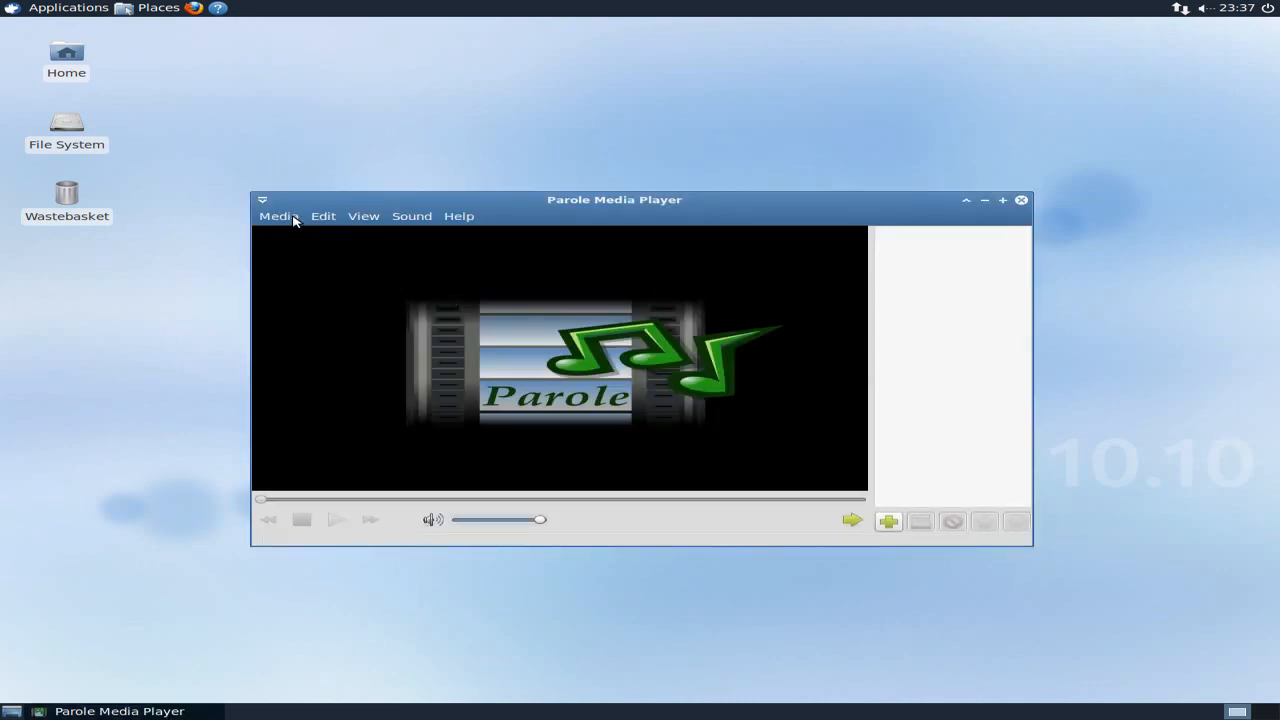
pyautogui.moveTo(435, 252)
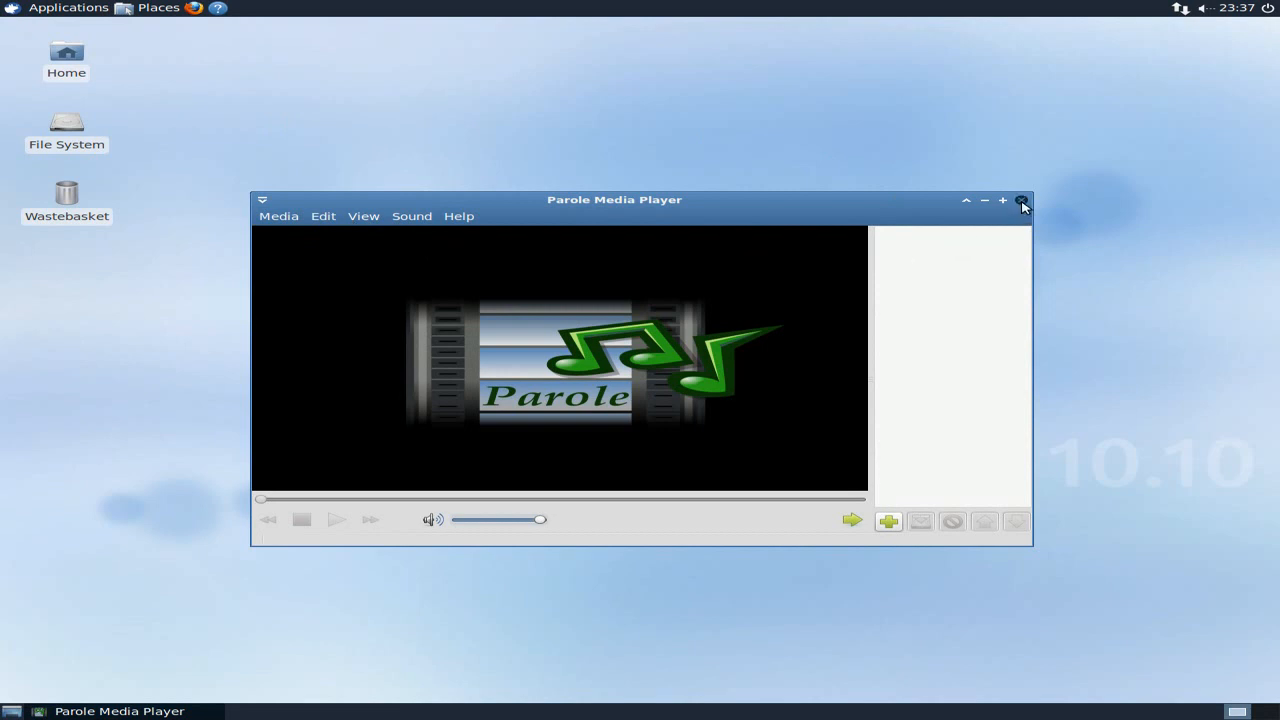
# Close the Parole Media Player window
pyautogui.click(1022, 200)
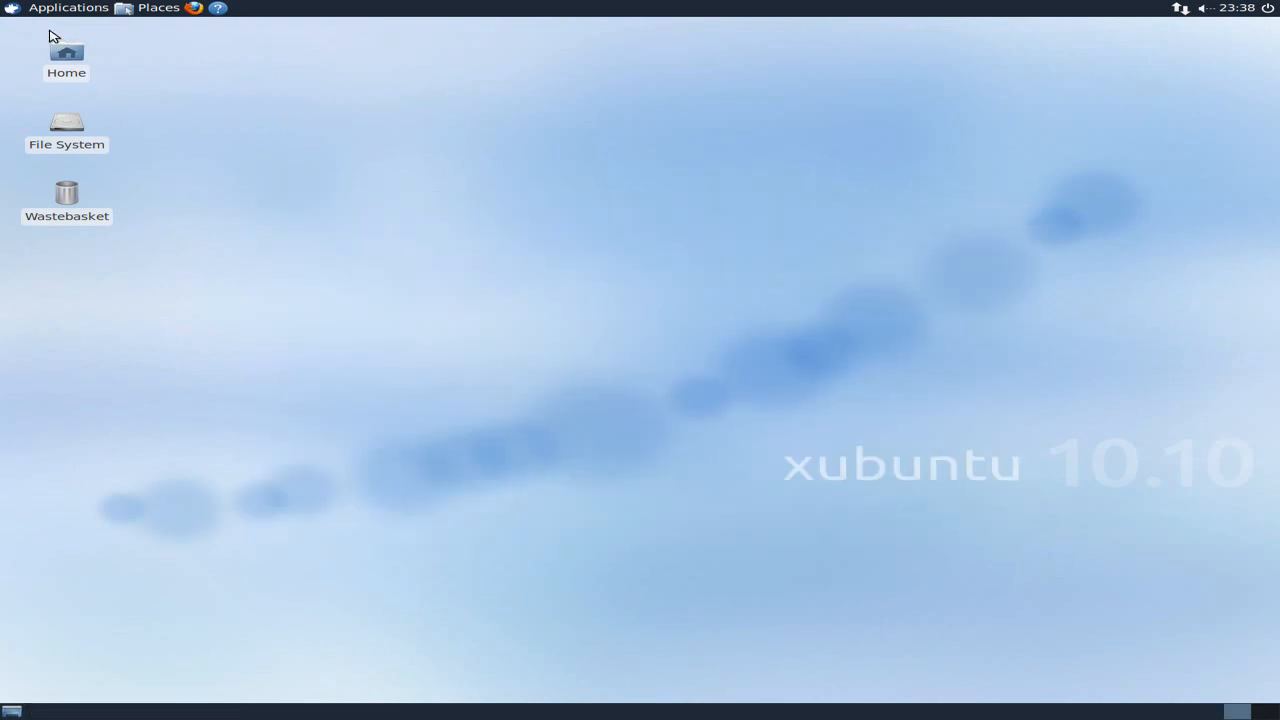
# Open the Applications menu with the Graphics category highlighted
pyautogui.click(68, 8)
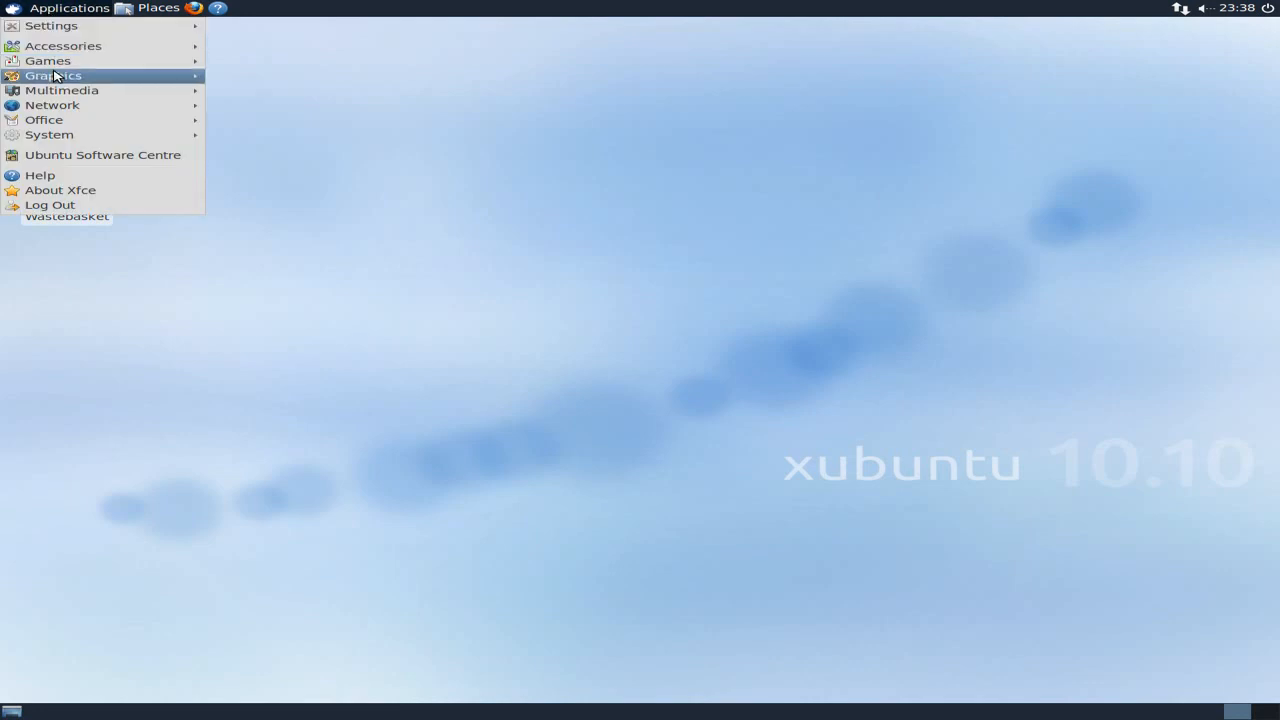
pyautogui.moveTo(62, 90)
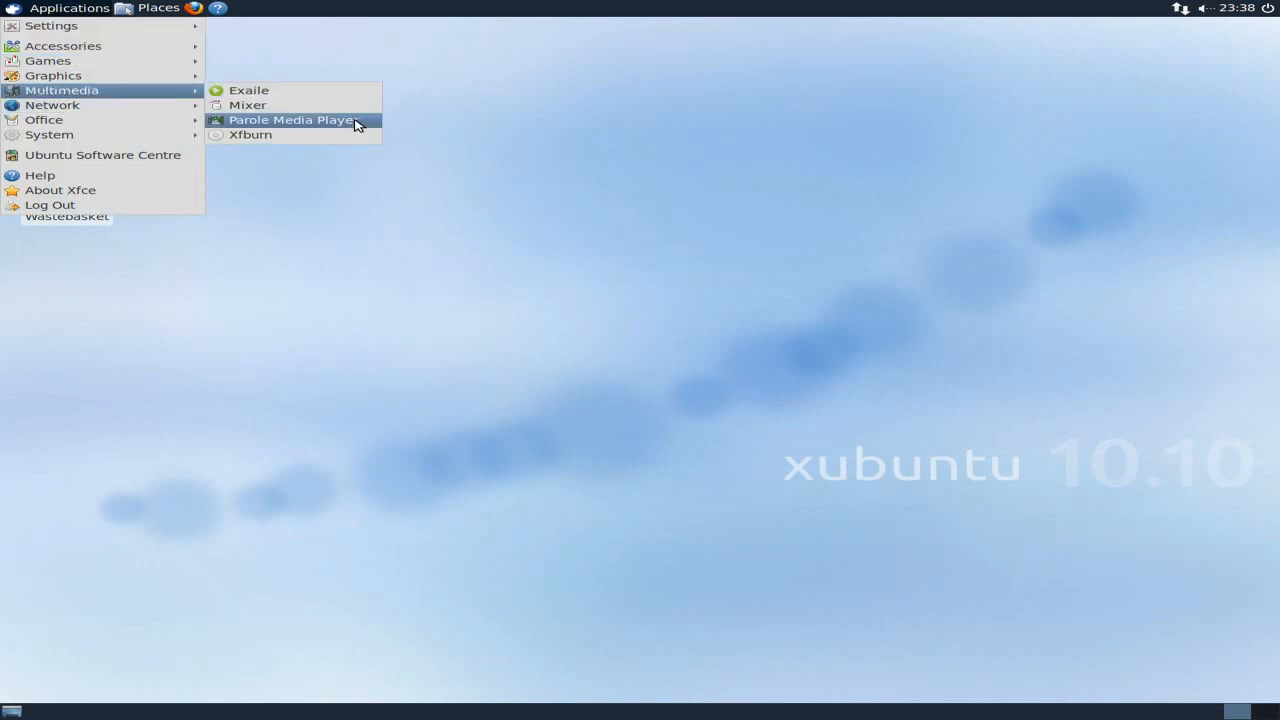
pyautogui.moveTo(52, 105)
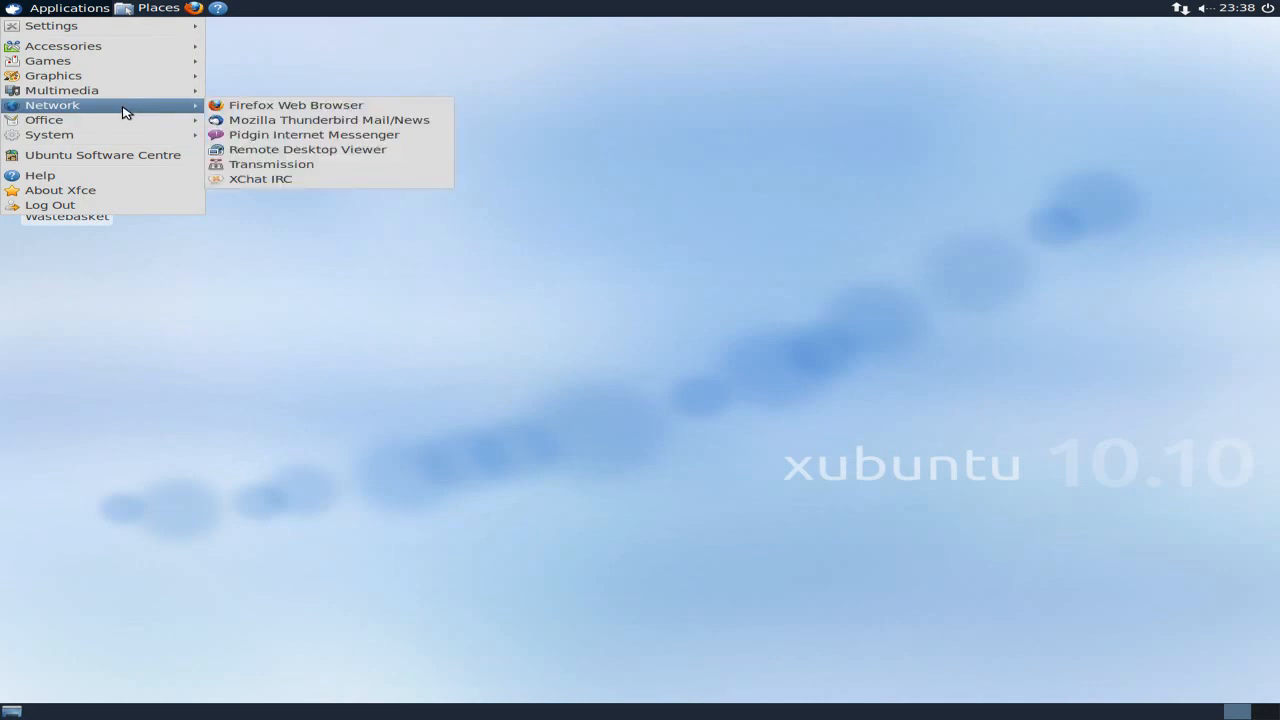
pyautogui.moveTo(265, 120)
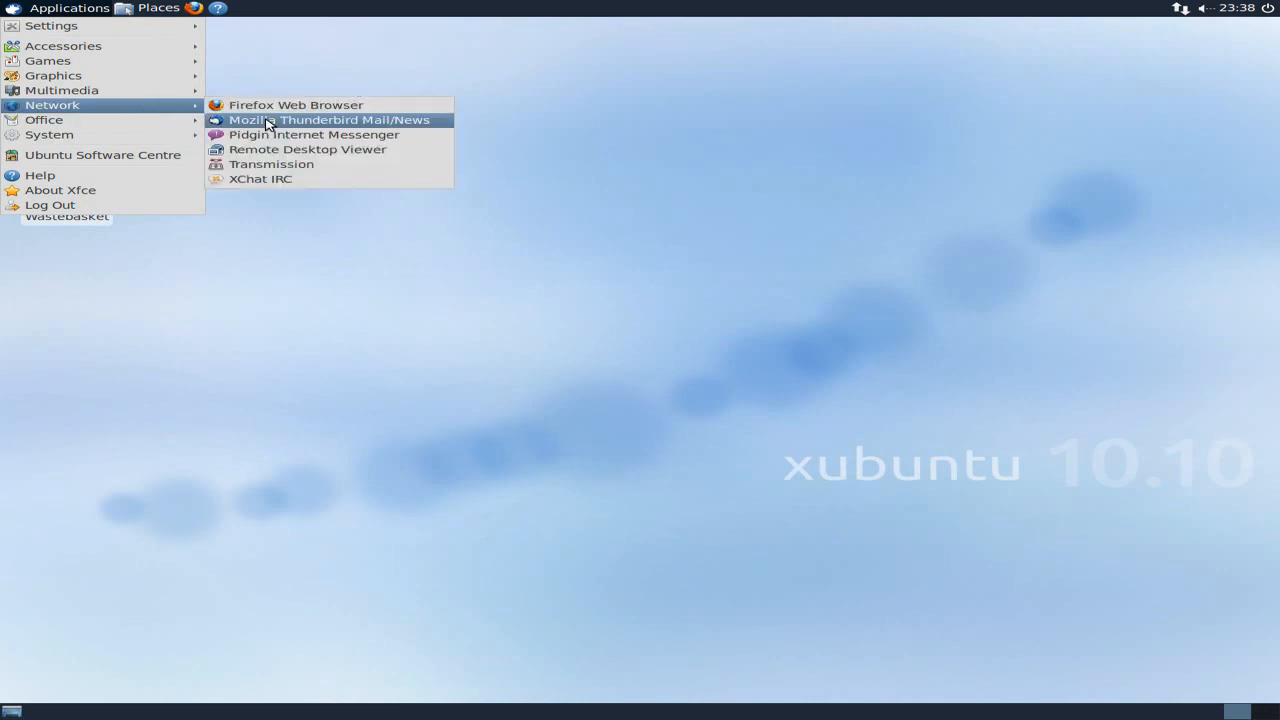
pyautogui.moveTo(270, 164)
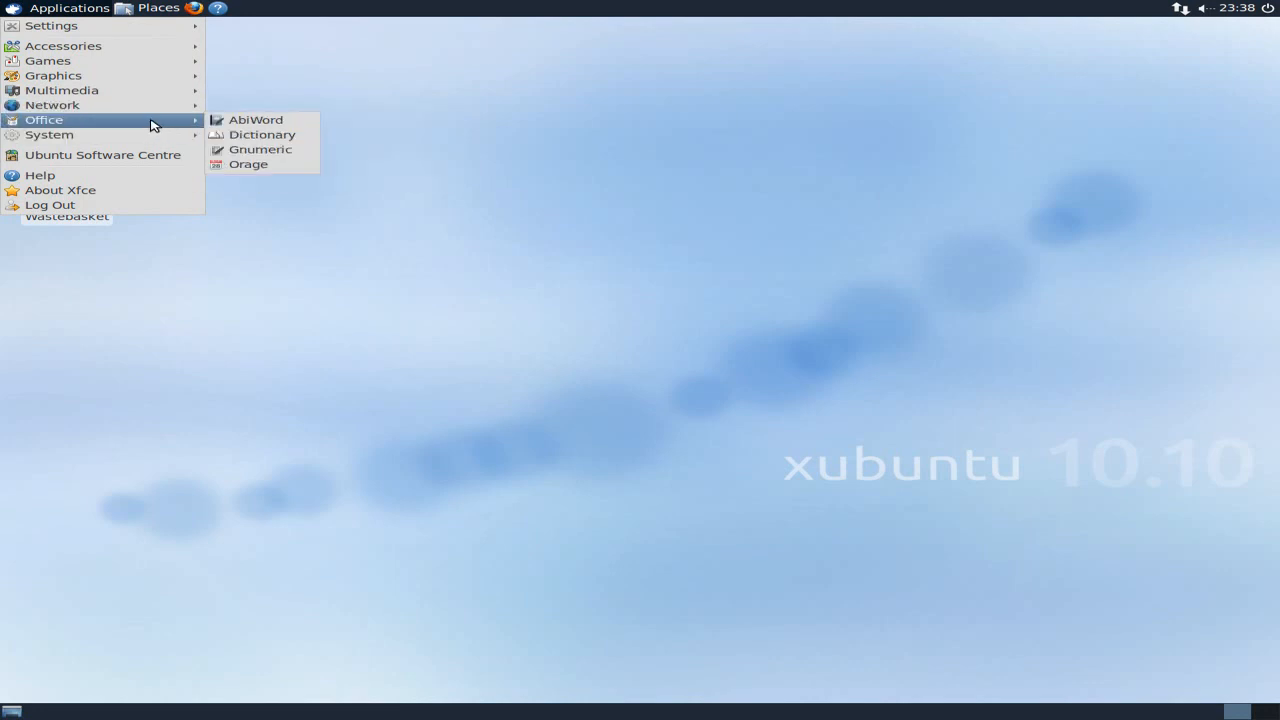
# Launch AbiWord and view, then dismiss, its About window showing version 2.8.6
pyautogui.click(255, 119)
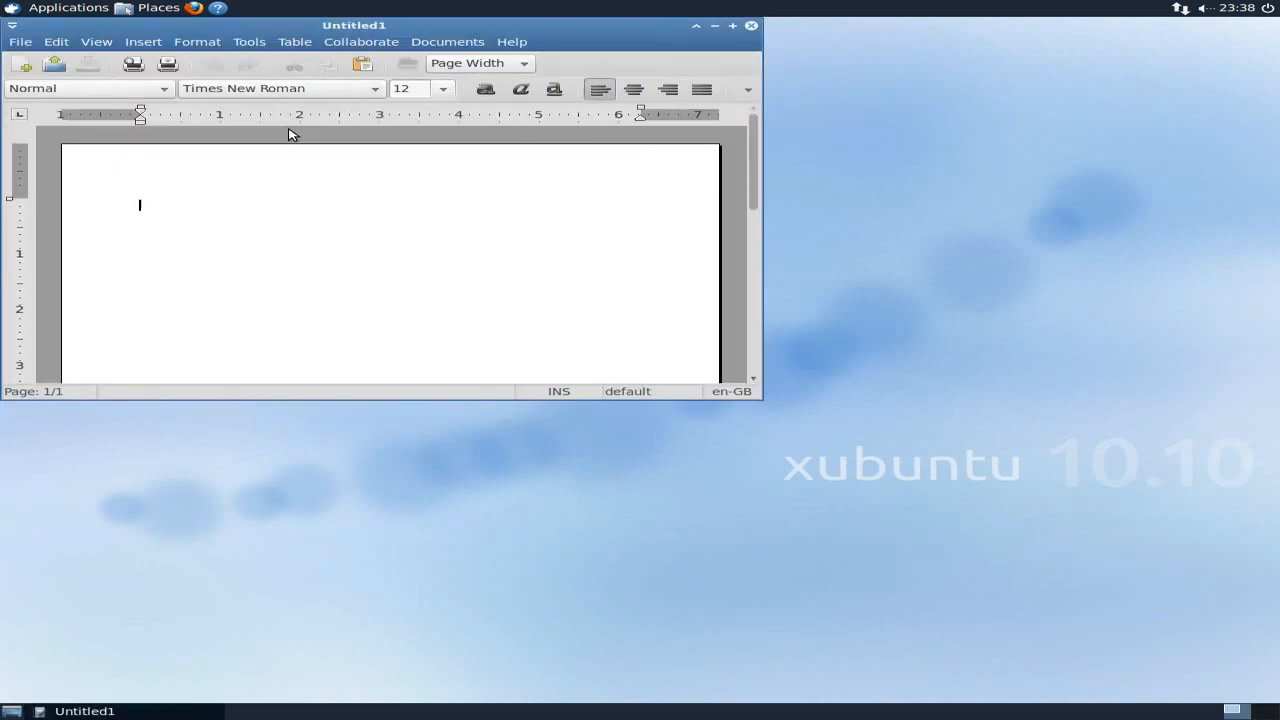
pyautogui.click(511, 41)
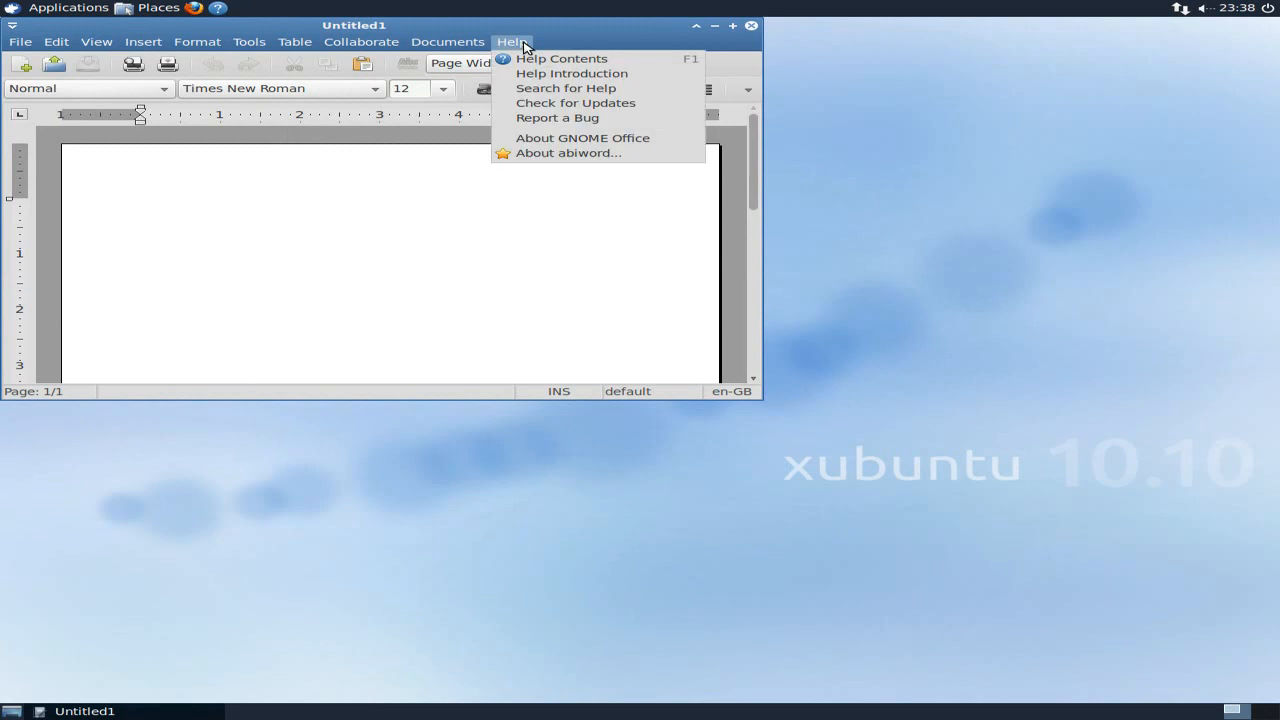
pyautogui.click(568, 152)
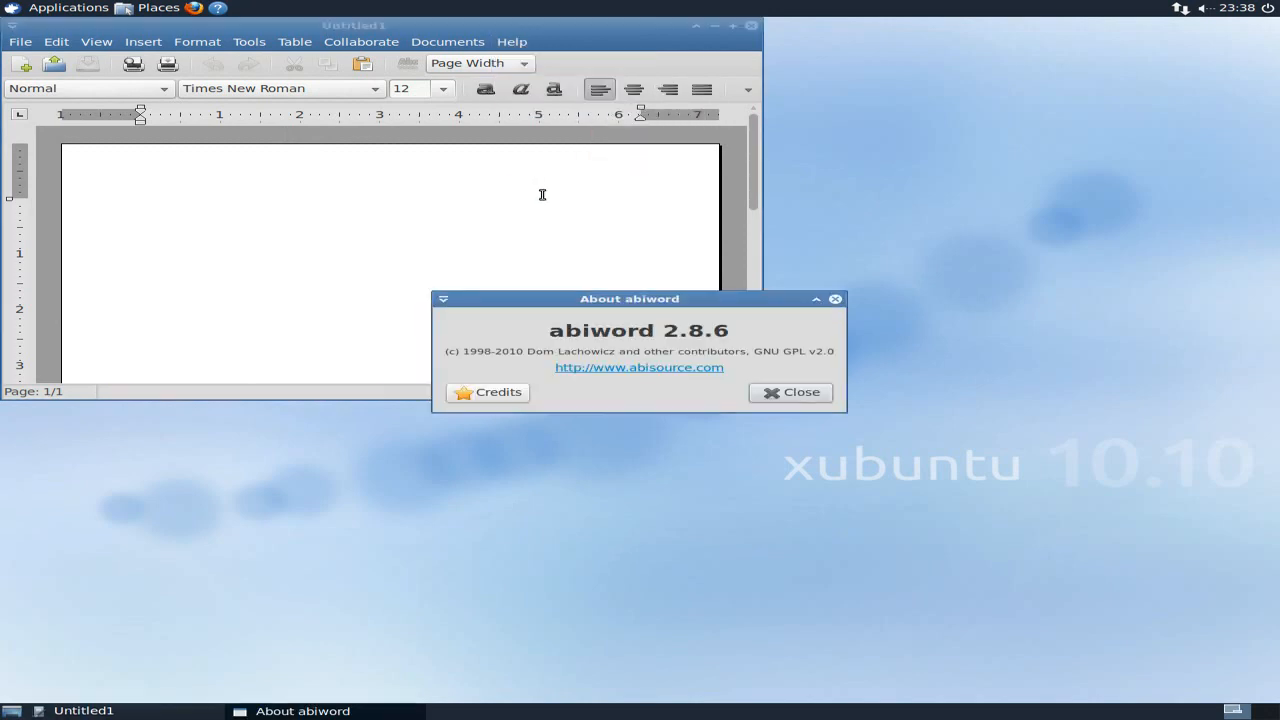
pyautogui.click(791, 391)
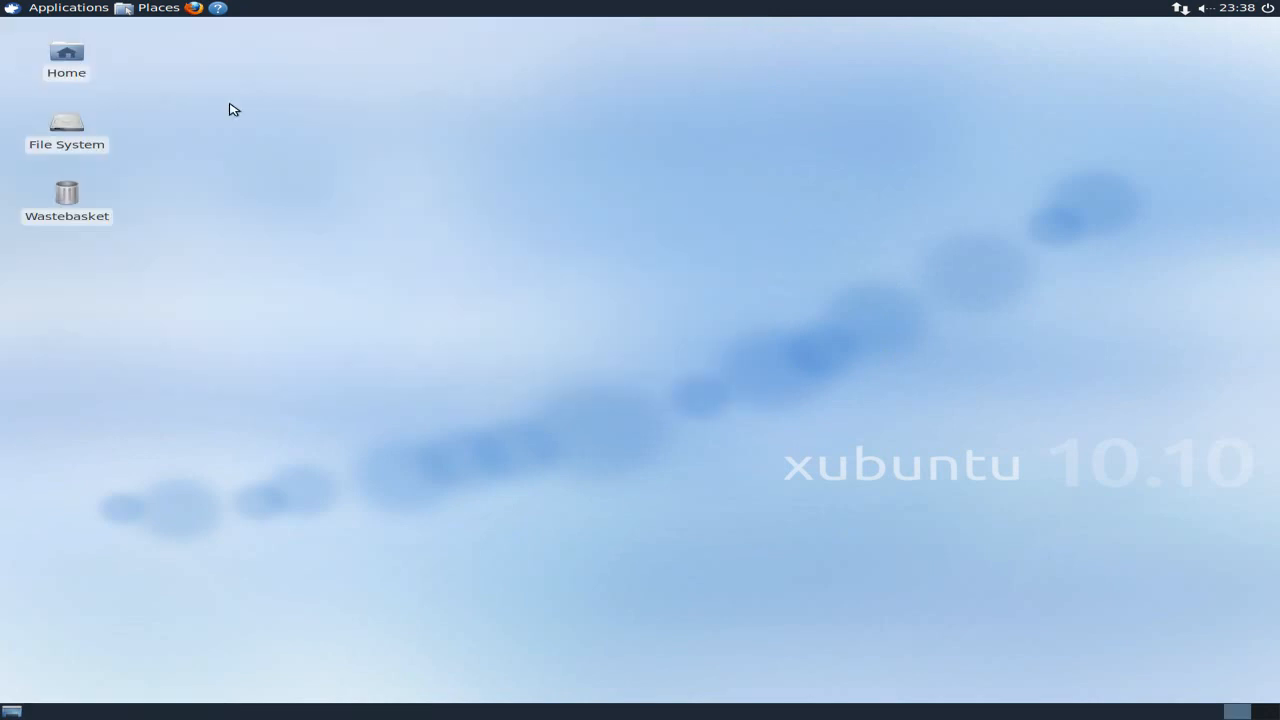
pyautogui.click(68, 8)
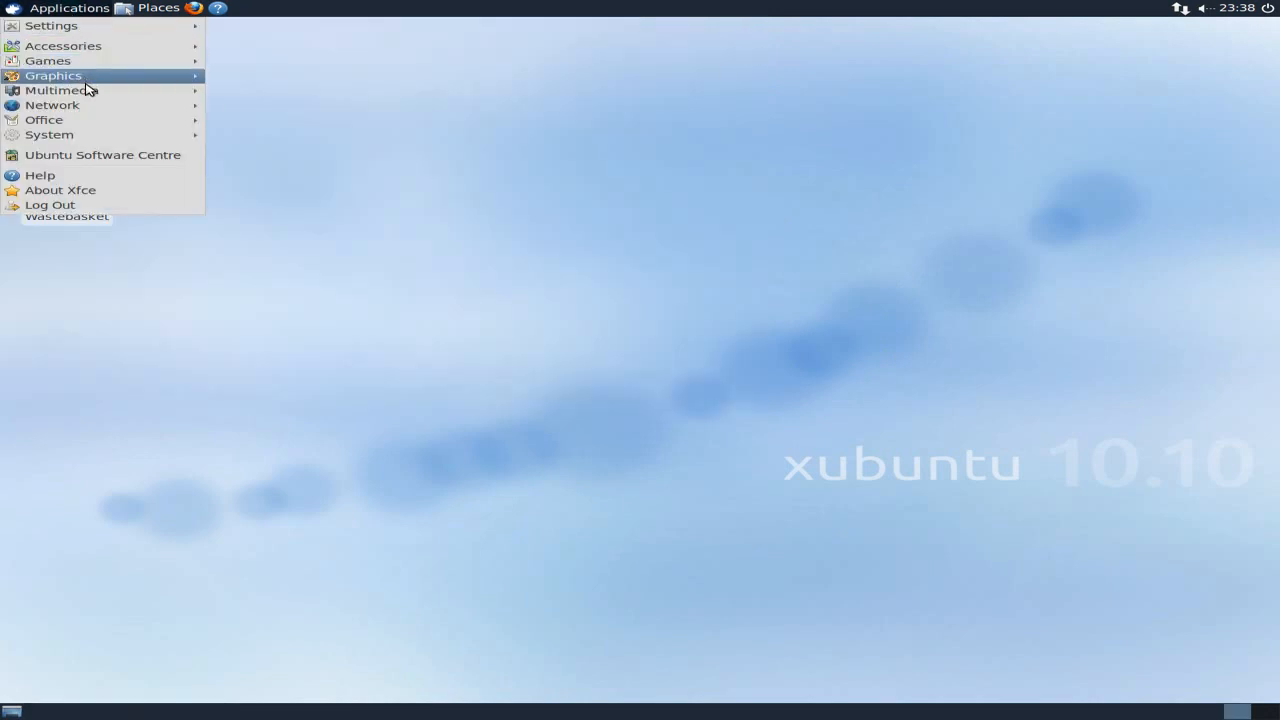
pyautogui.moveTo(44, 119)
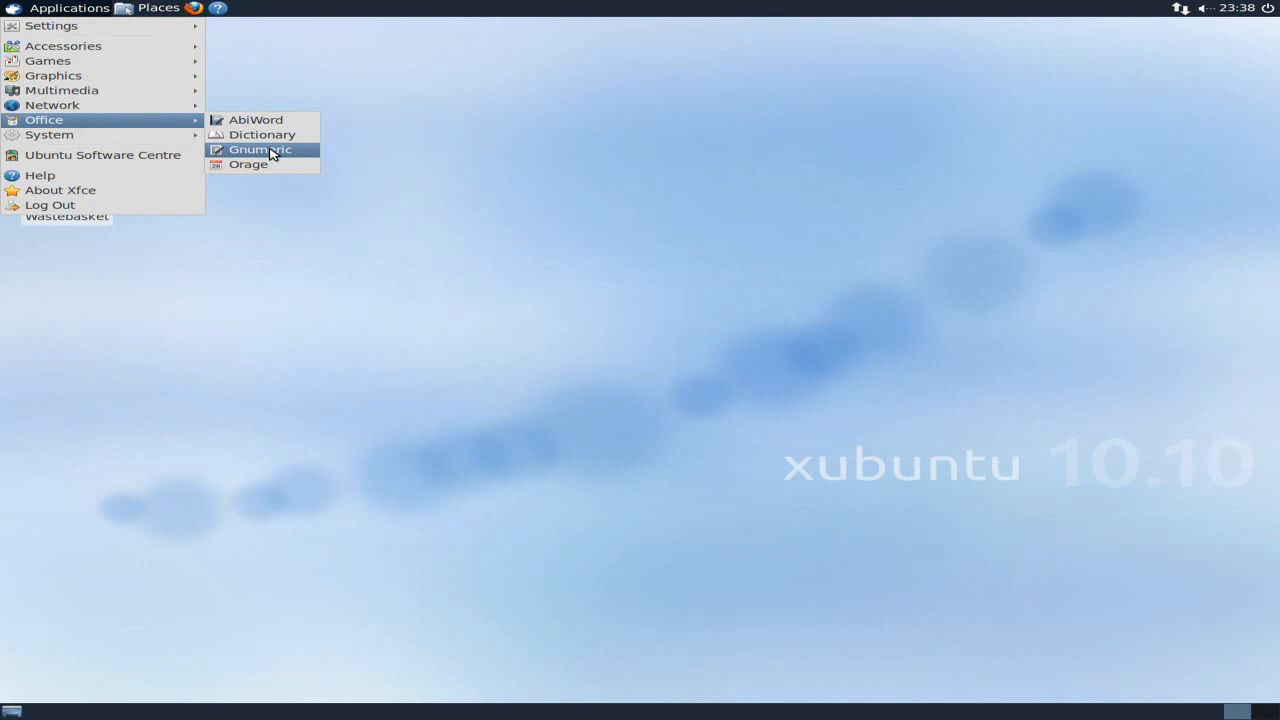
pyautogui.click(259, 149)
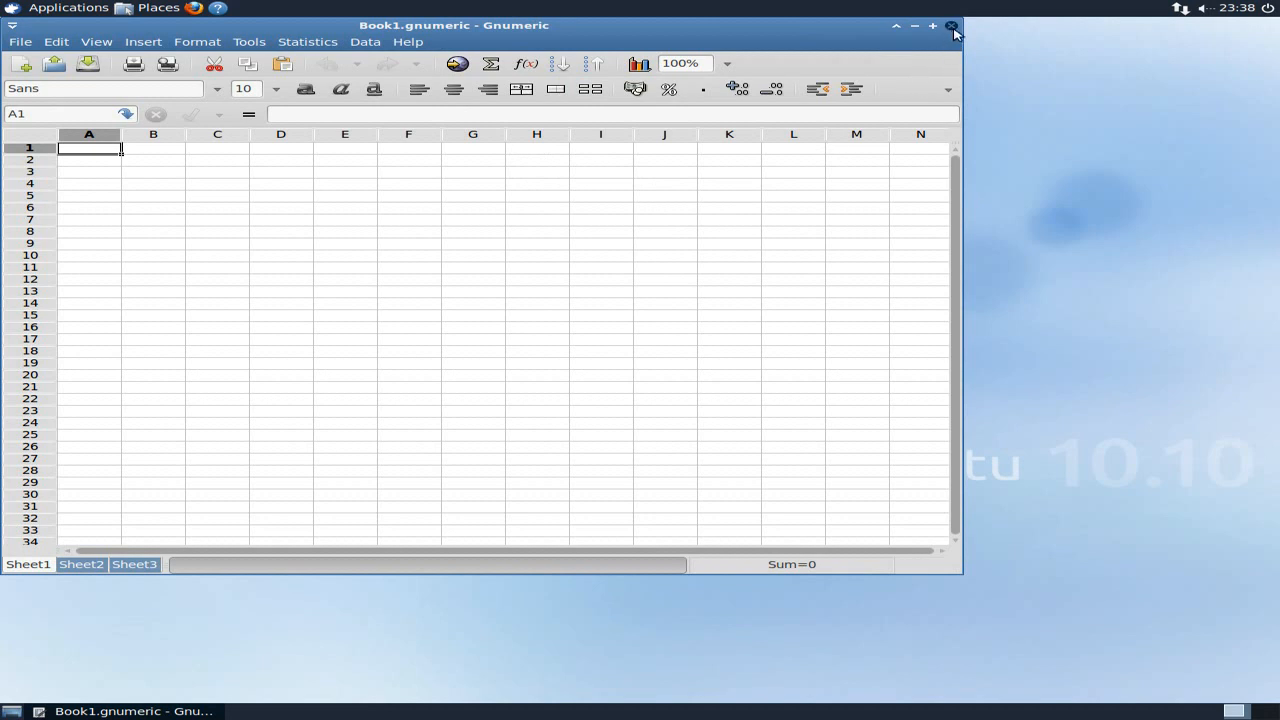
pyautogui.click(951, 25)
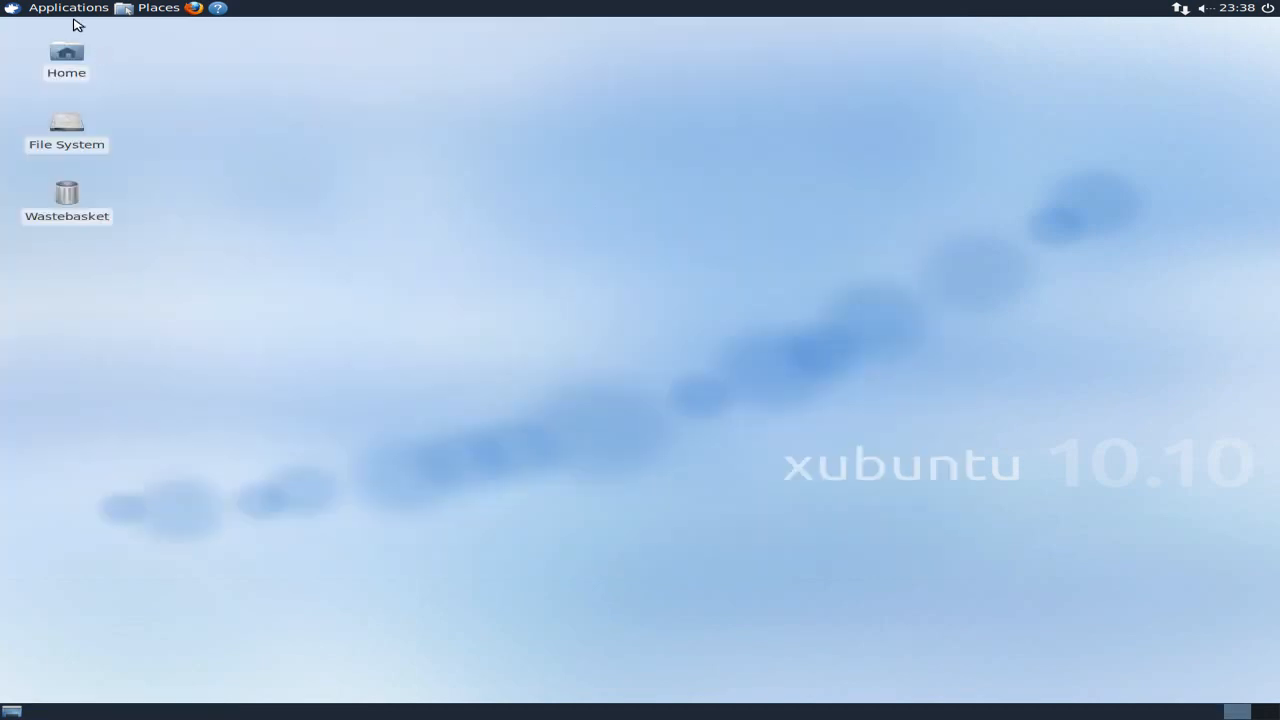
# Open the Applications menu, browsing categories toward System > Update Manager
pyautogui.click(68, 8)
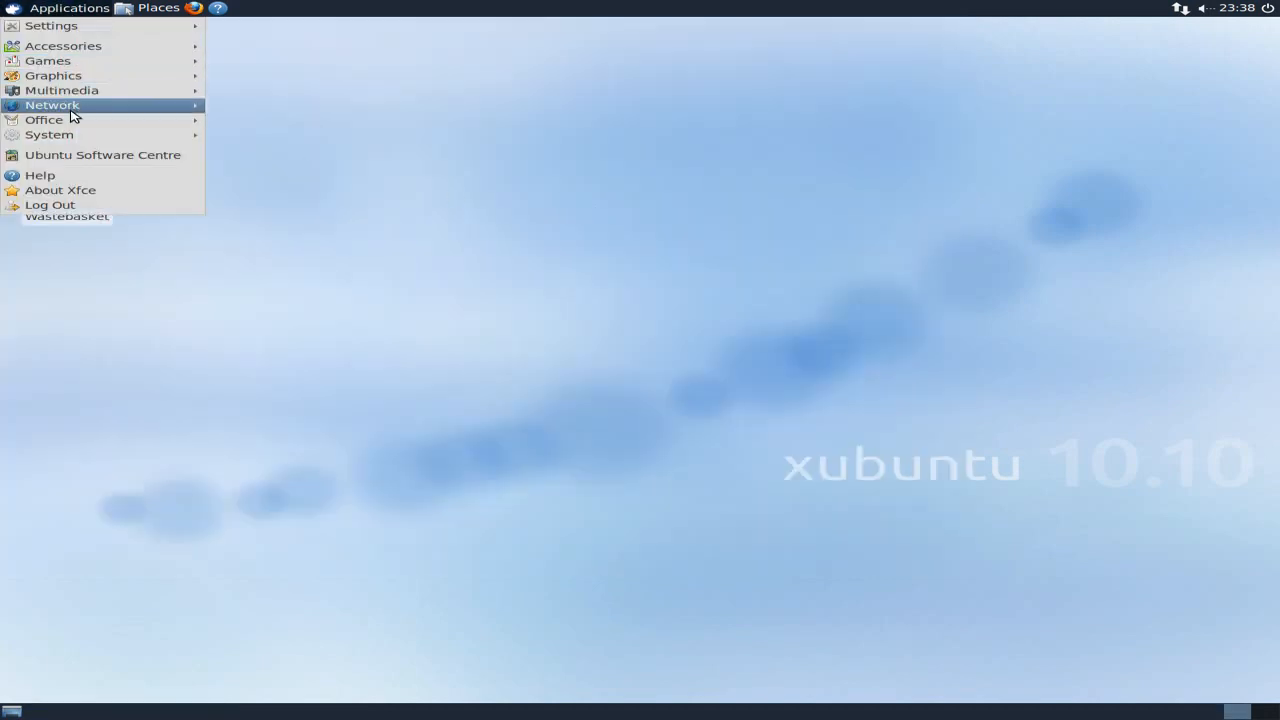
pyautogui.moveTo(49, 134)
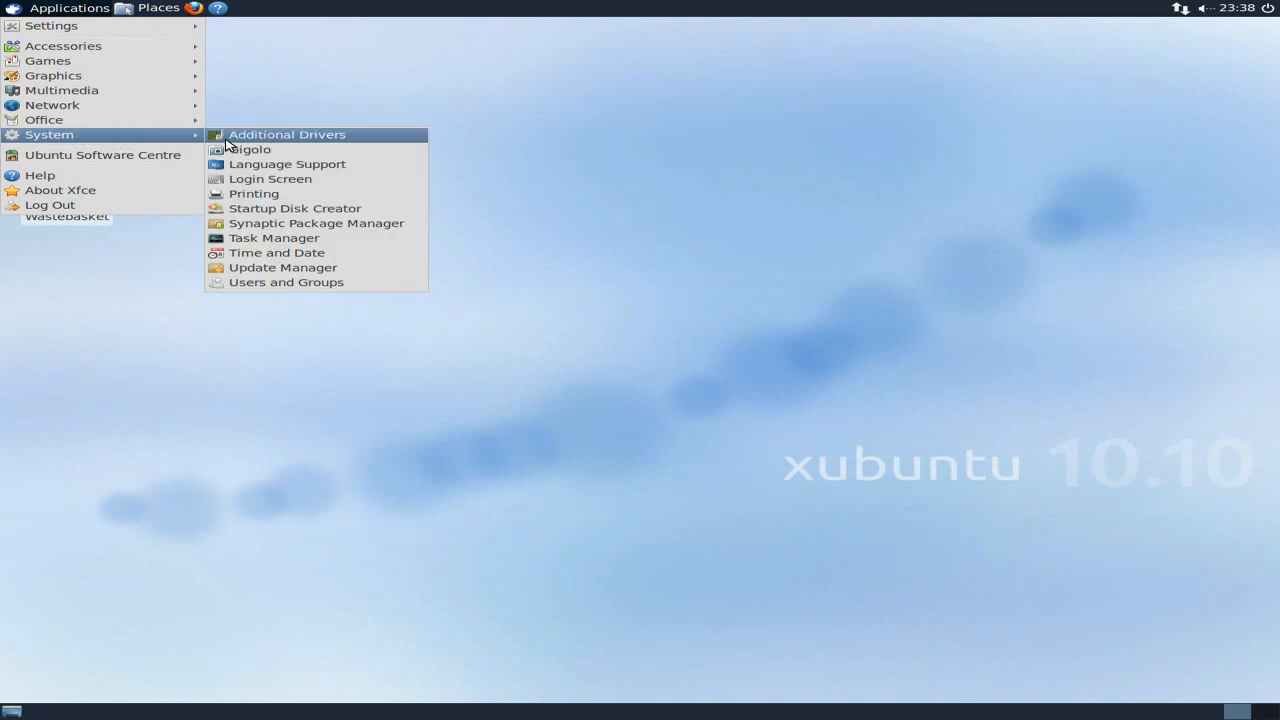
pyautogui.moveTo(250, 149)
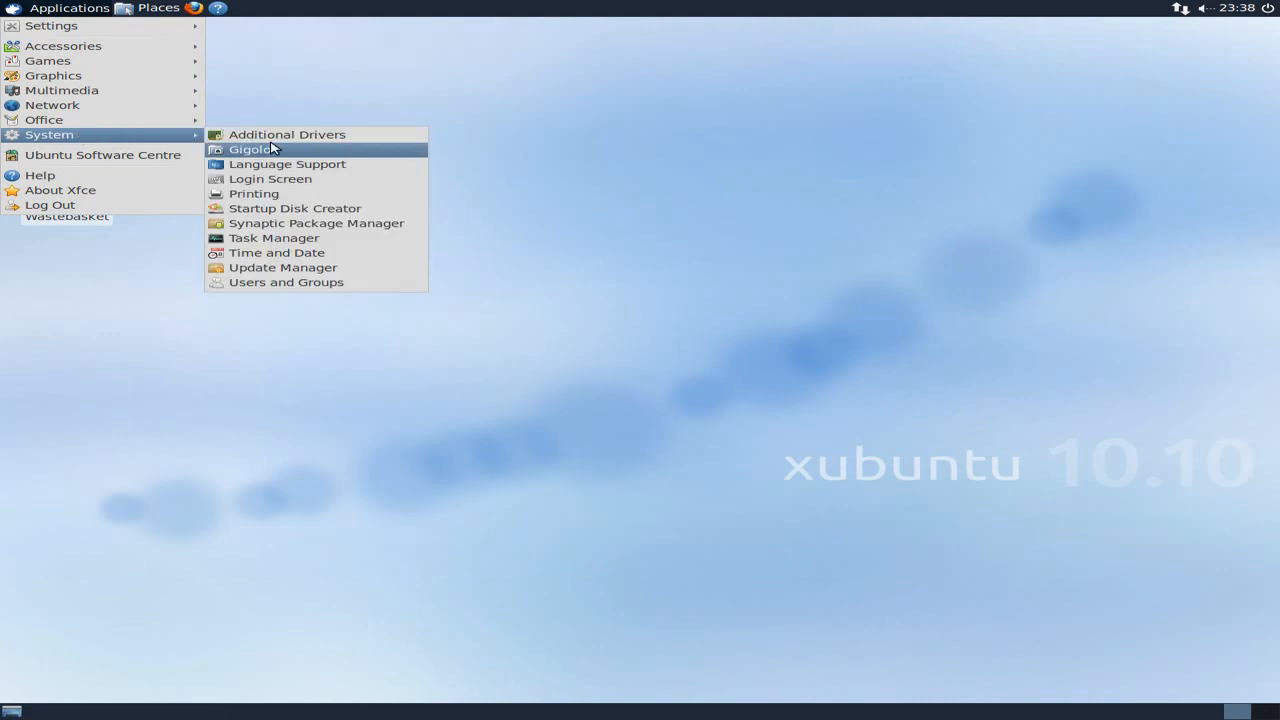
pyautogui.moveTo(287, 164)
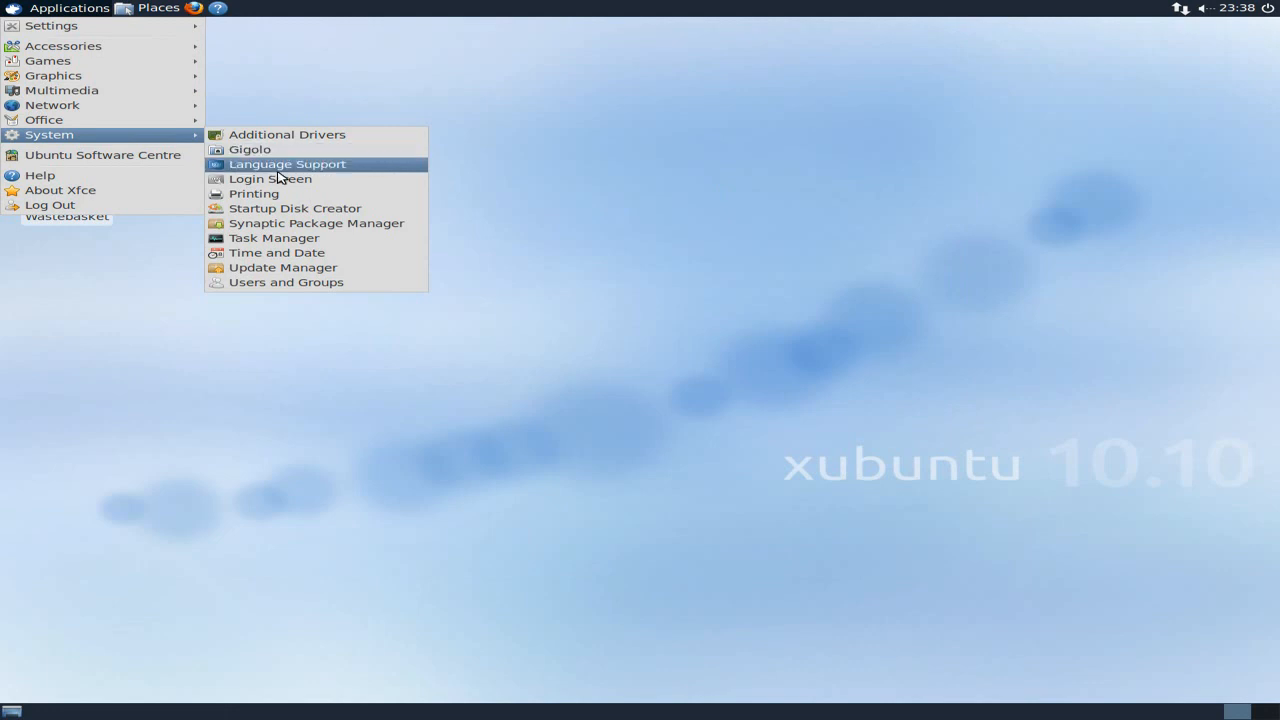
pyautogui.moveTo(294, 208)
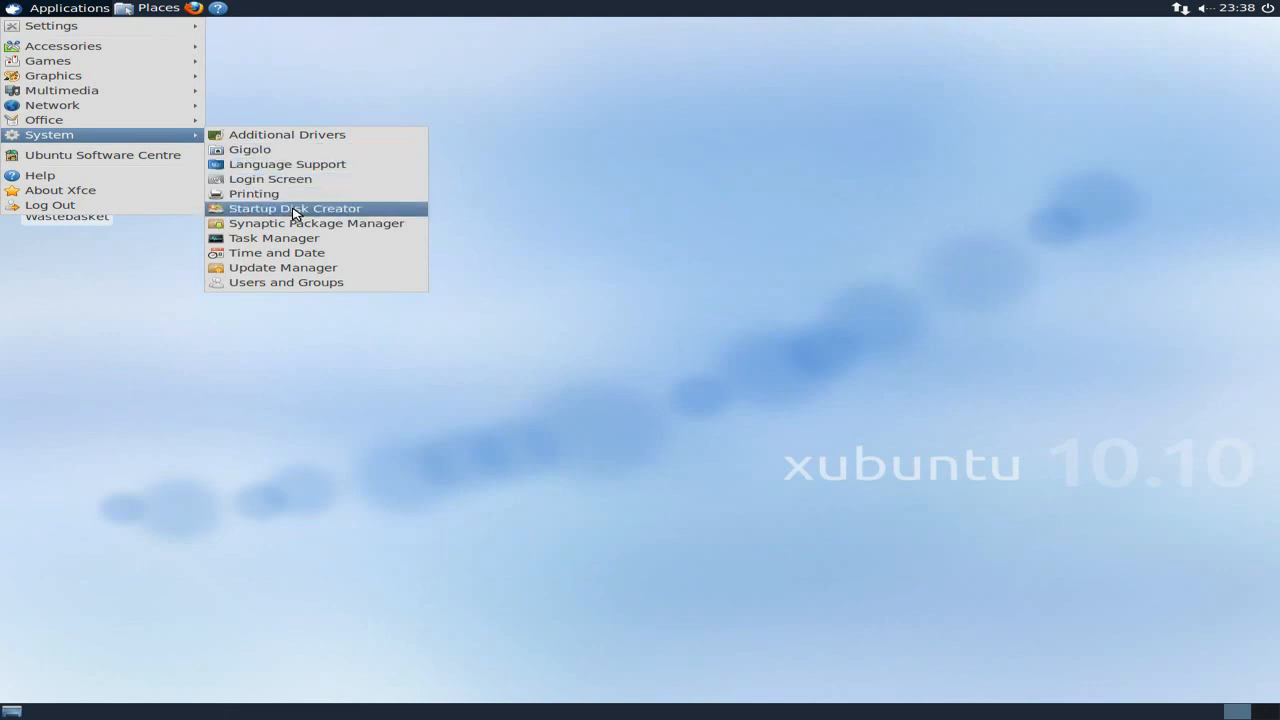
pyautogui.moveTo(305, 214)
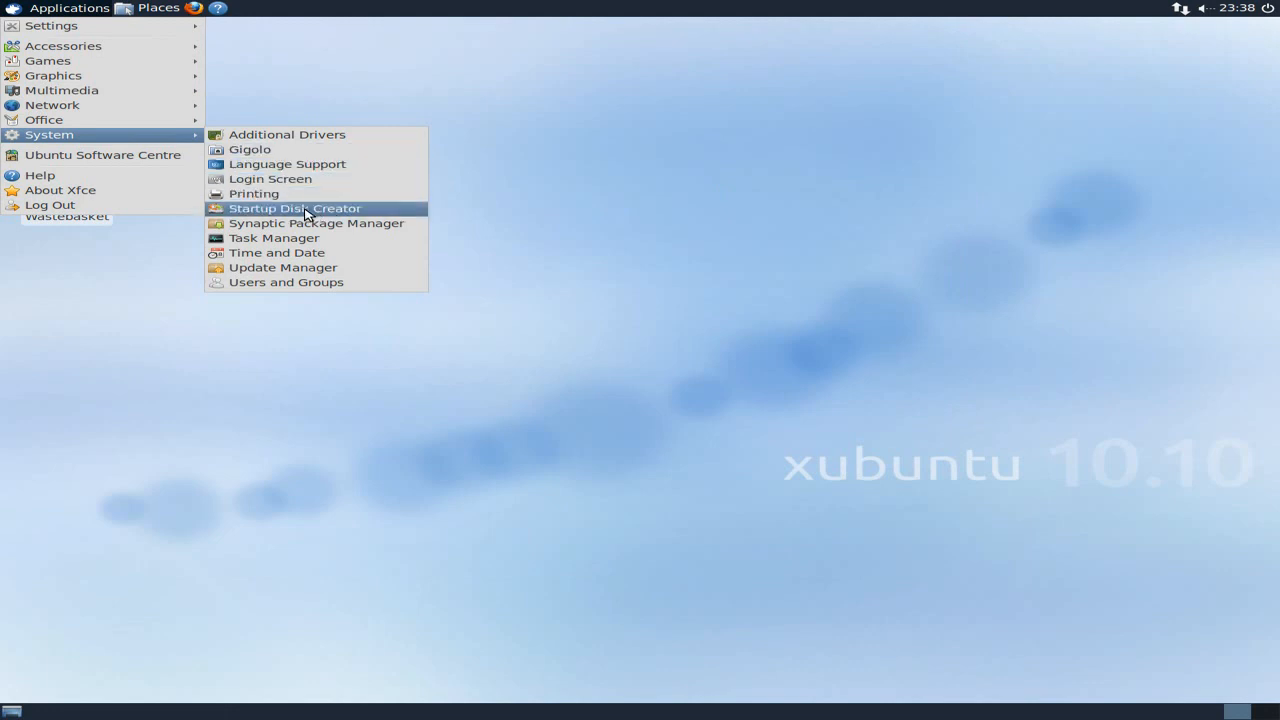
pyautogui.moveTo(290, 238)
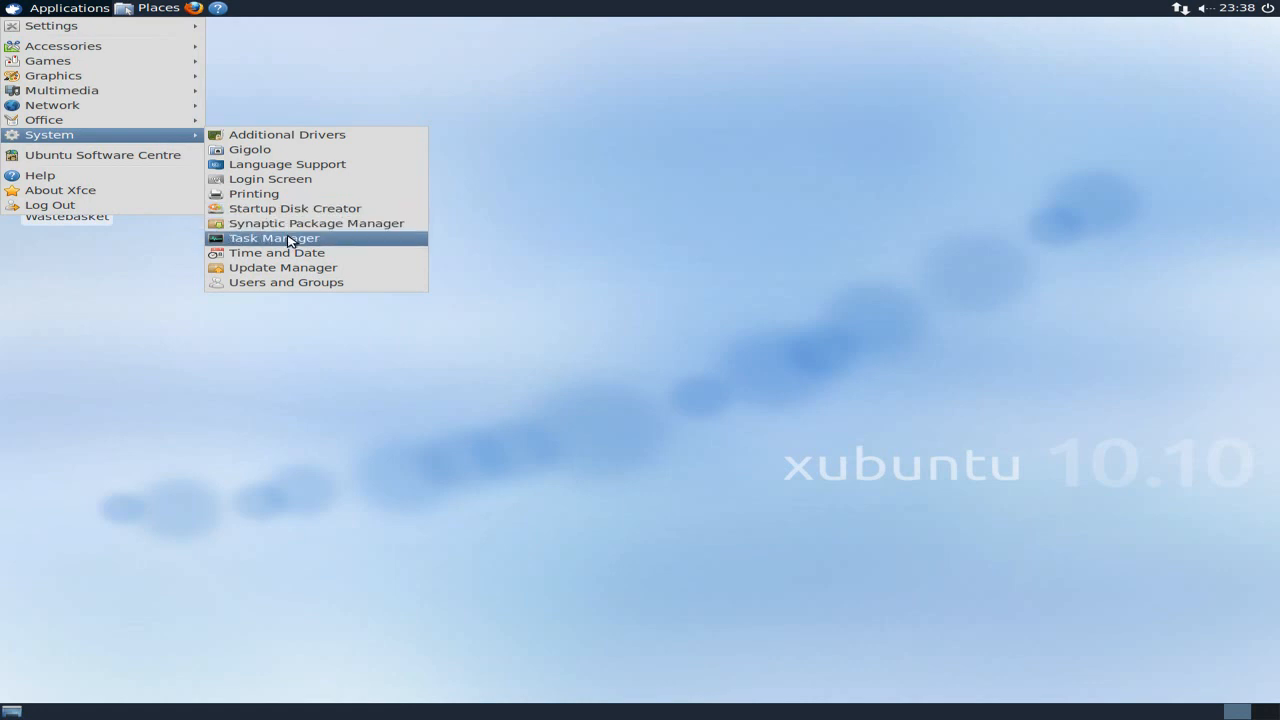
pyautogui.moveTo(290, 252)
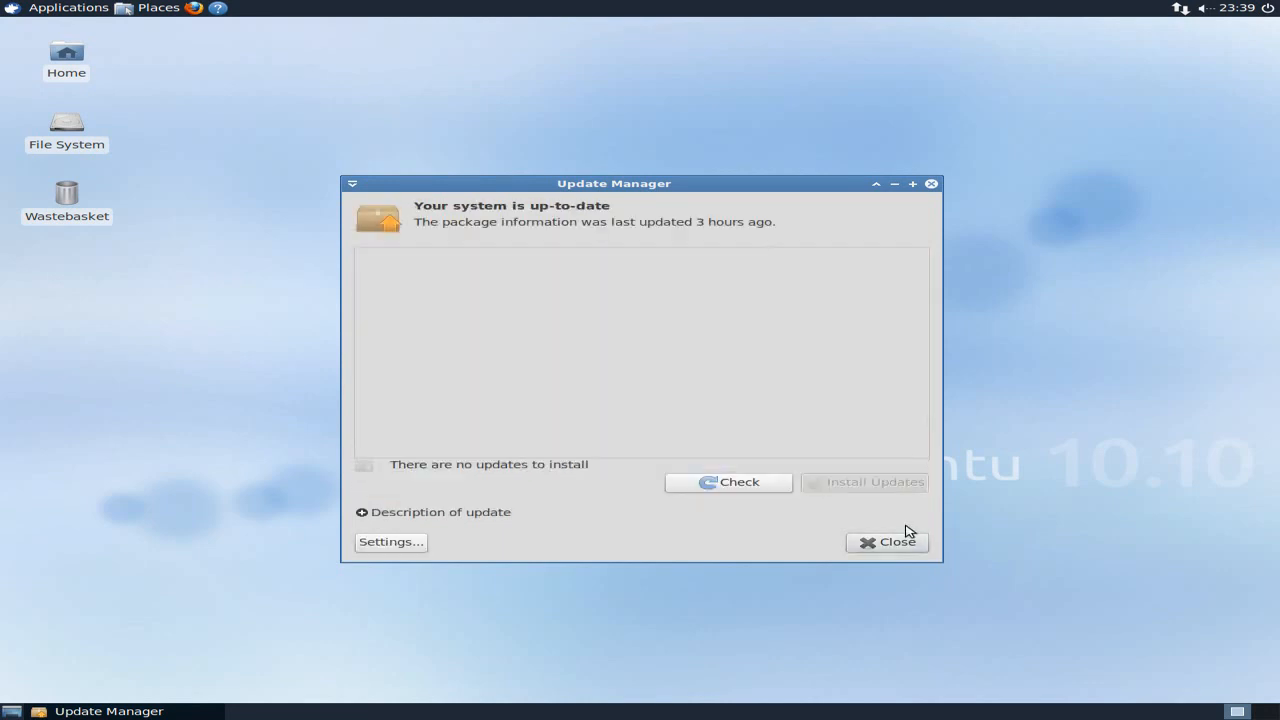
# Close the up-to-date Update Manager and reopen the Applications menu
pyautogui.click(886, 541)
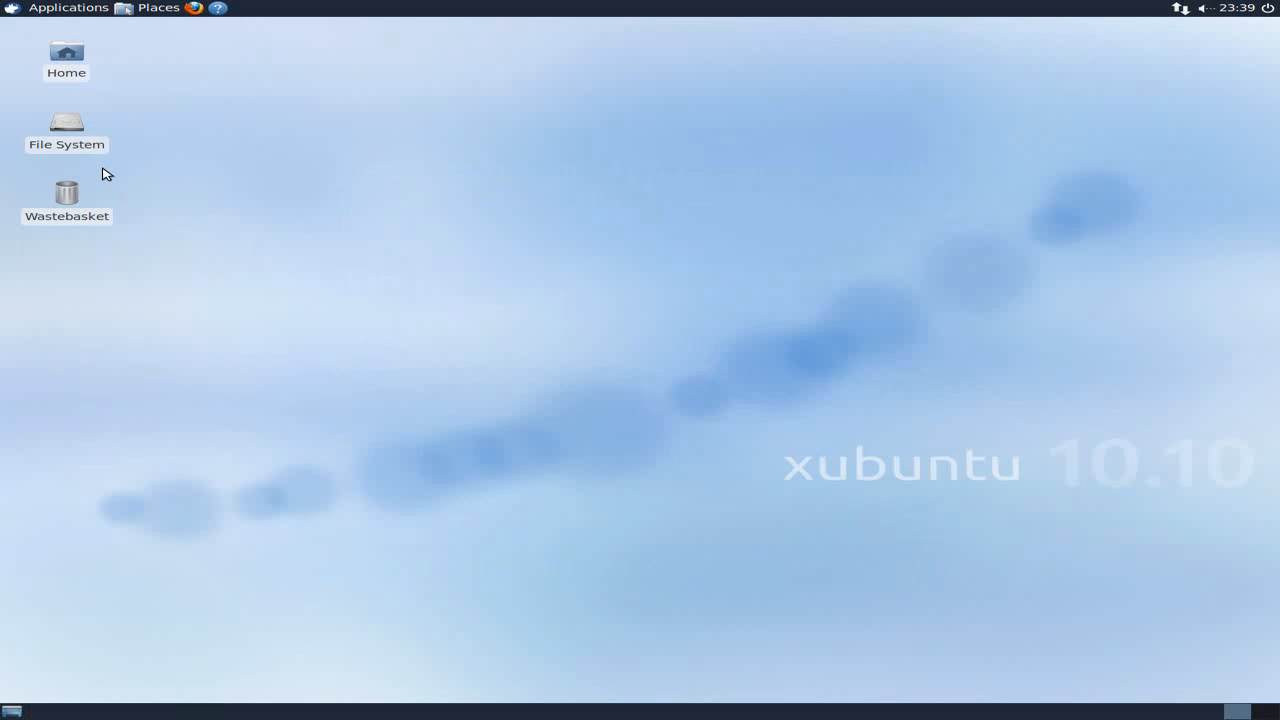
pyautogui.click(68, 7)
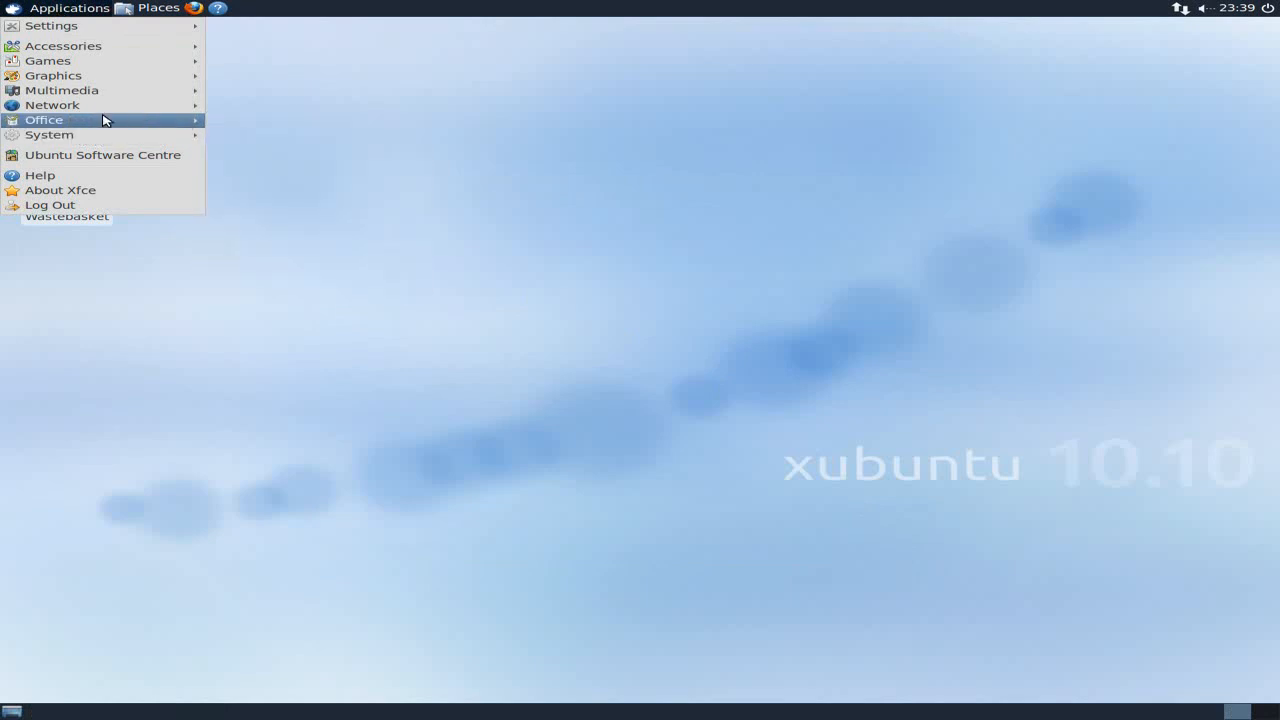
# Launch Ubuntu Software Centre and browse the featured Audacity page's description
pyautogui.click(103, 154)
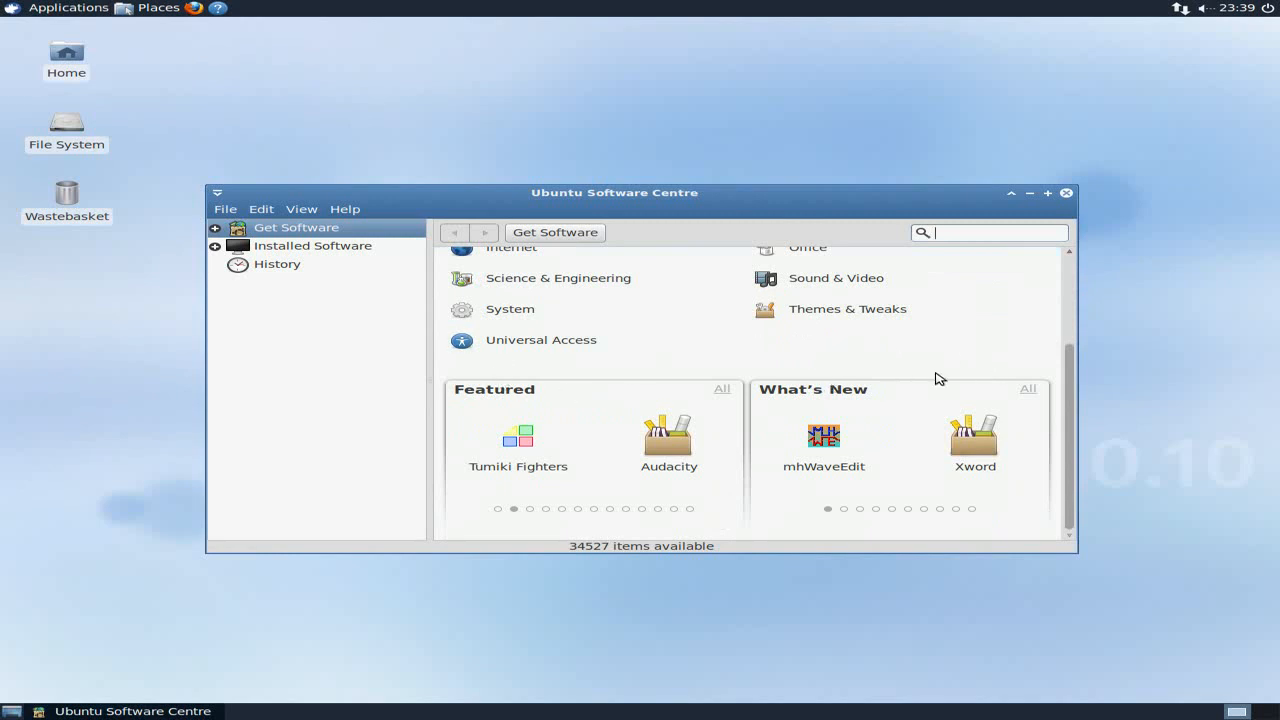
pyautogui.moveTo(548, 398)
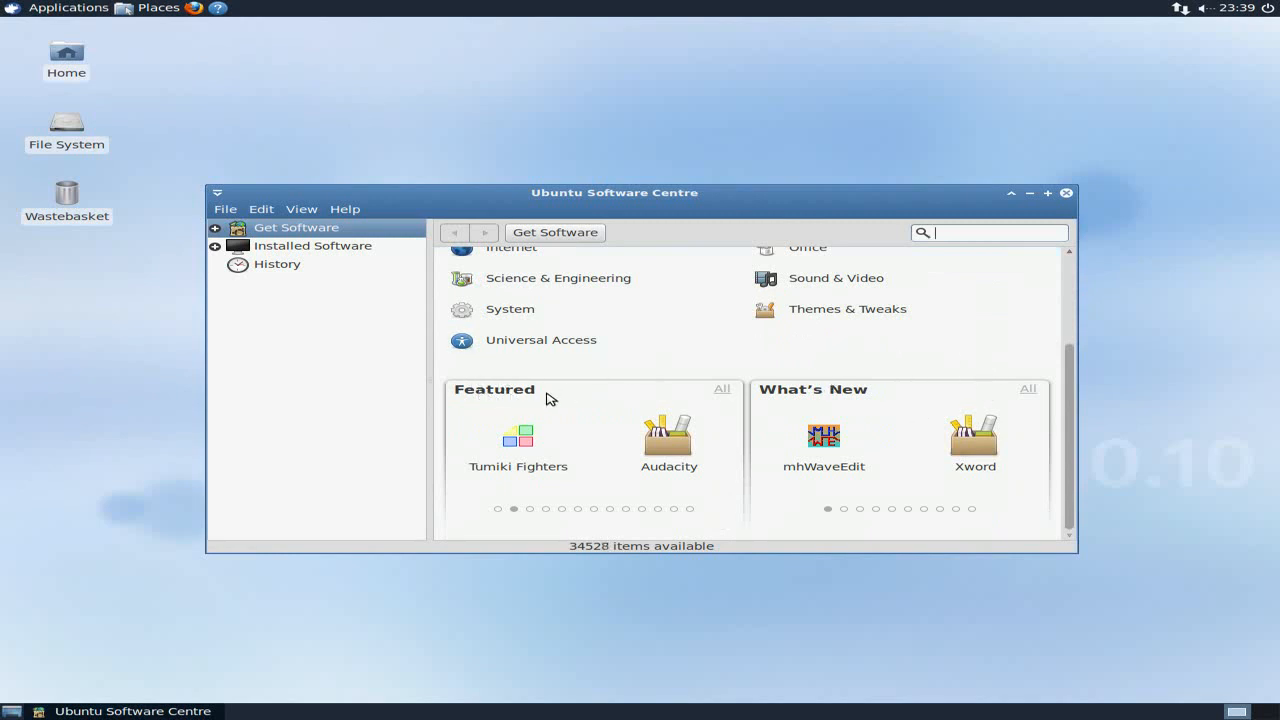
pyautogui.moveTo(671, 444)
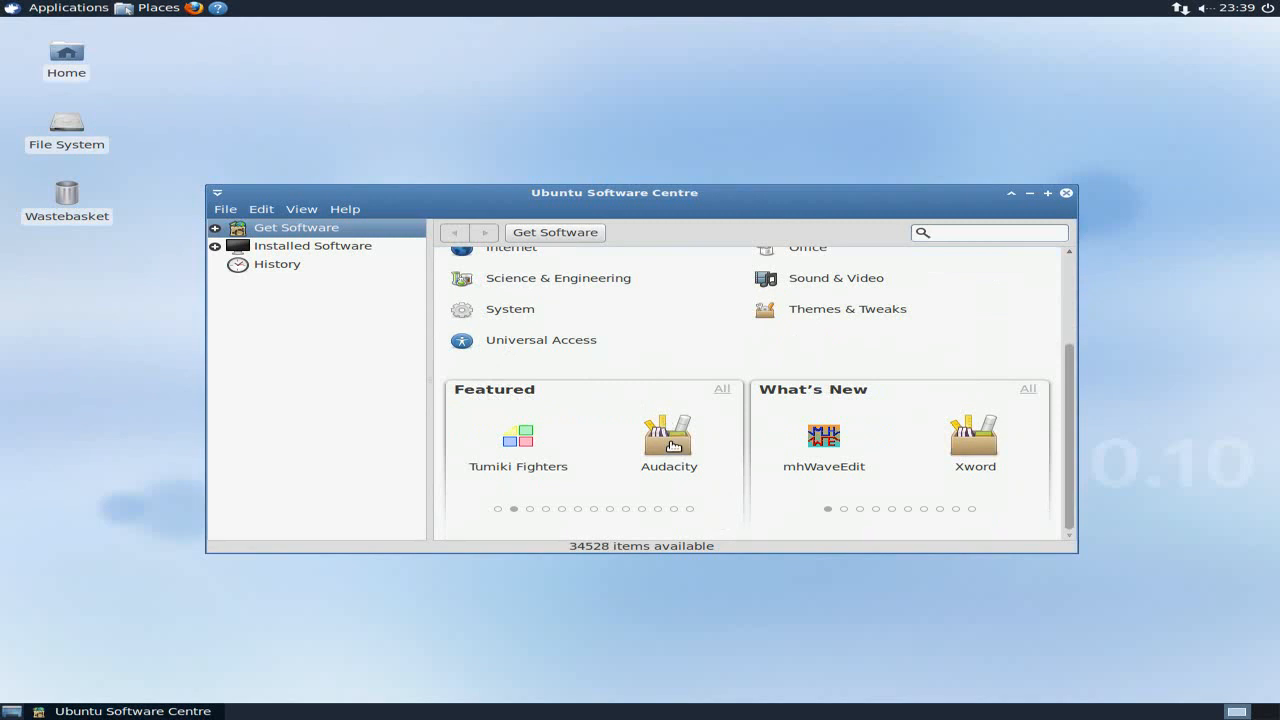
pyautogui.click(668, 437)
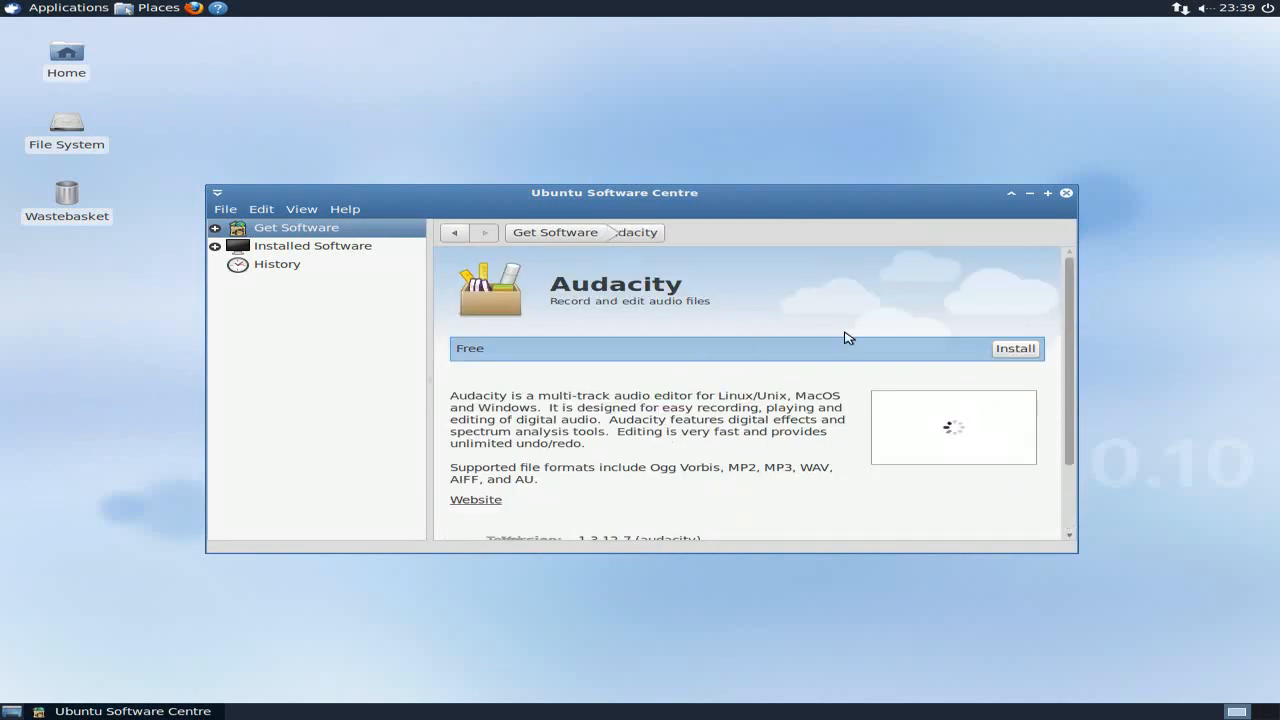
pyautogui.scroll(-3)
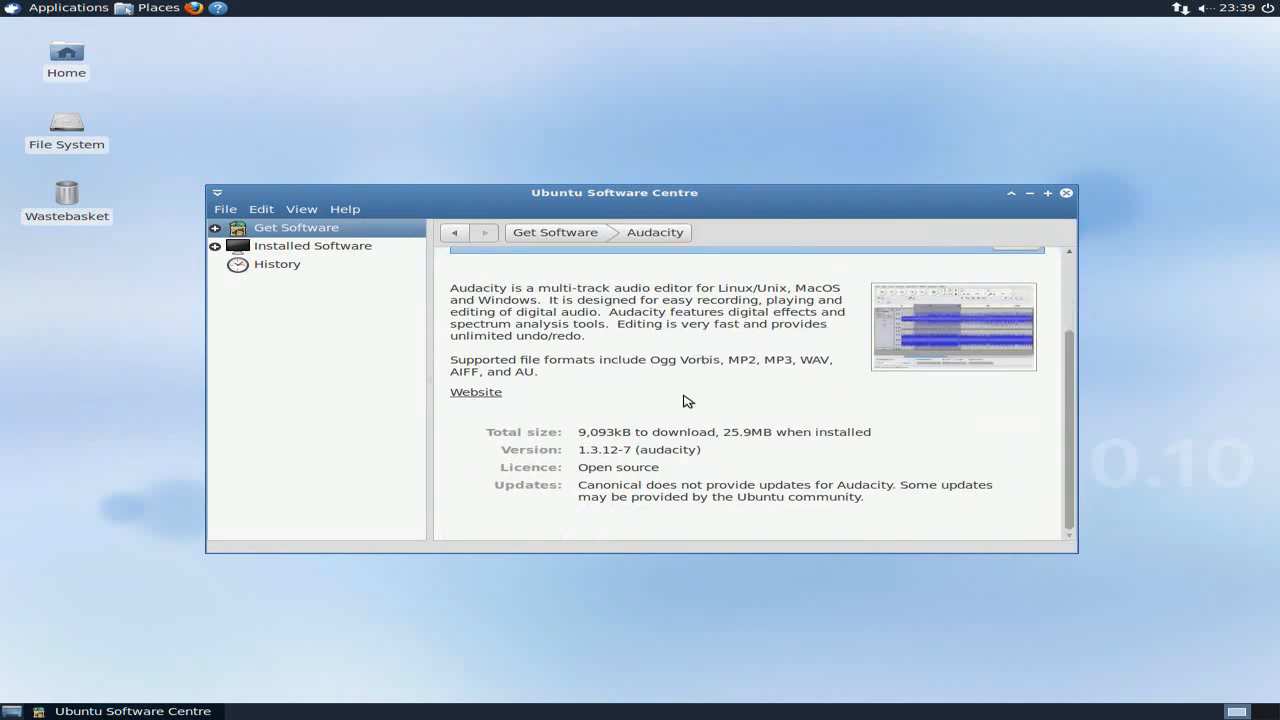
pyautogui.scroll(3)
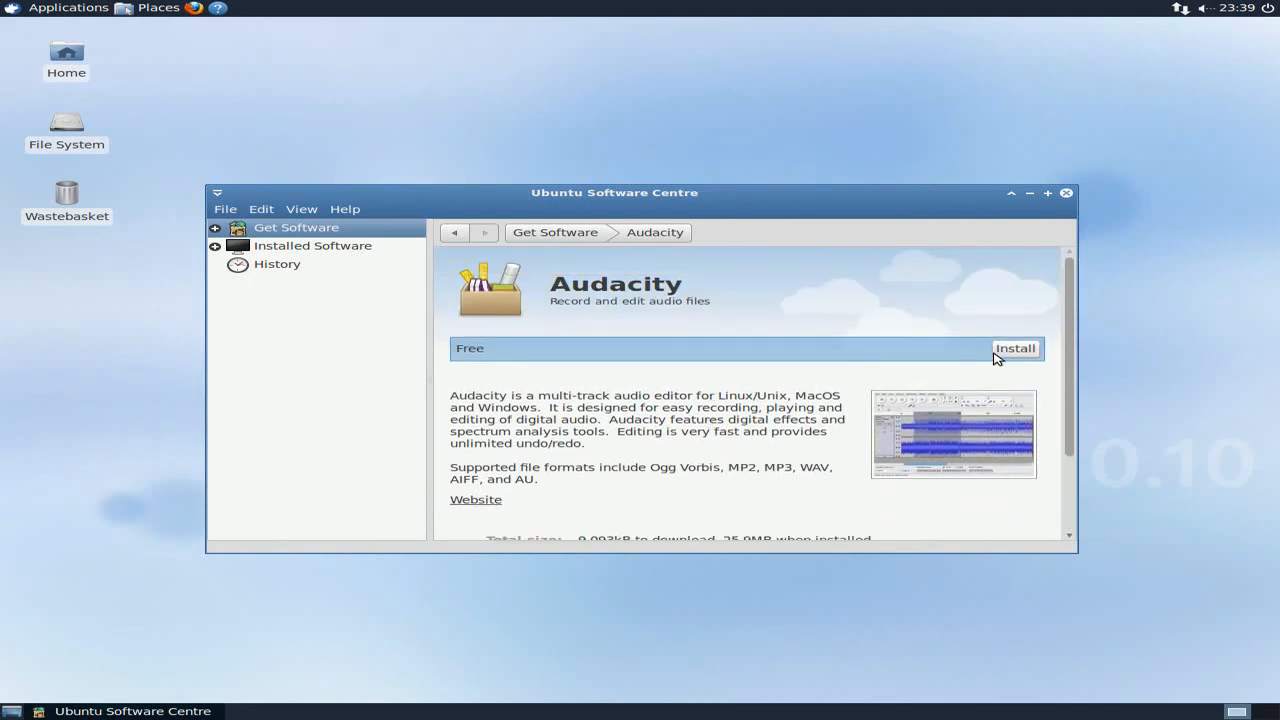
# Install Audacity, authenticating with the password, then close Software Centre
pyautogui.click(1015, 348)
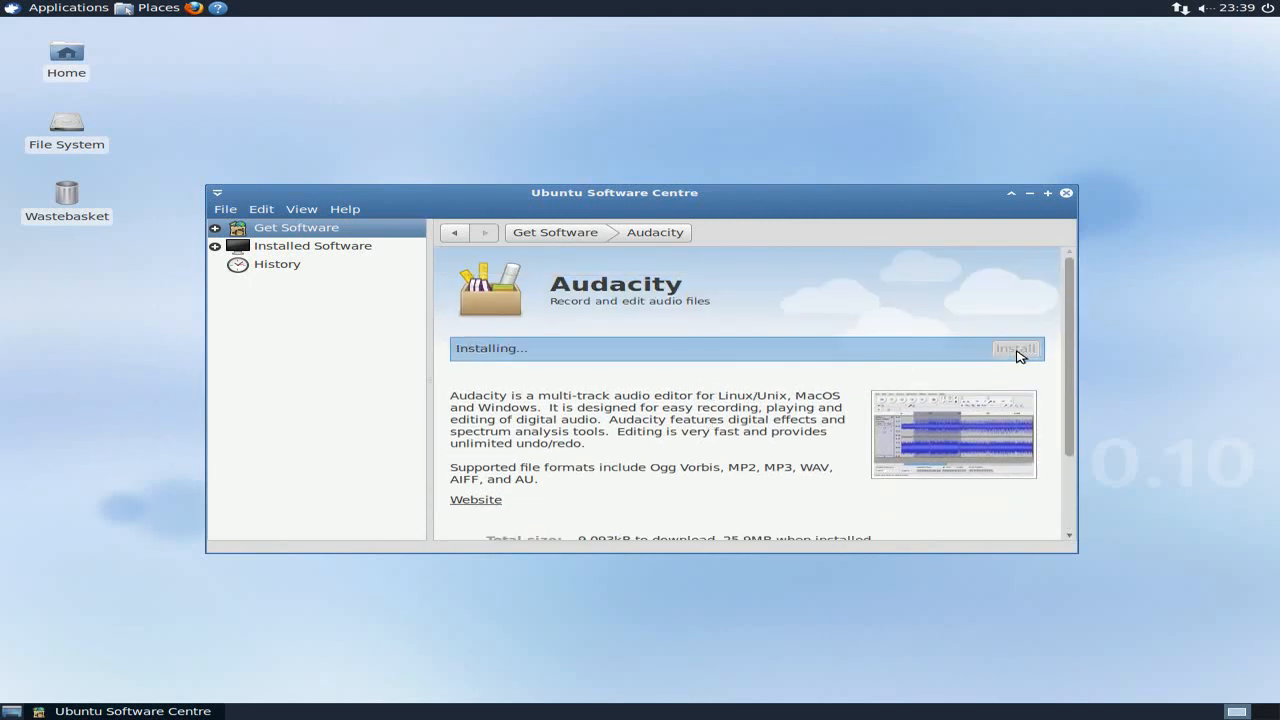
pyautogui.click(1015, 348)
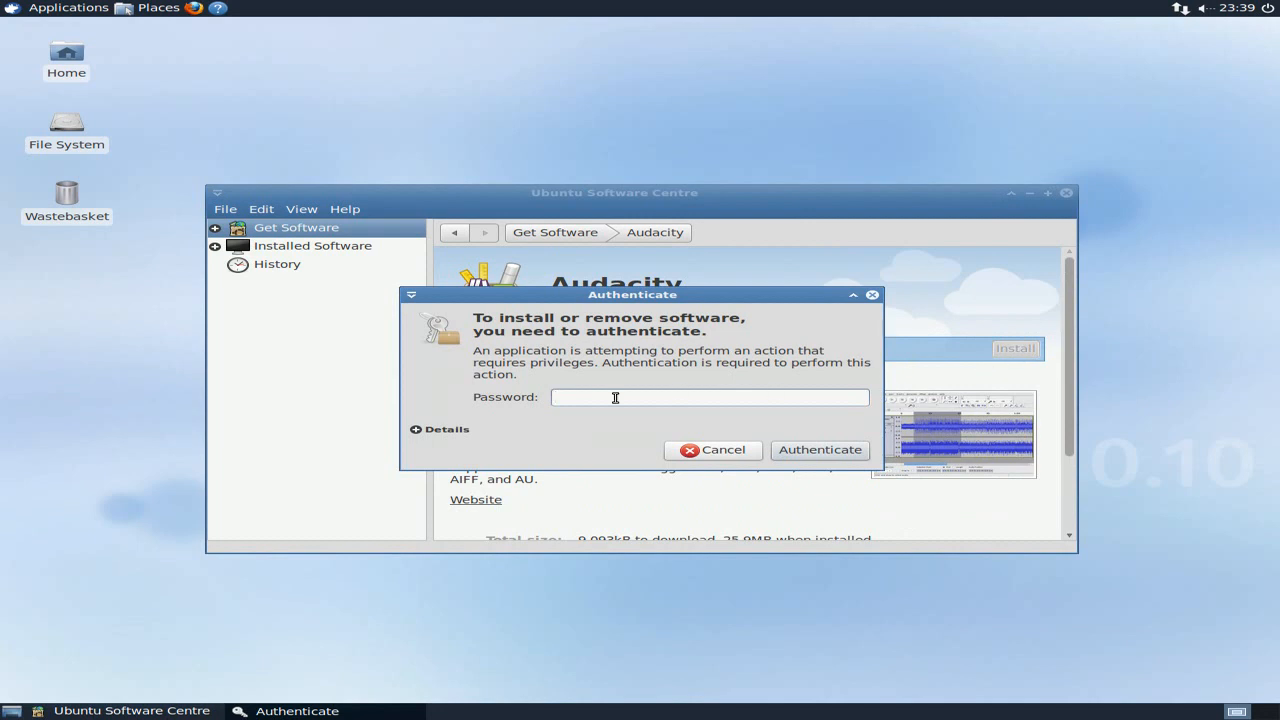
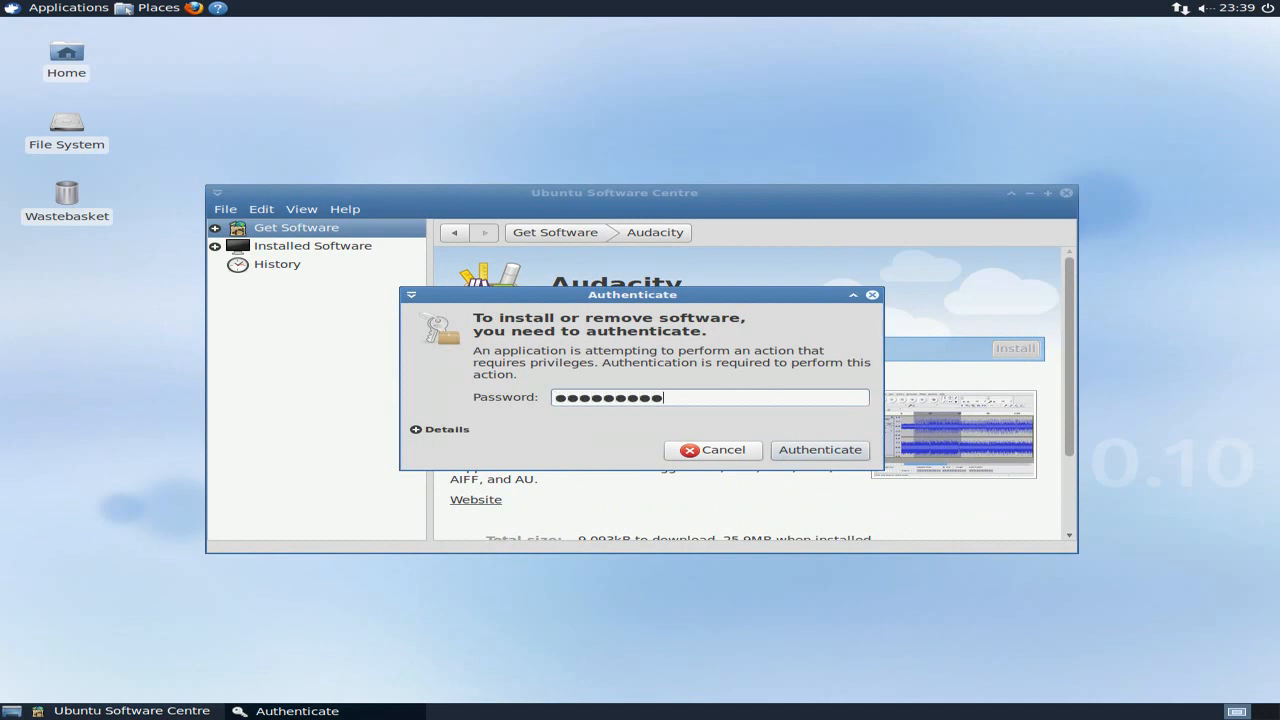
pyautogui.click(819, 449)
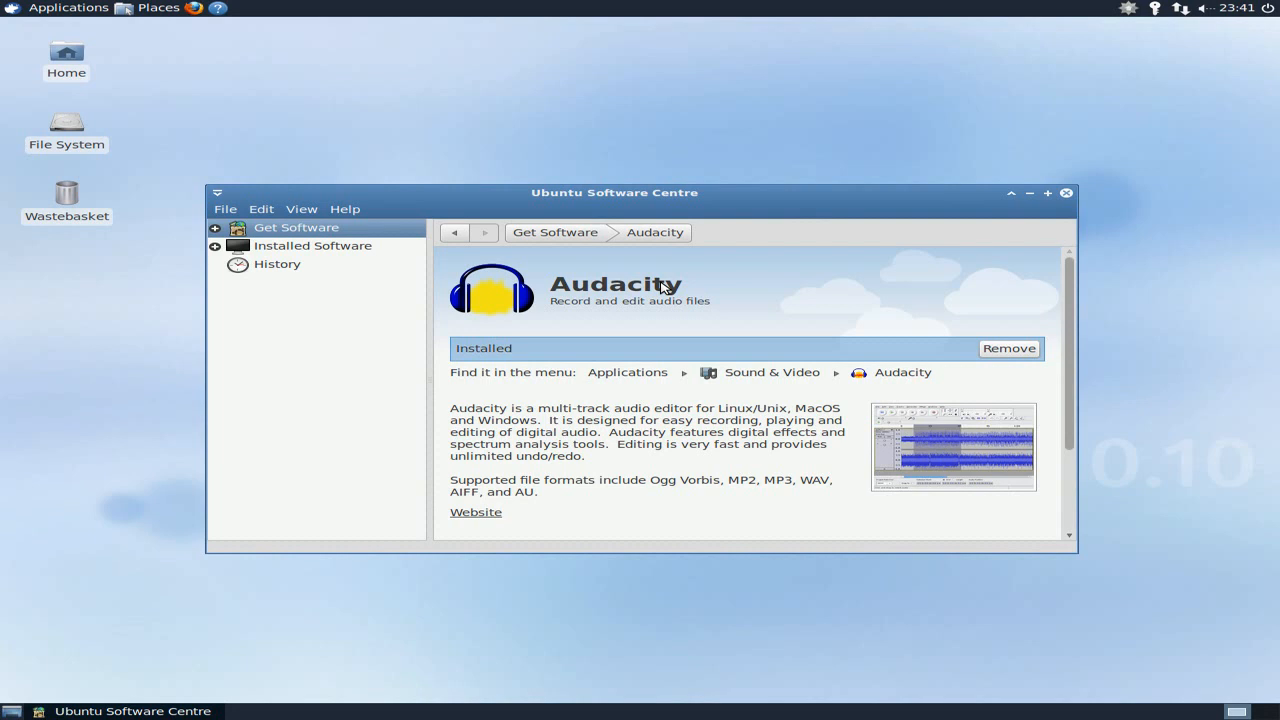
pyautogui.moveTo(757, 337)
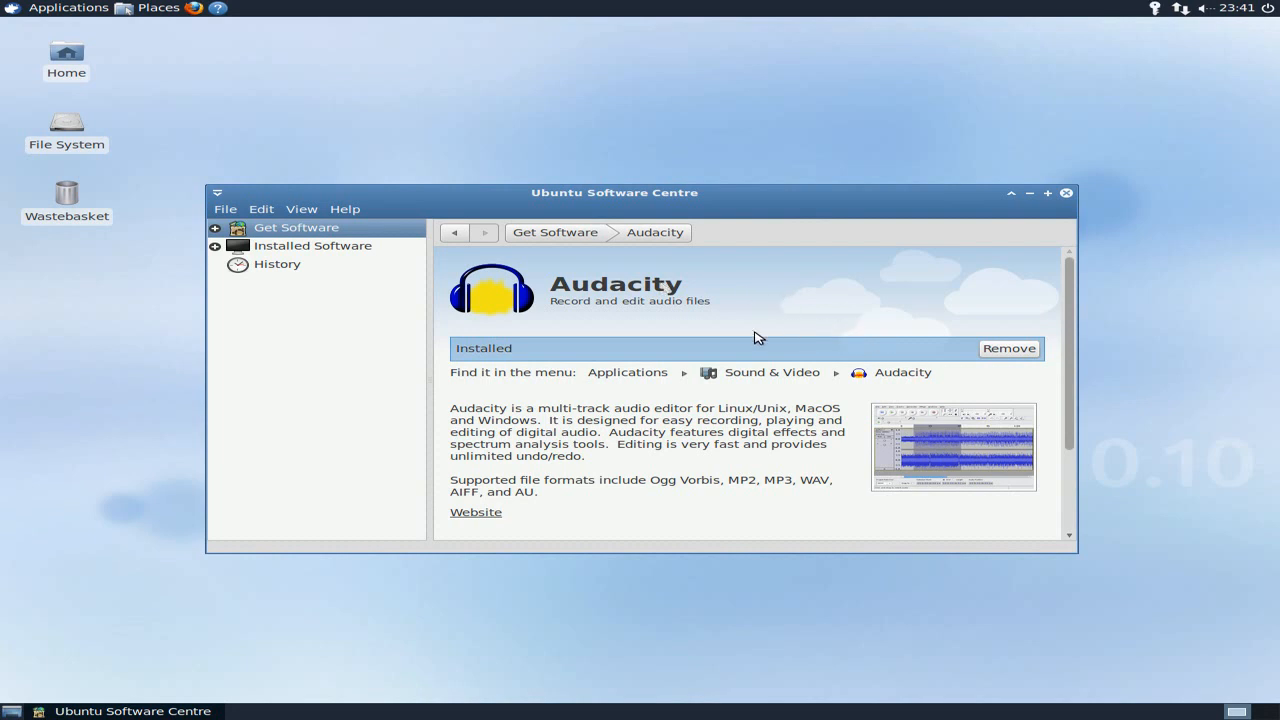
pyautogui.click(1066, 193)
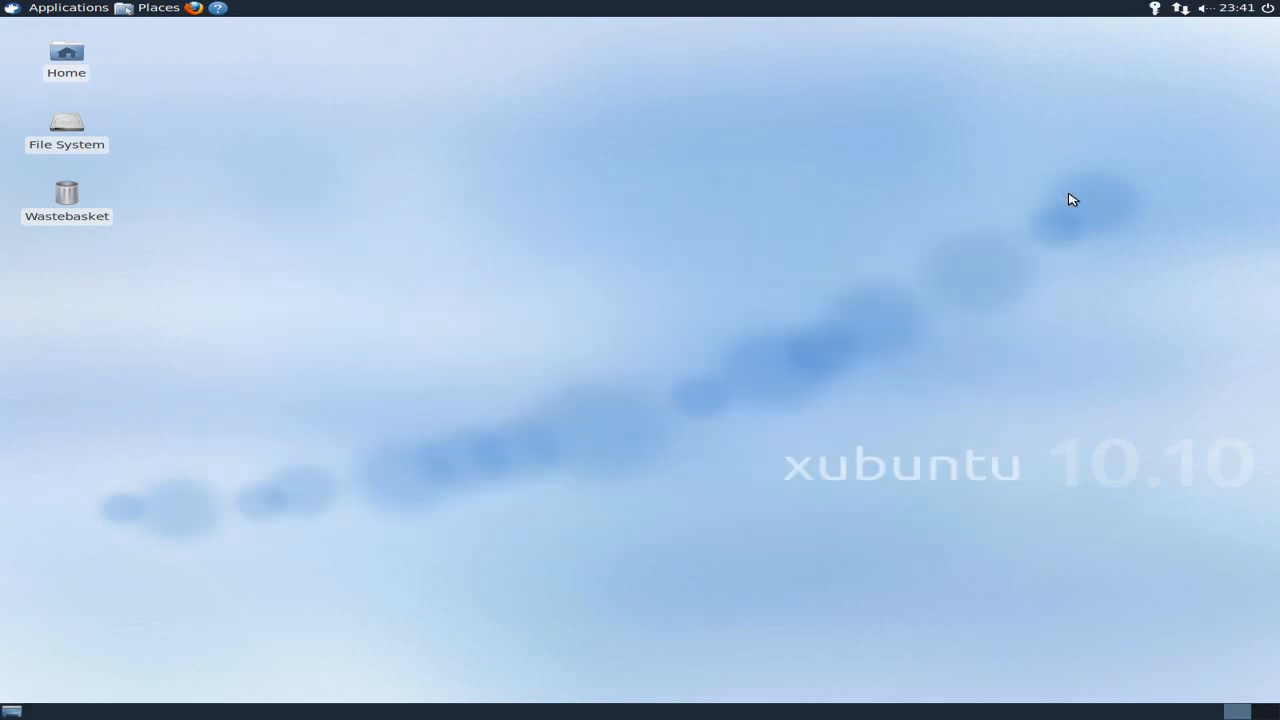
pyautogui.moveTo(55, 15)
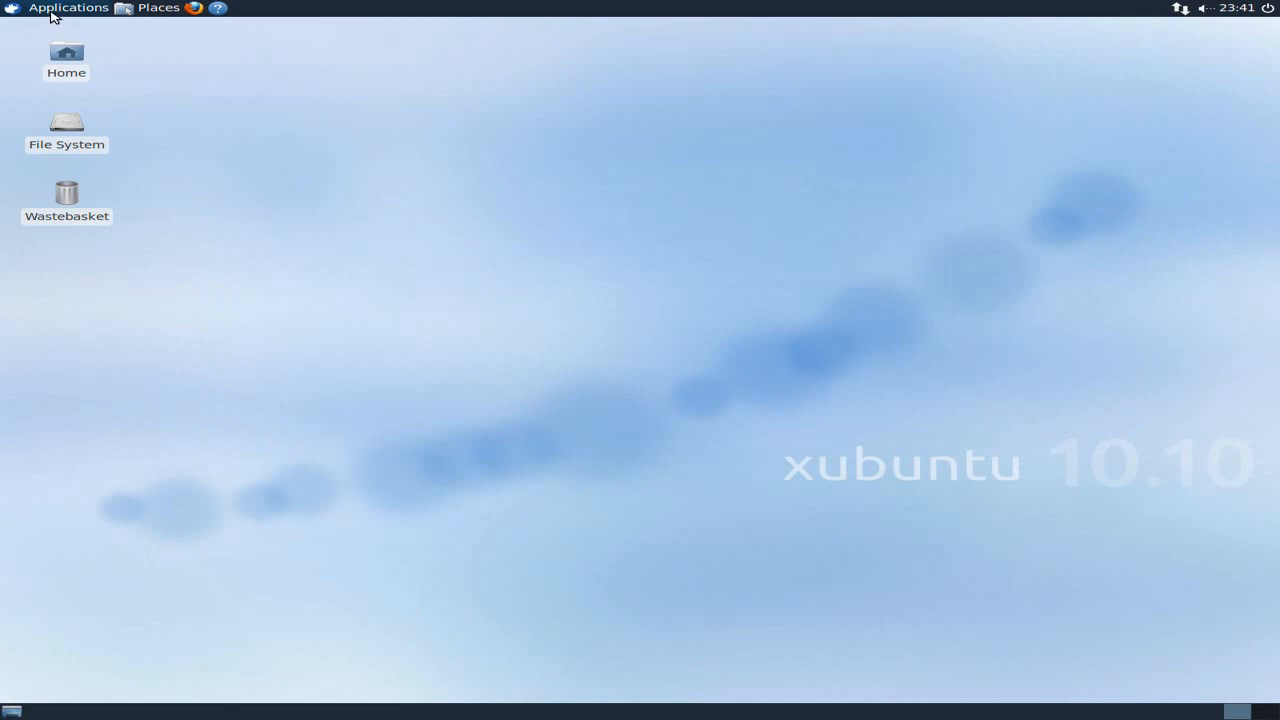
# Launch Audacity from Applications > Multimedia, then close its empty project window
pyautogui.click(68, 8)
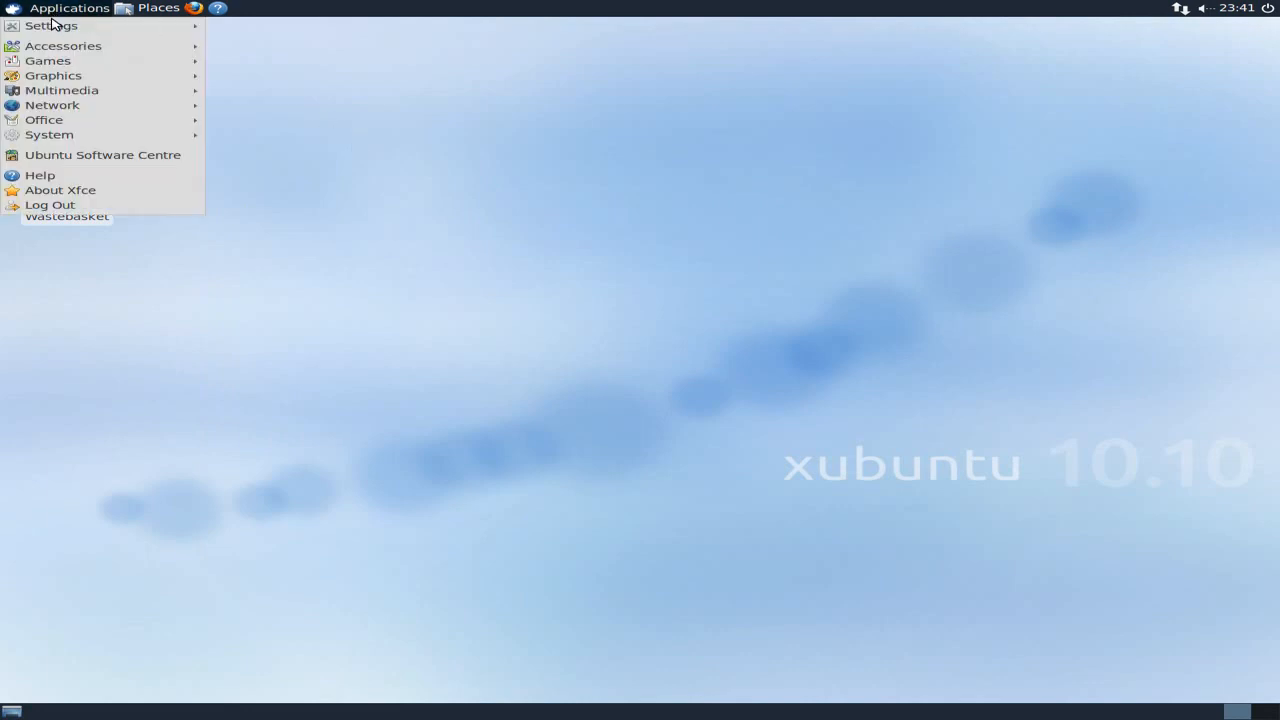
pyautogui.moveTo(61, 90)
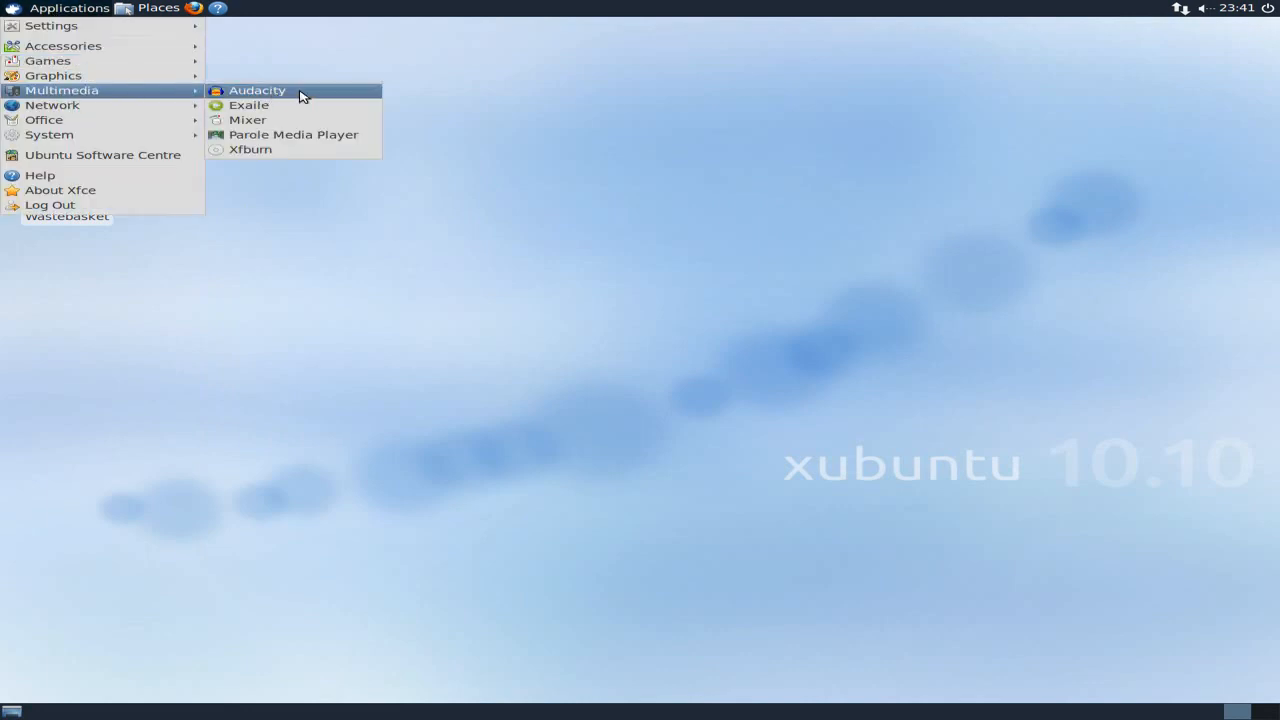
pyautogui.click(305, 96)
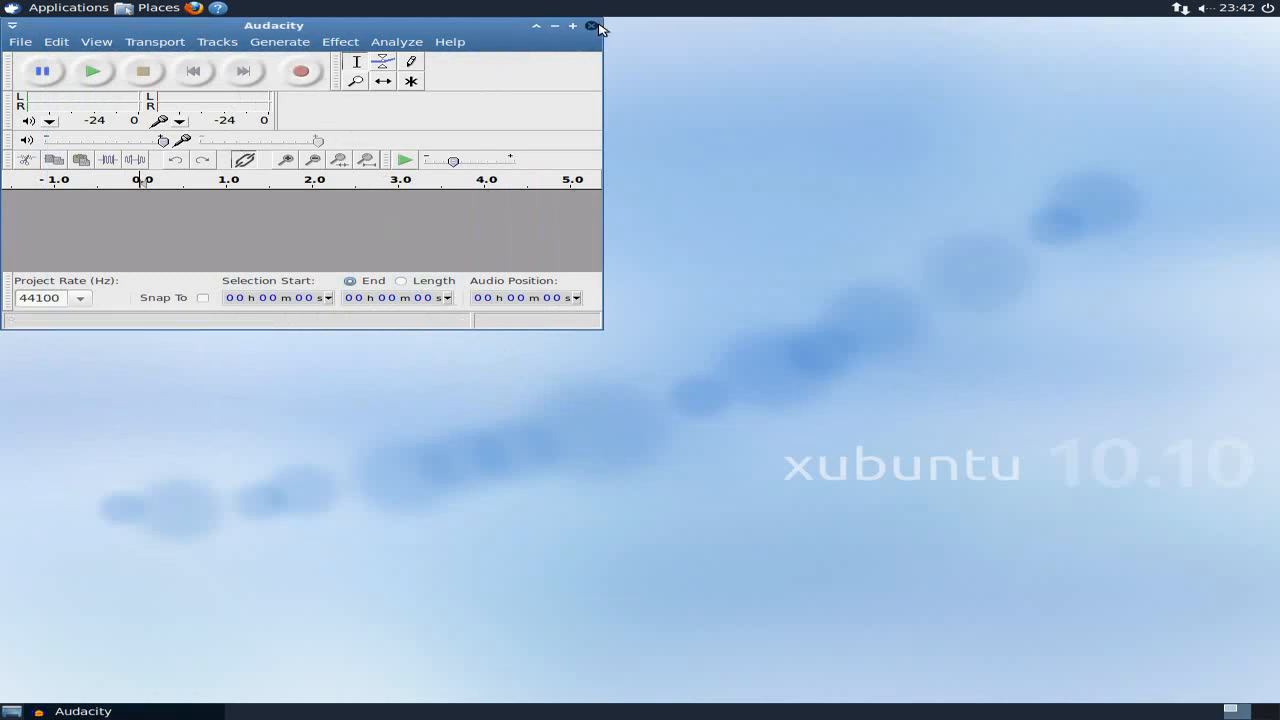
pyautogui.click(595, 25)
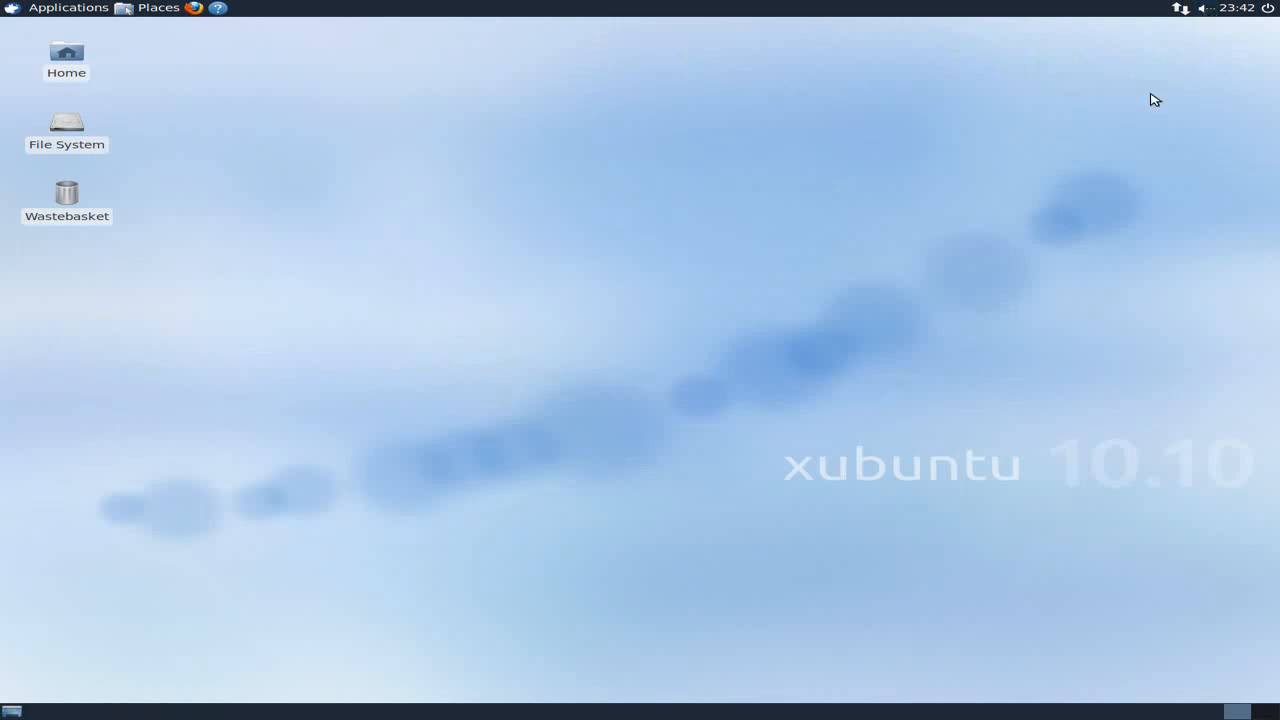
pyautogui.moveTo(418, 134)
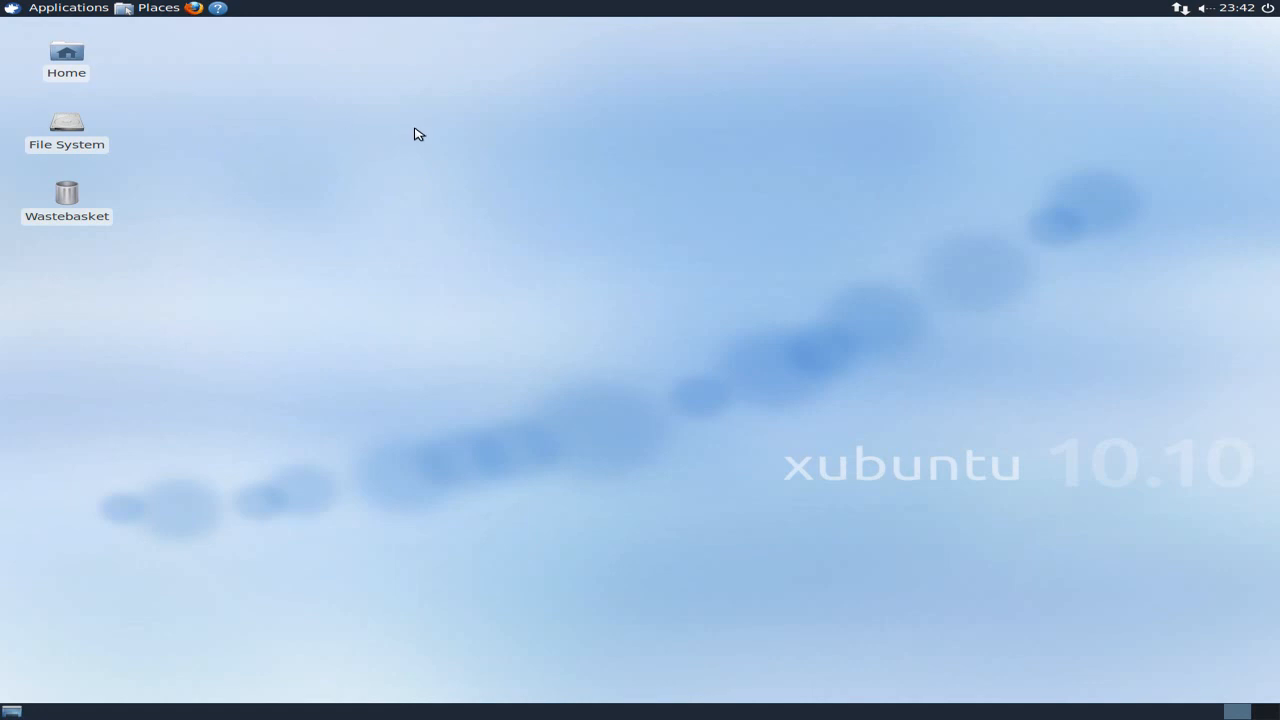
pyautogui.moveTo(580, 306)
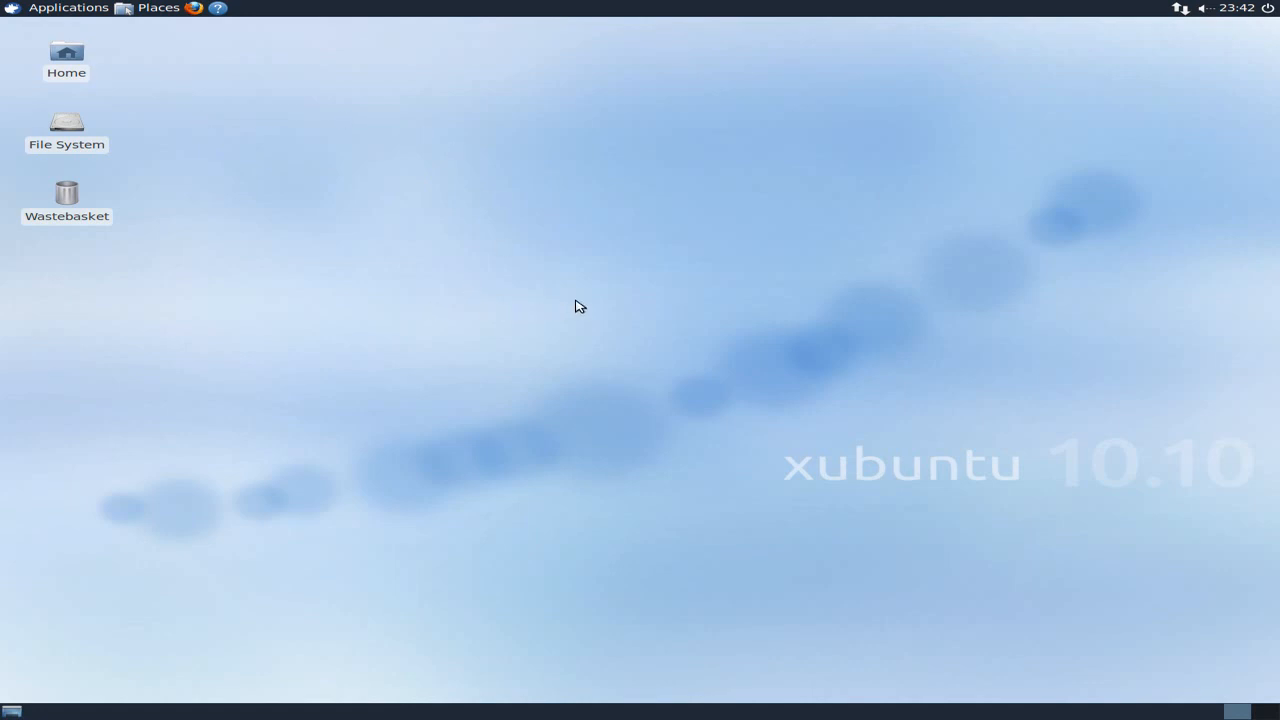
pyautogui.moveTo(794, 268)
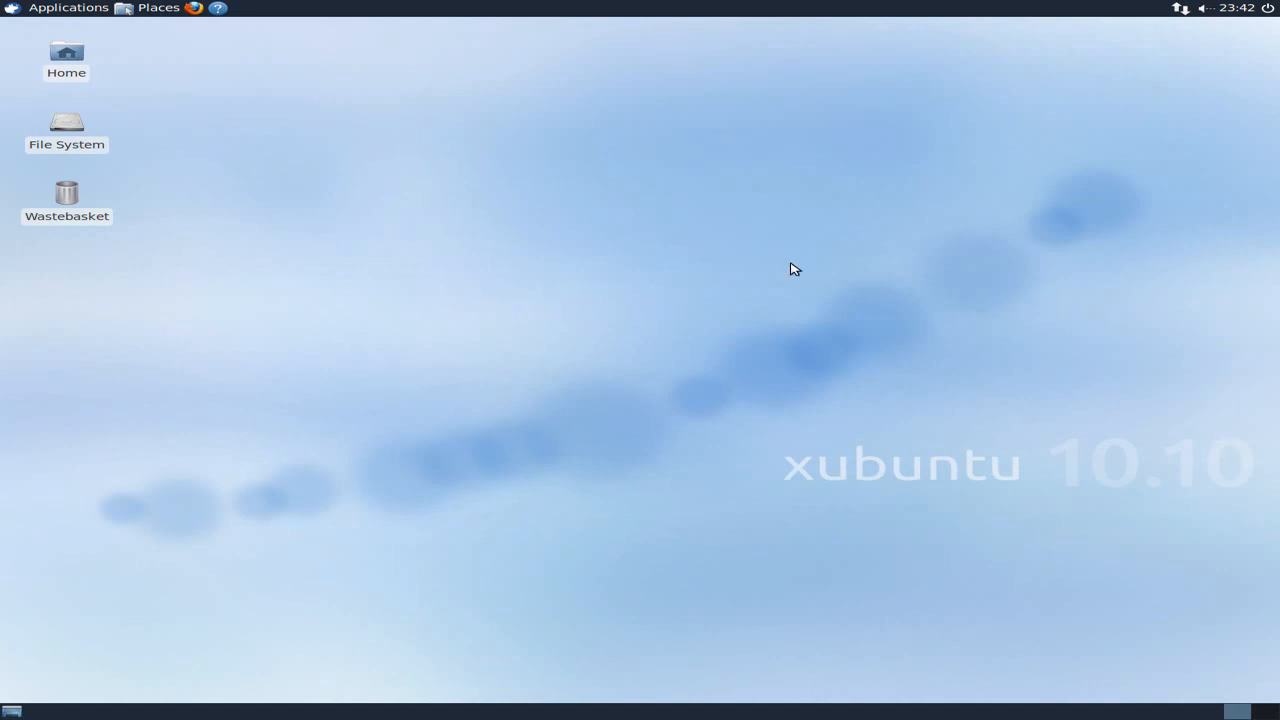
pyautogui.moveTo(793, 391)
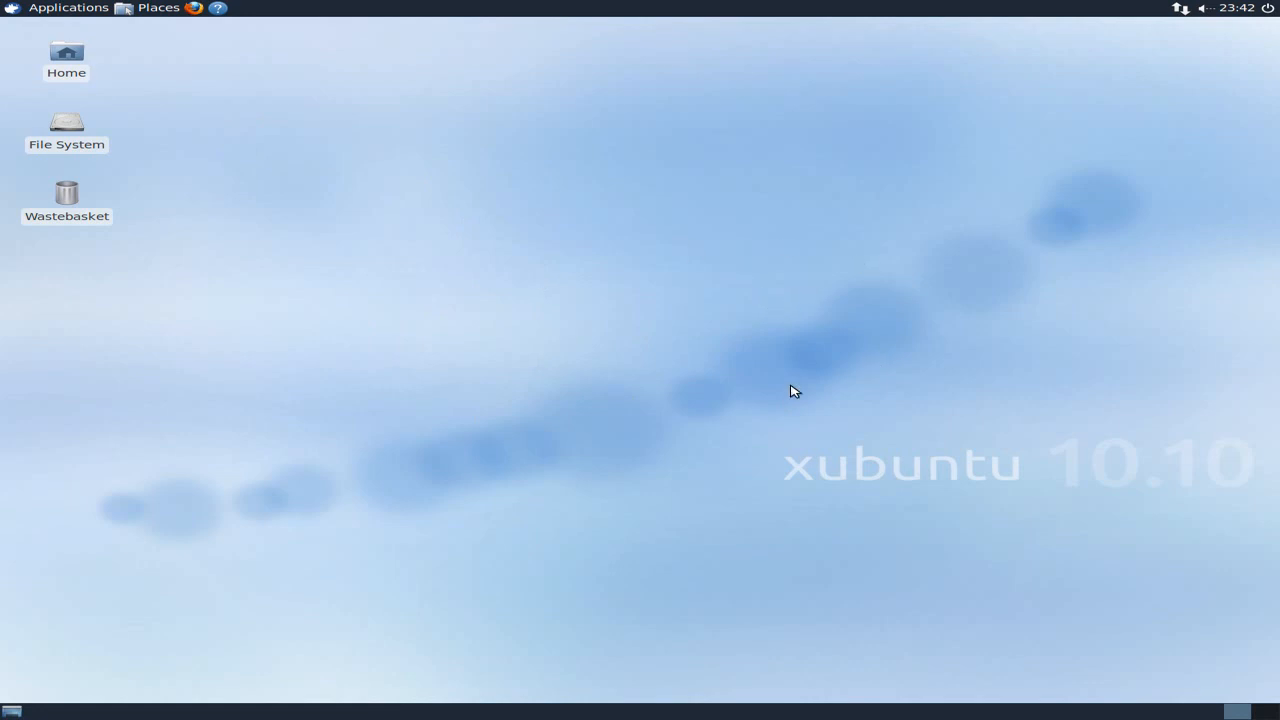
pyautogui.moveTo(680, 340)
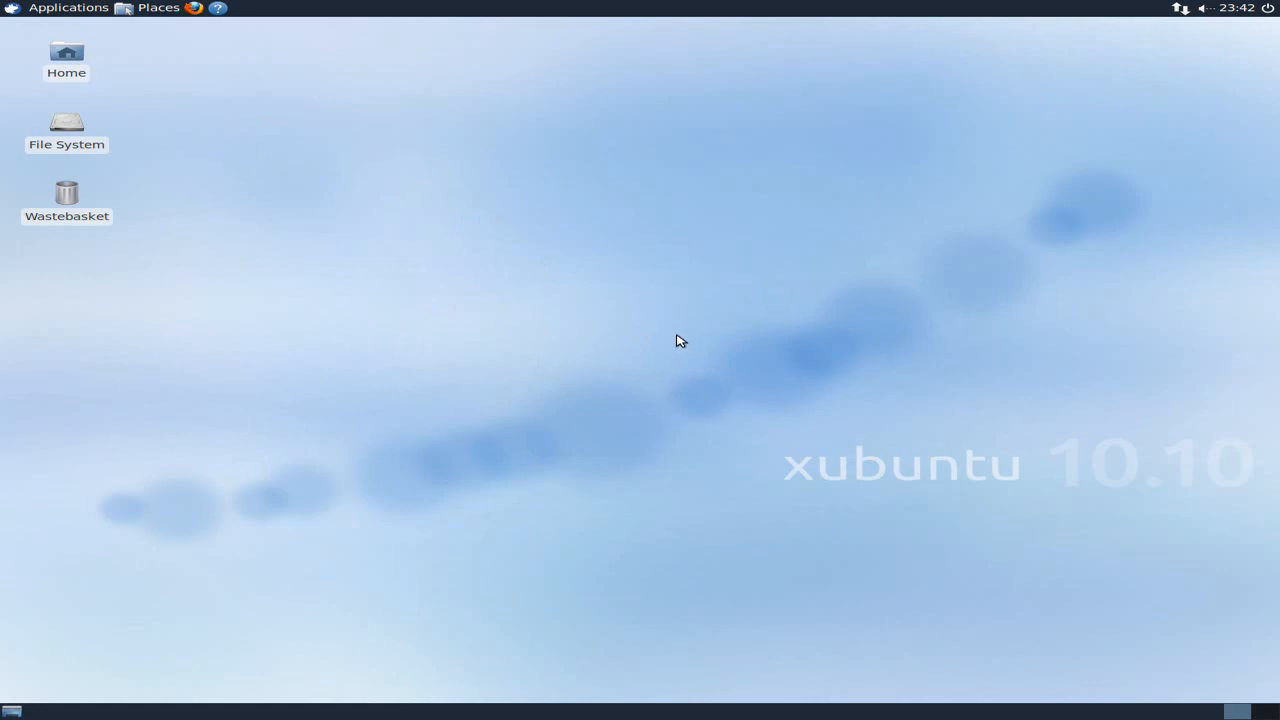